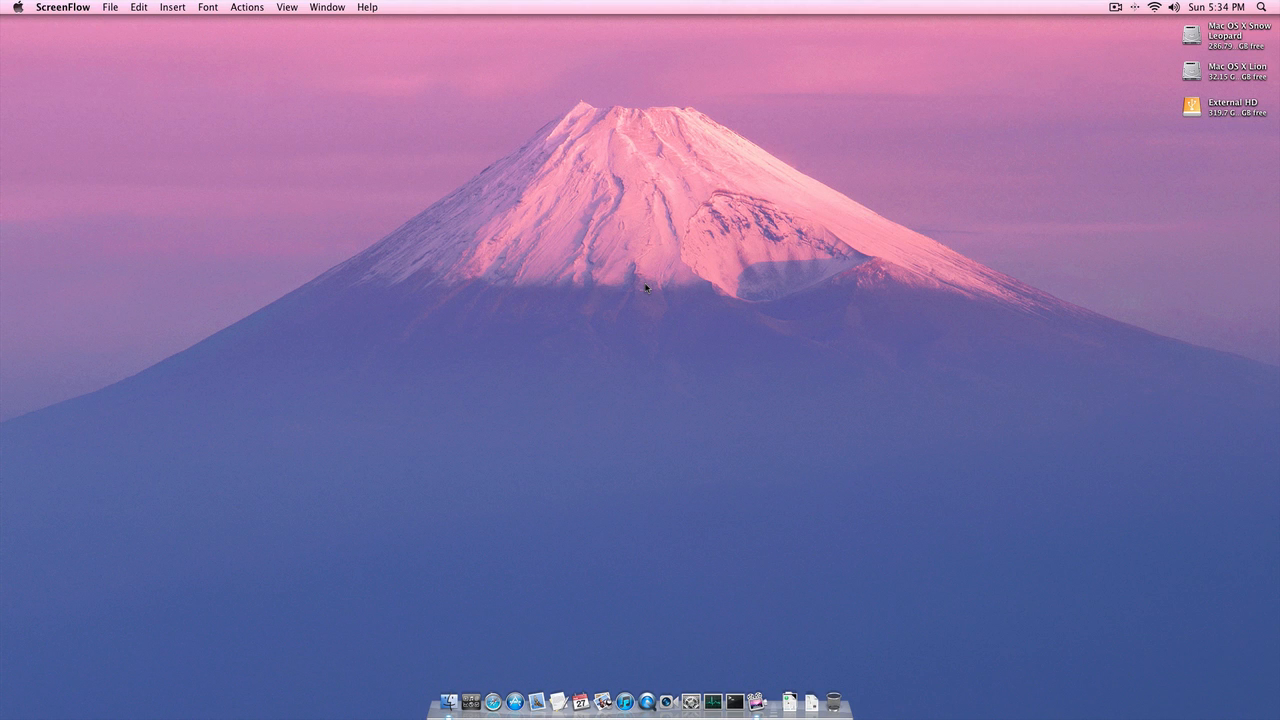
mouse_move(78, 120)
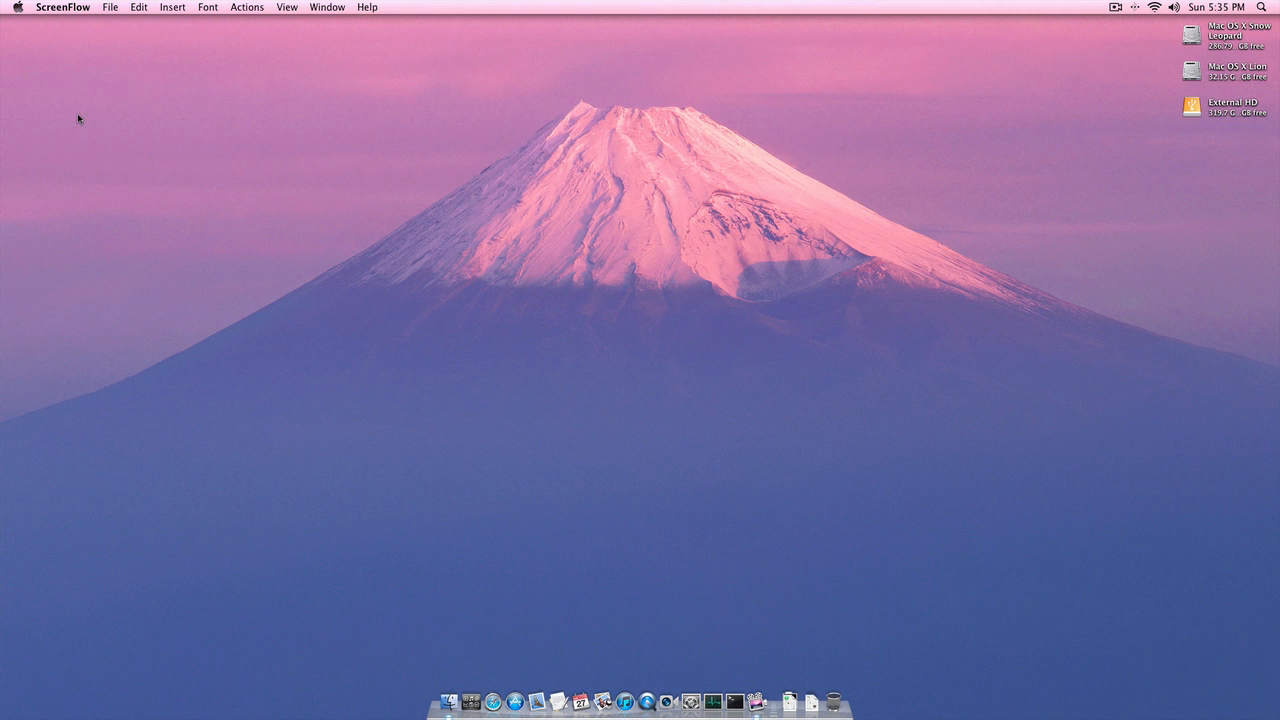
mouse_move(52, 96)
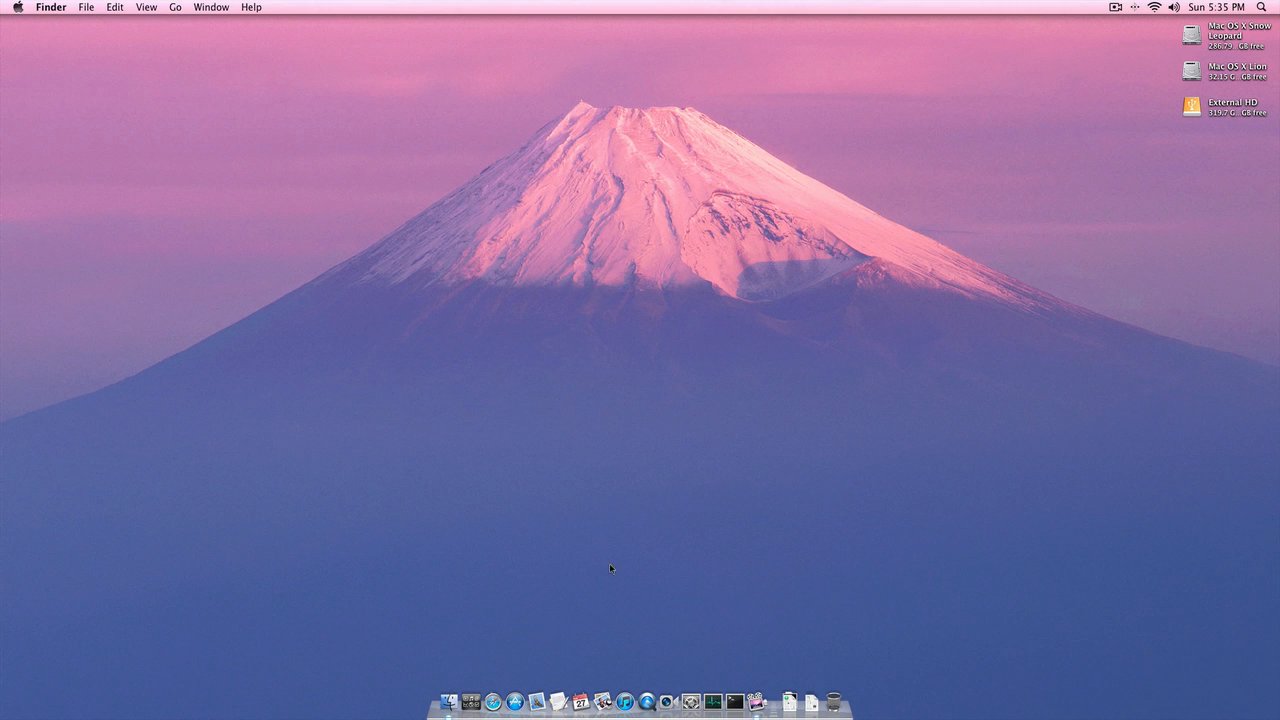
mouse_move(684, 580)
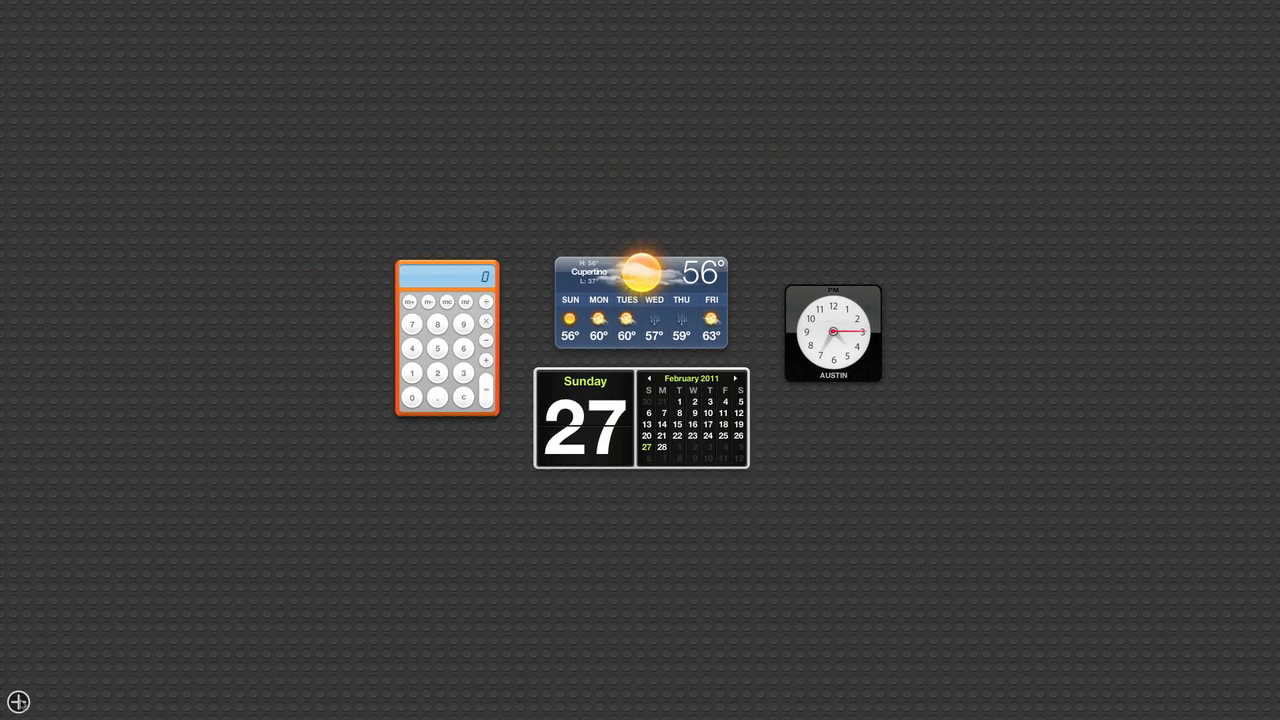
- Add the Address Book widget from the widget bar to the Dashboard, then return to the desktop
left_click(16, 700)
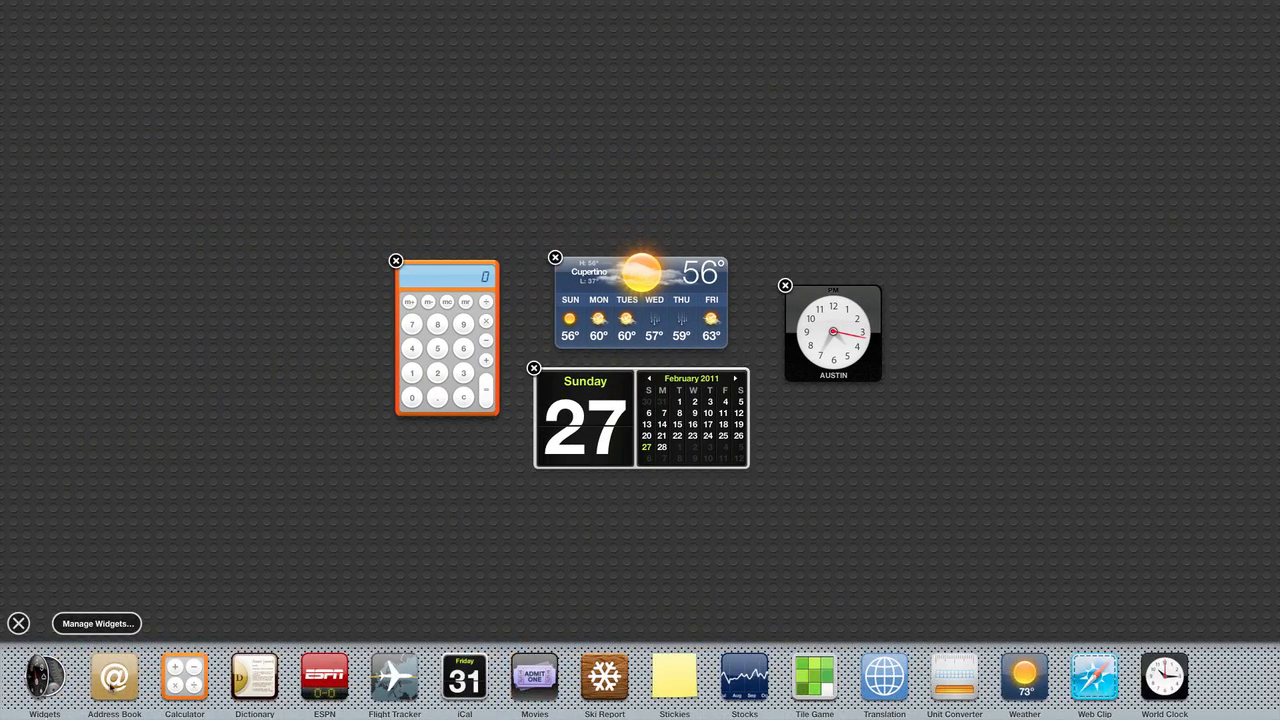
left_click(112, 676)
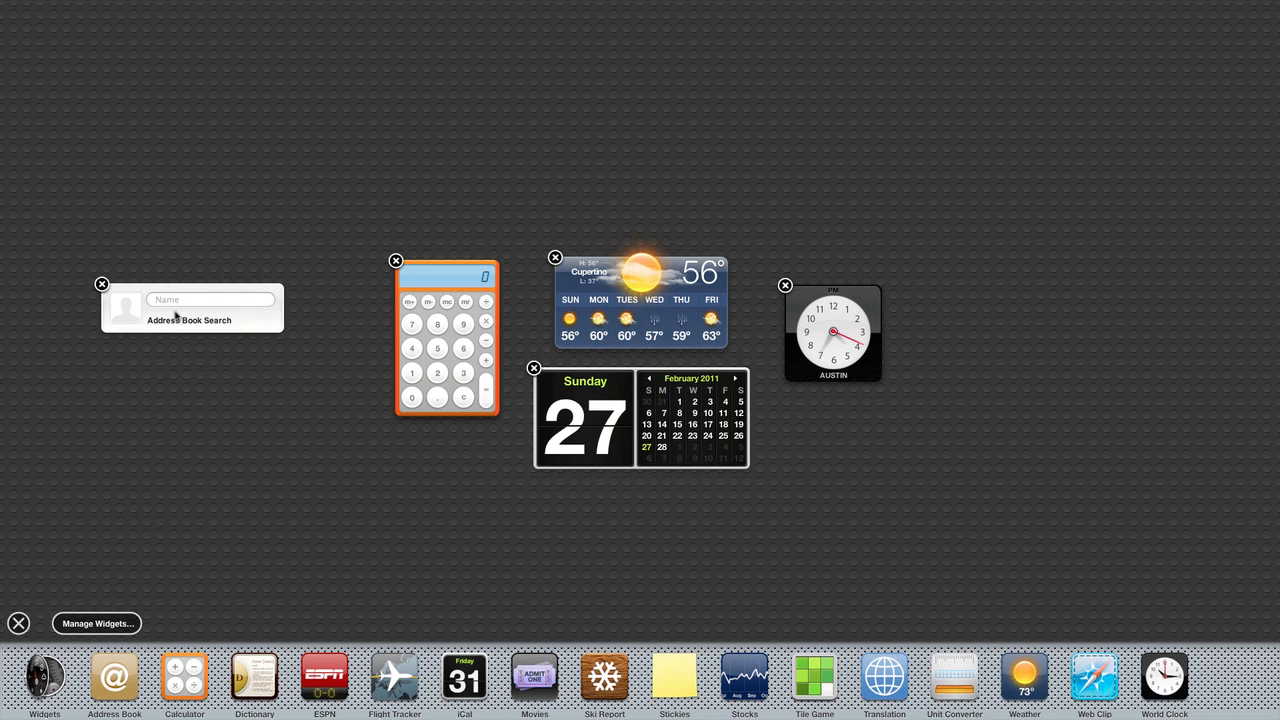
left_click(100, 284)
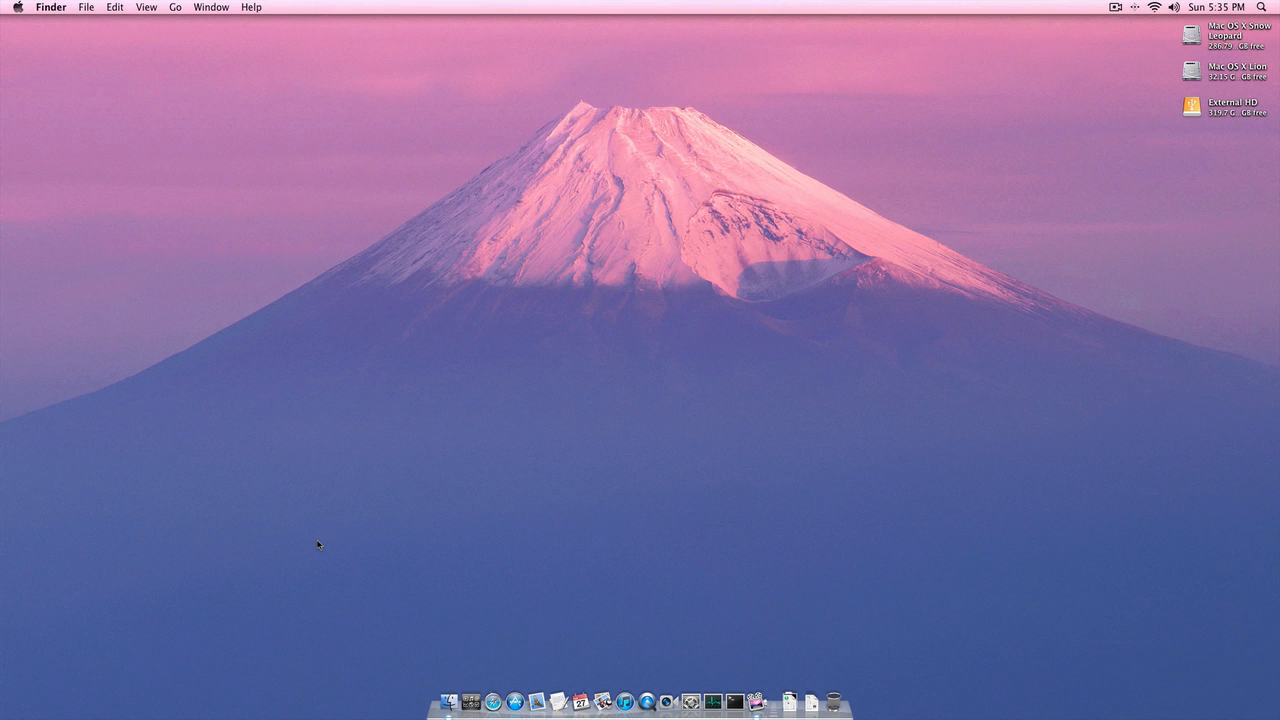
- Launch Safari and TextEdit from the Dock and move the blank TextEdit window to the screen centre
left_click(470, 700)
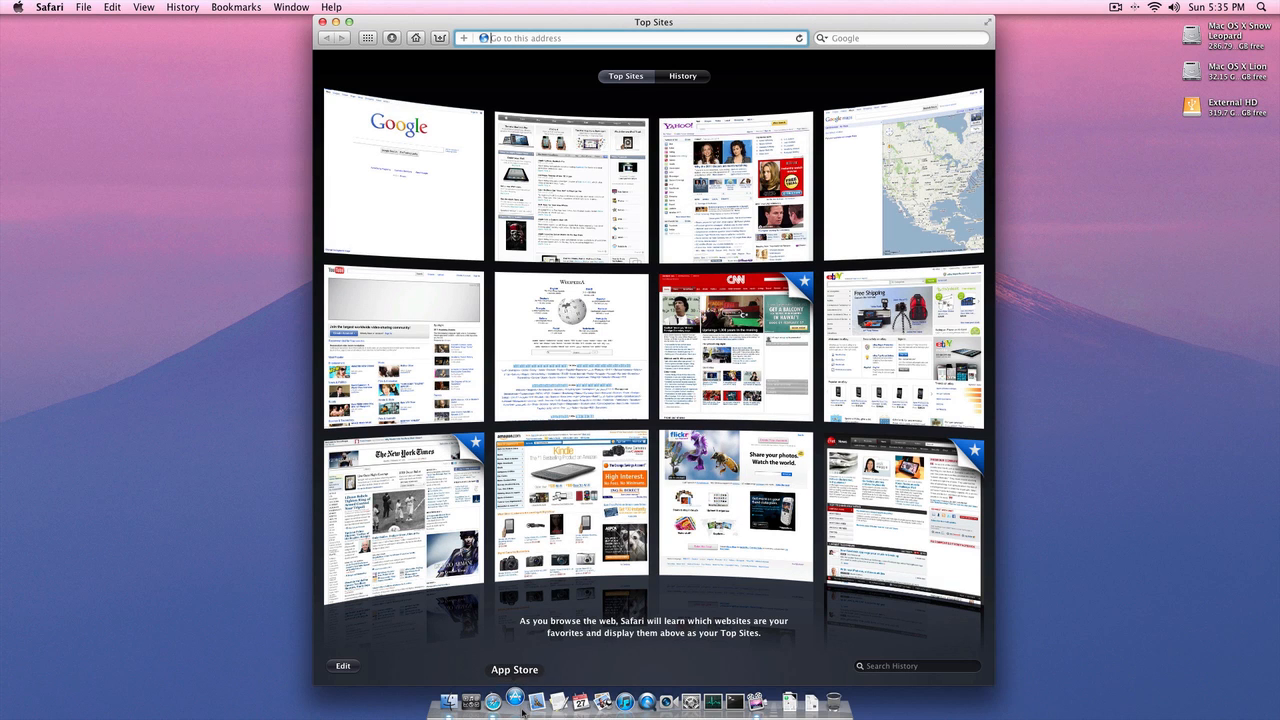
left_click(514, 700)
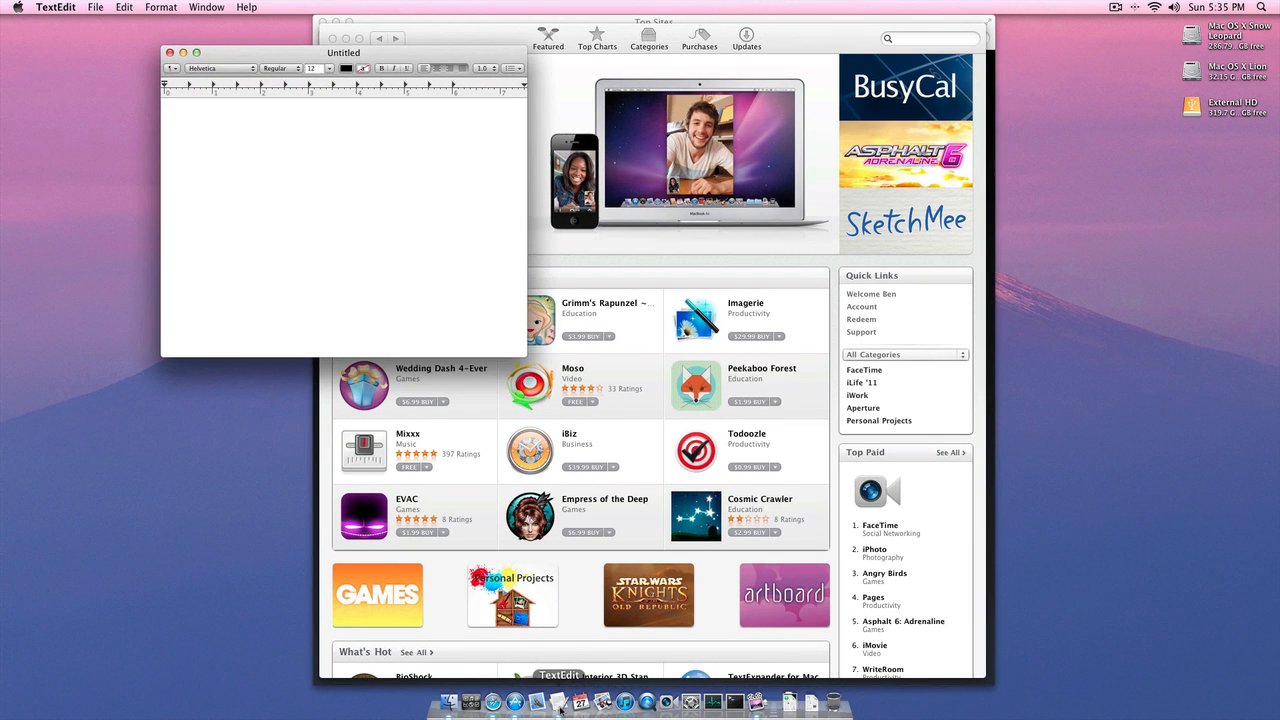
left_click_drag(344, 52, 684, 168)
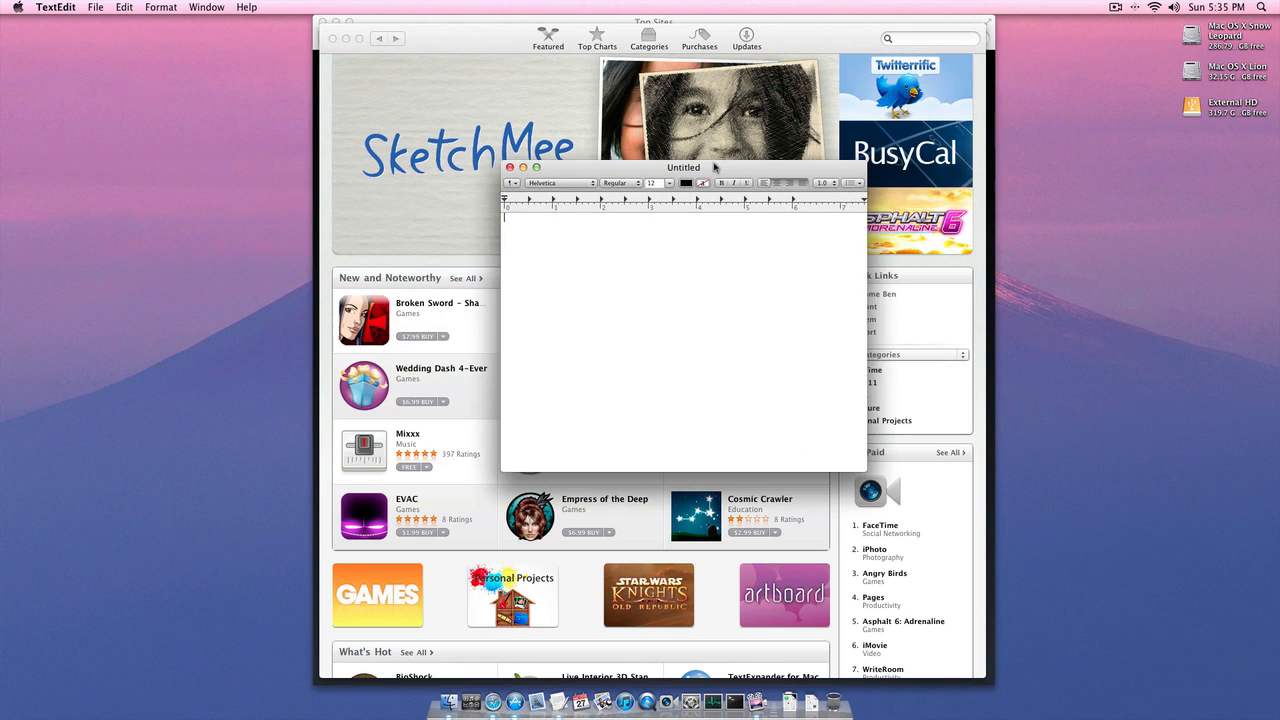
left_click_drag(712, 168, 692, 168)
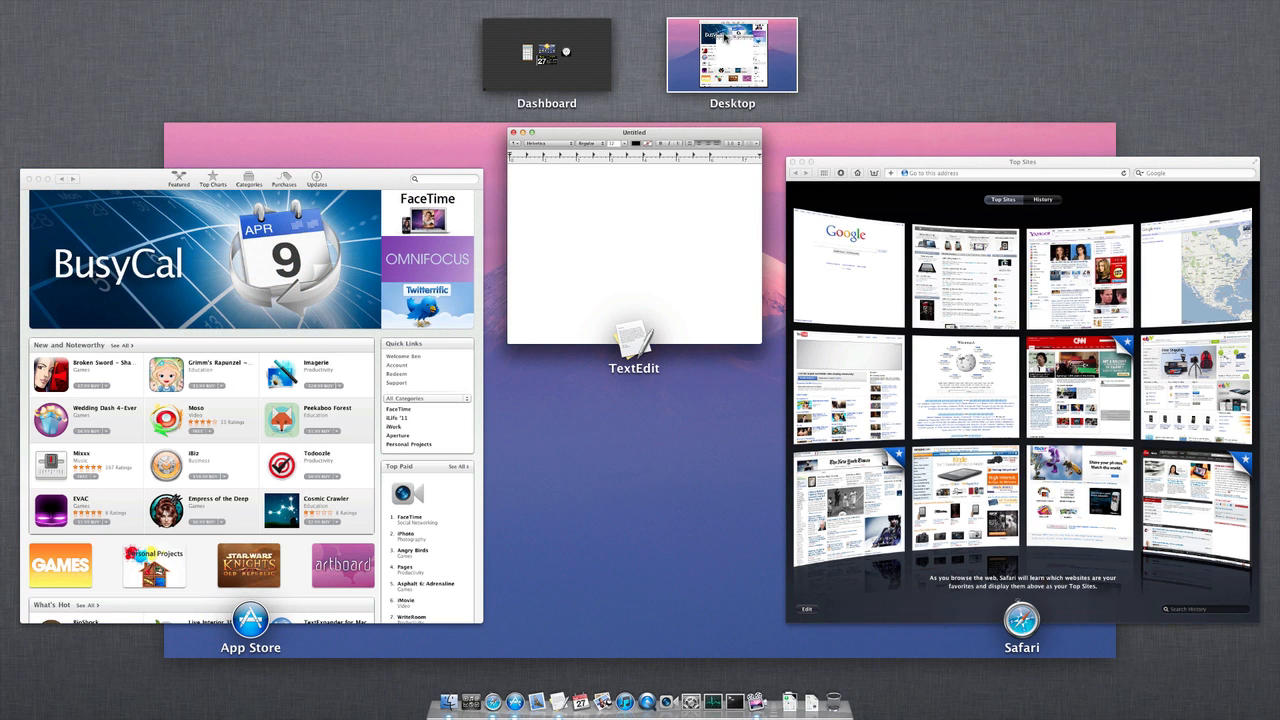
- Survey all open windows in Mission Control, then return to the TextEdit document
left_click(546, 54)
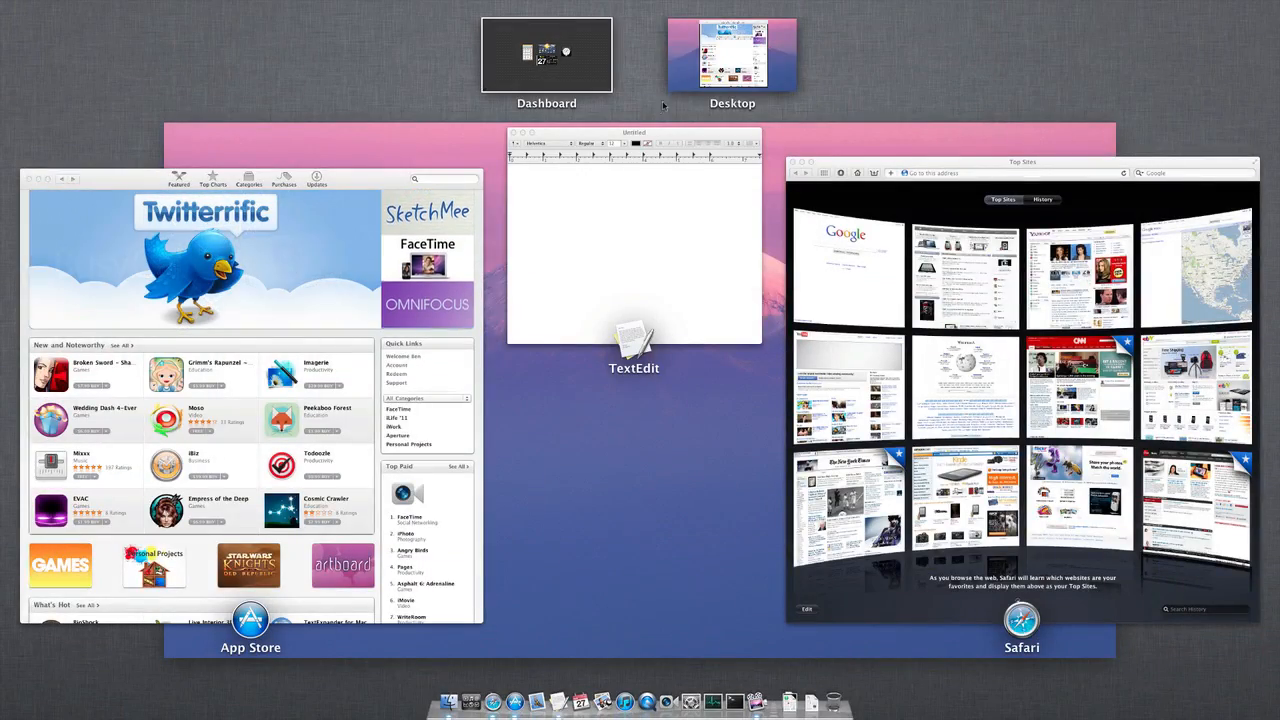
left_click(634, 240)
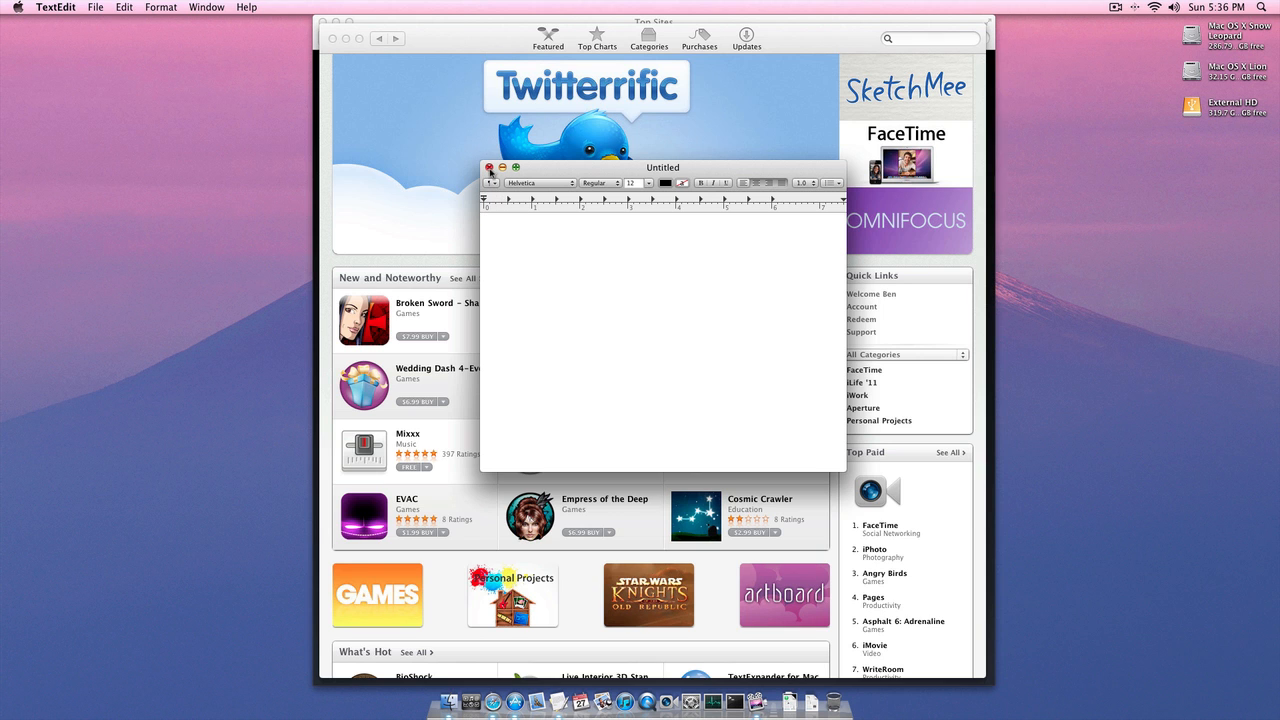
mouse_move(444, 22)
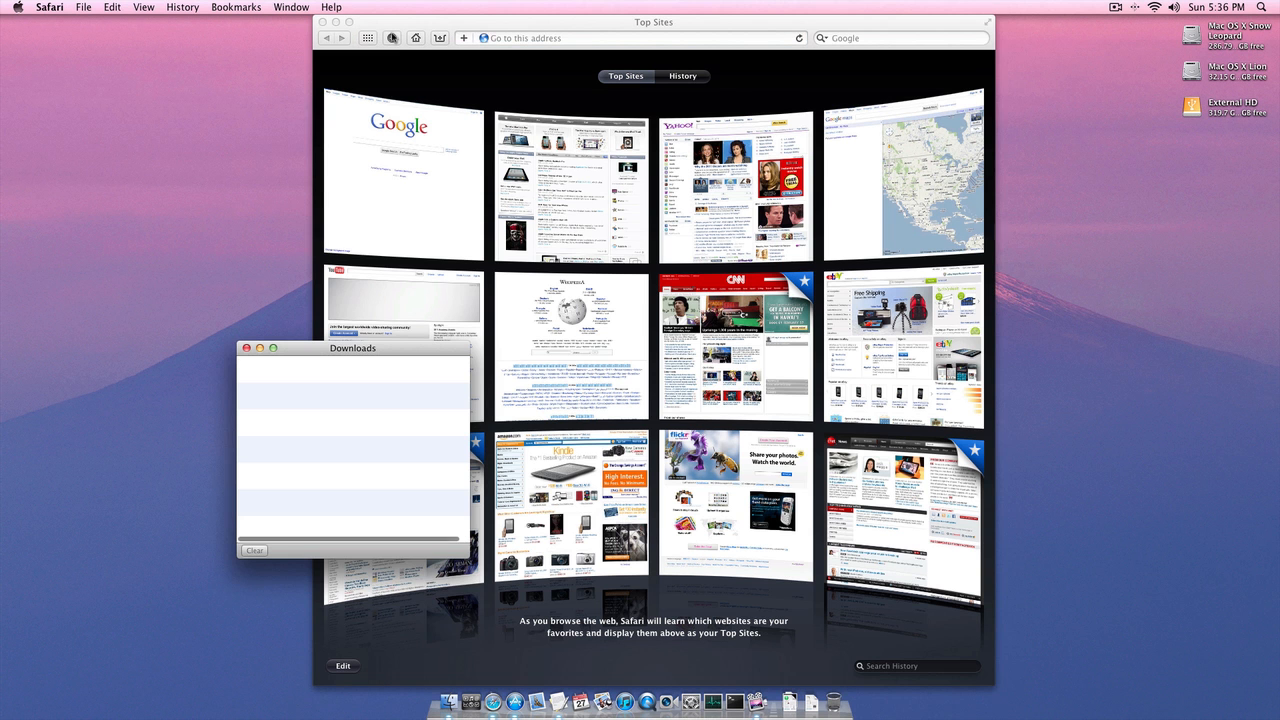
- View Safari's page Activity window and the About Safari panel (version 5.1), then dismiss them
left_click(290, 8)
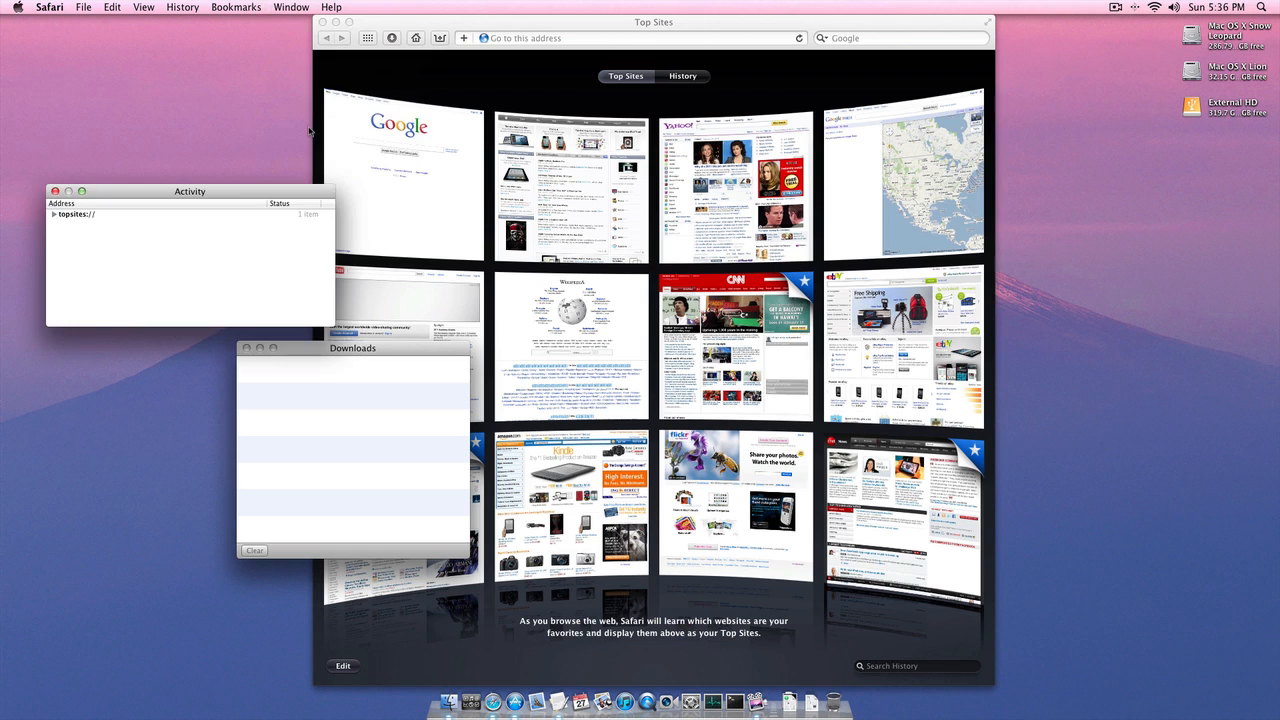
mouse_move(252, 142)
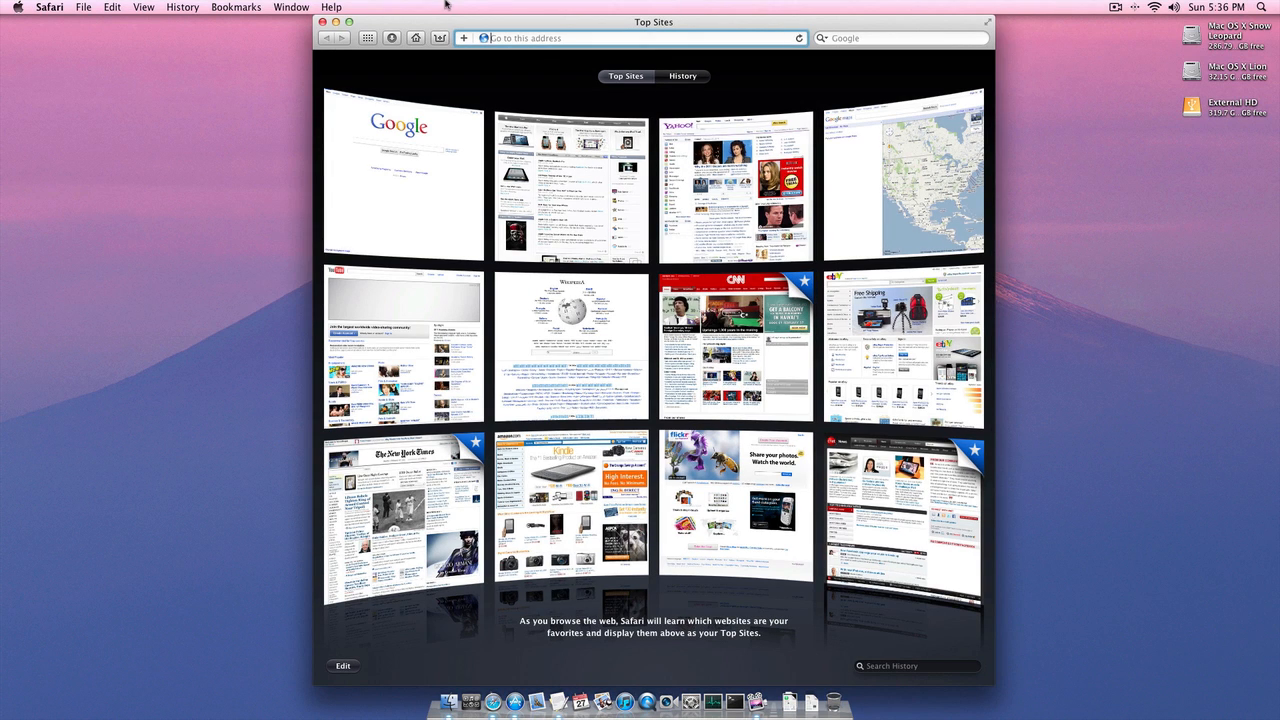
mouse_move(316, 56)
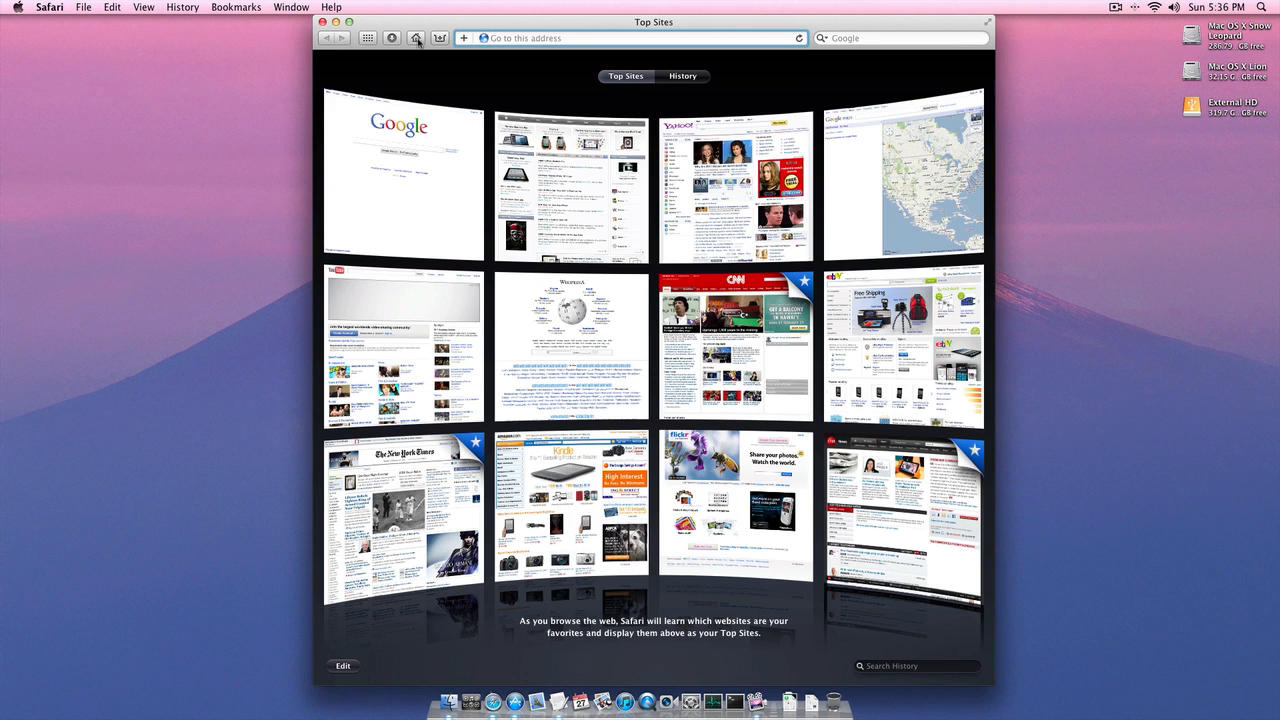
mouse_move(364, 30)
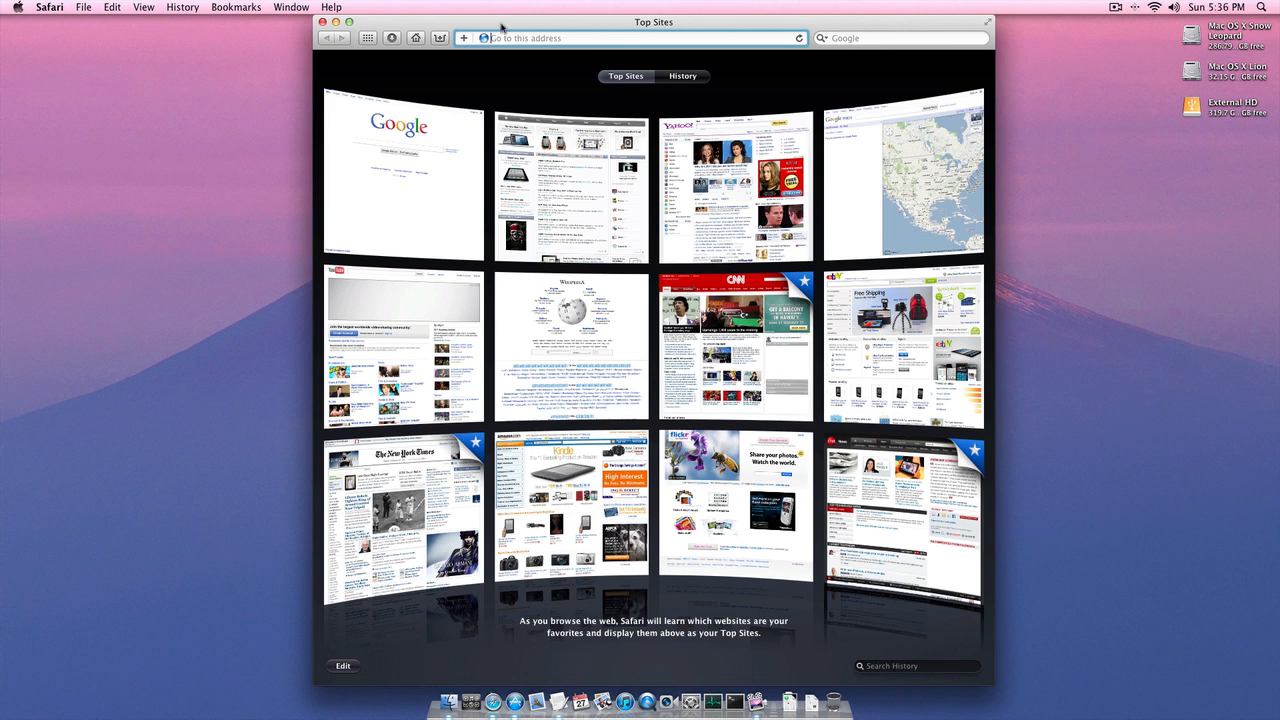
mouse_move(366, 26)
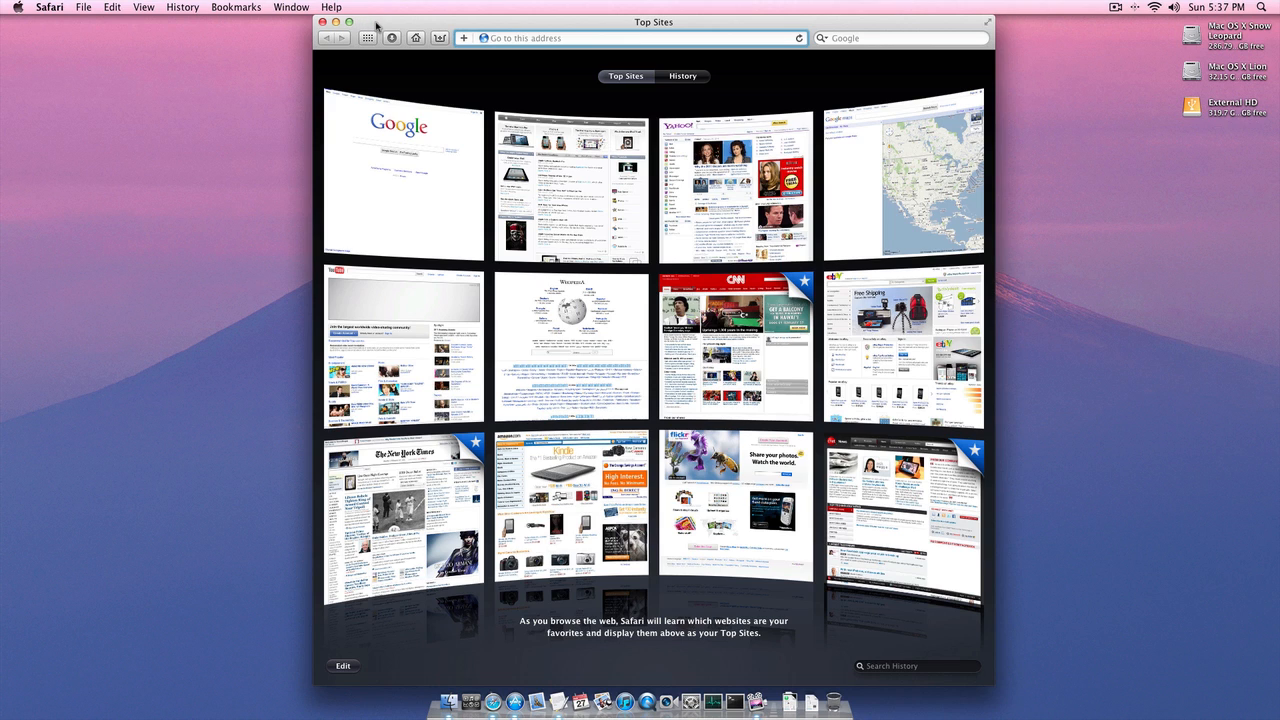
left_click(48, 8)
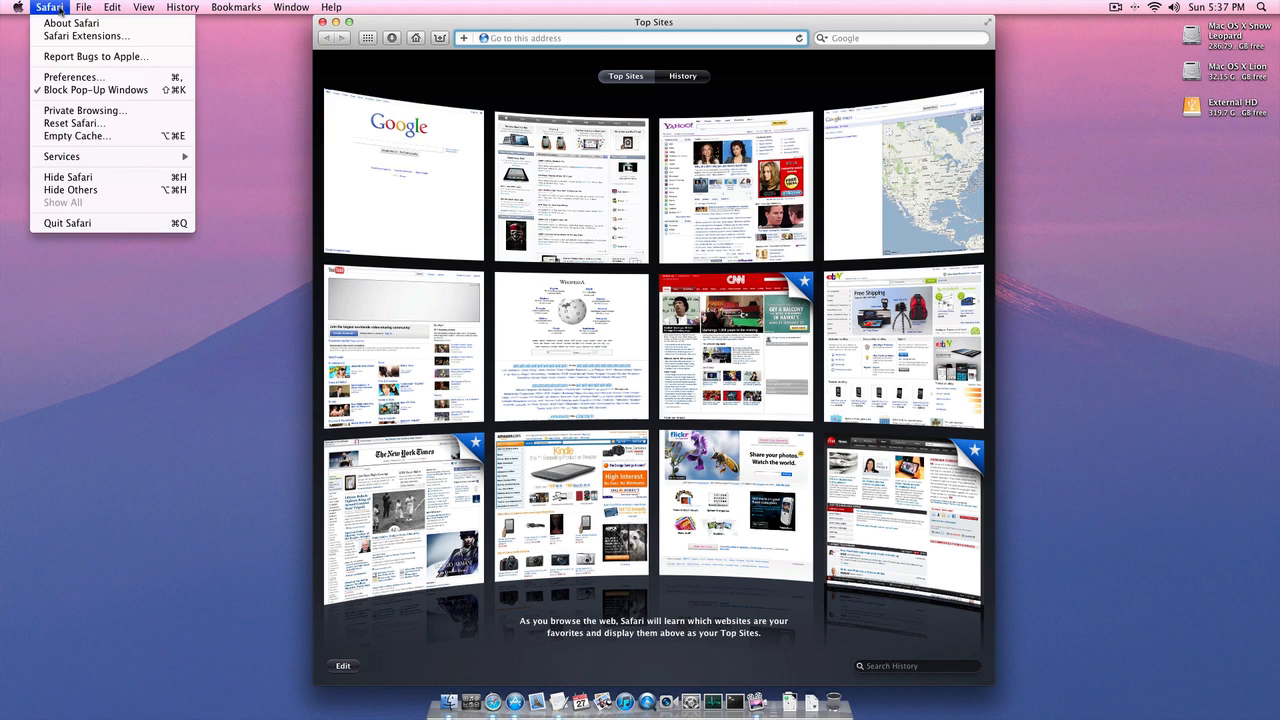
left_click(72, 22)
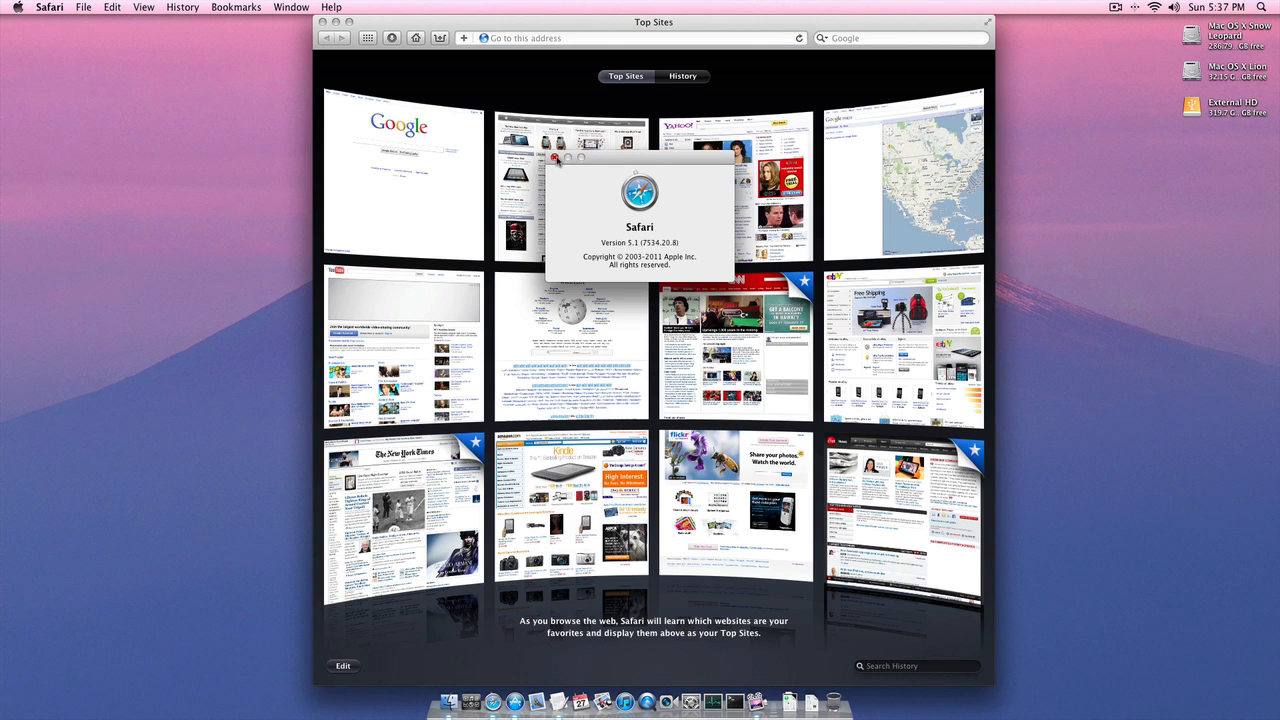
left_click(558, 164)
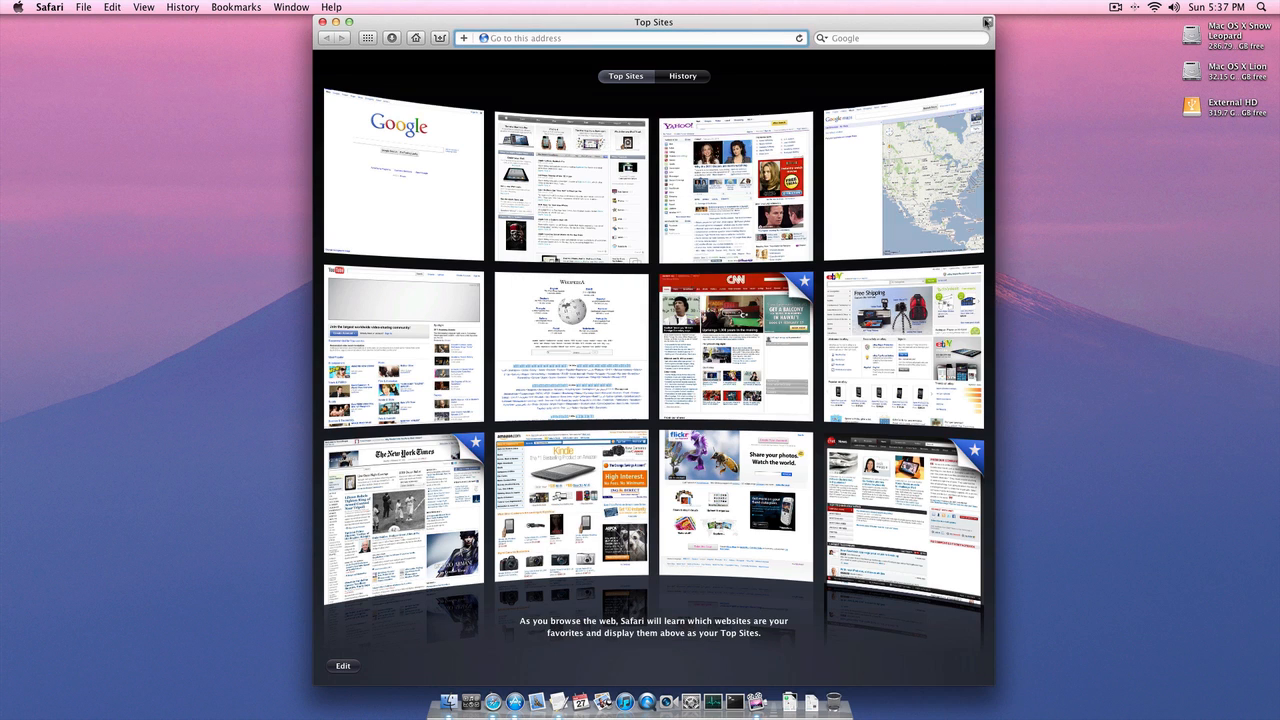
left_click(336, 8)
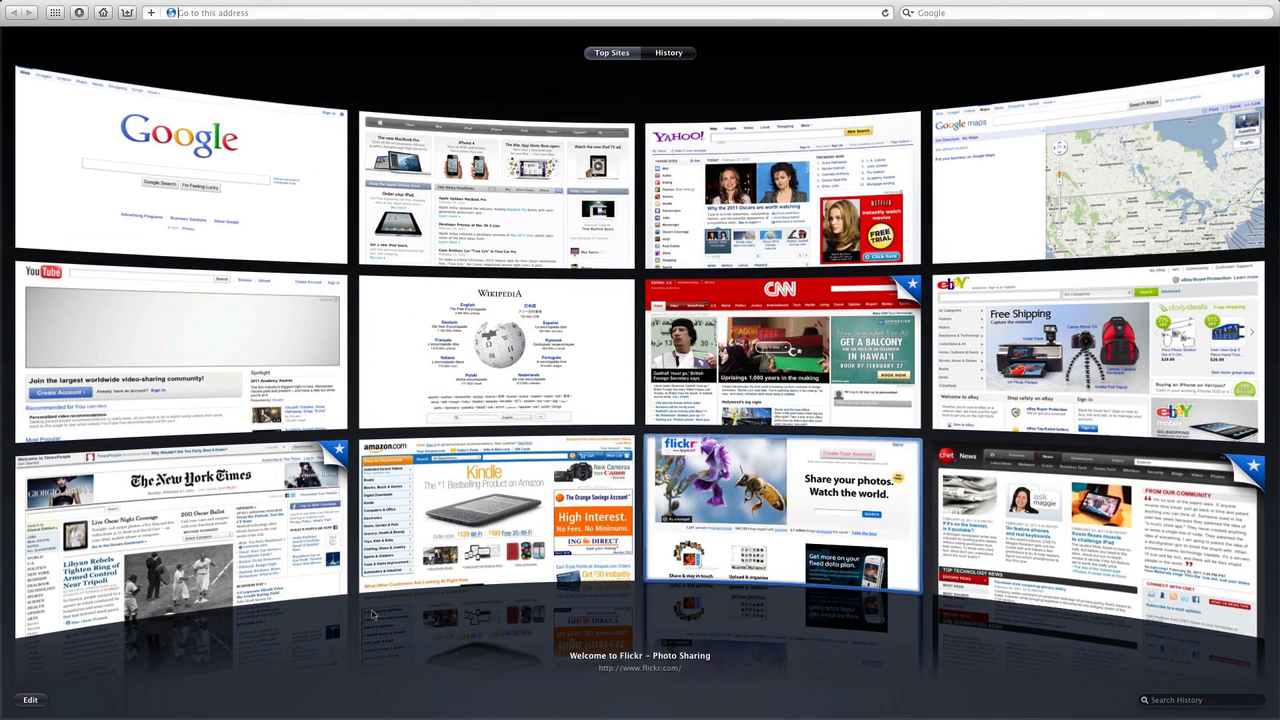
left_click(180, 160)
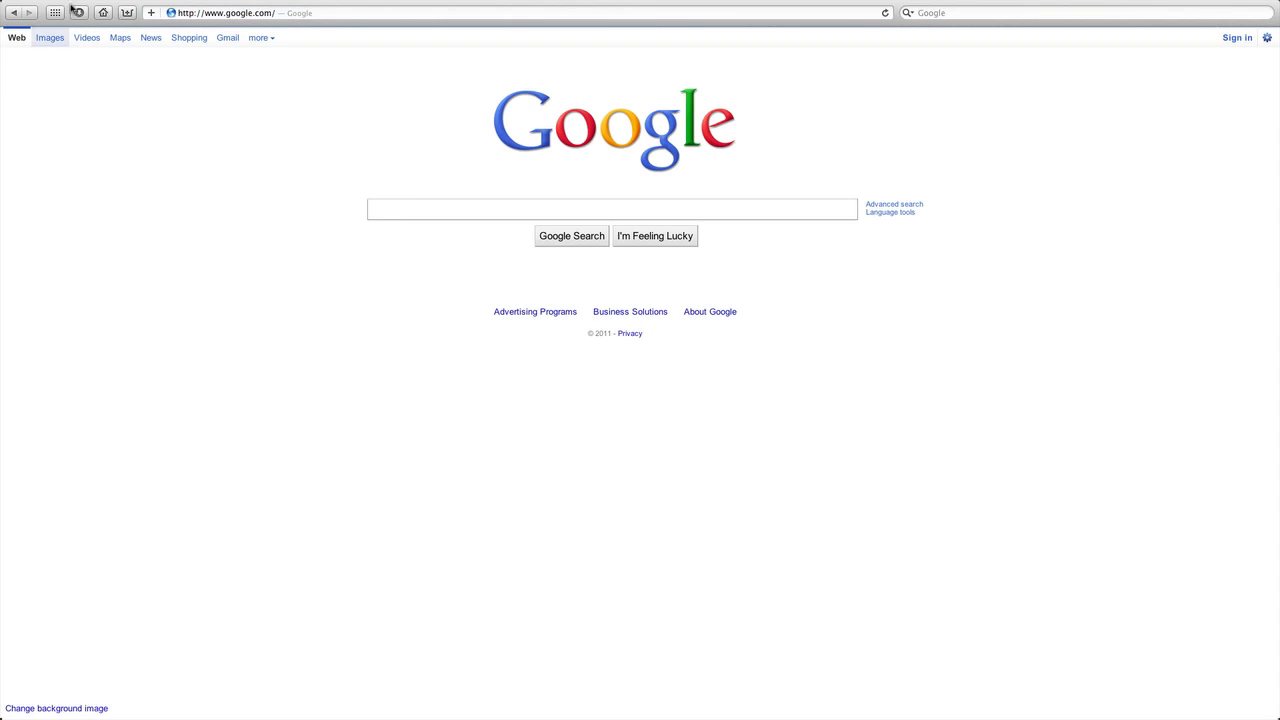
left_click(56, 12)
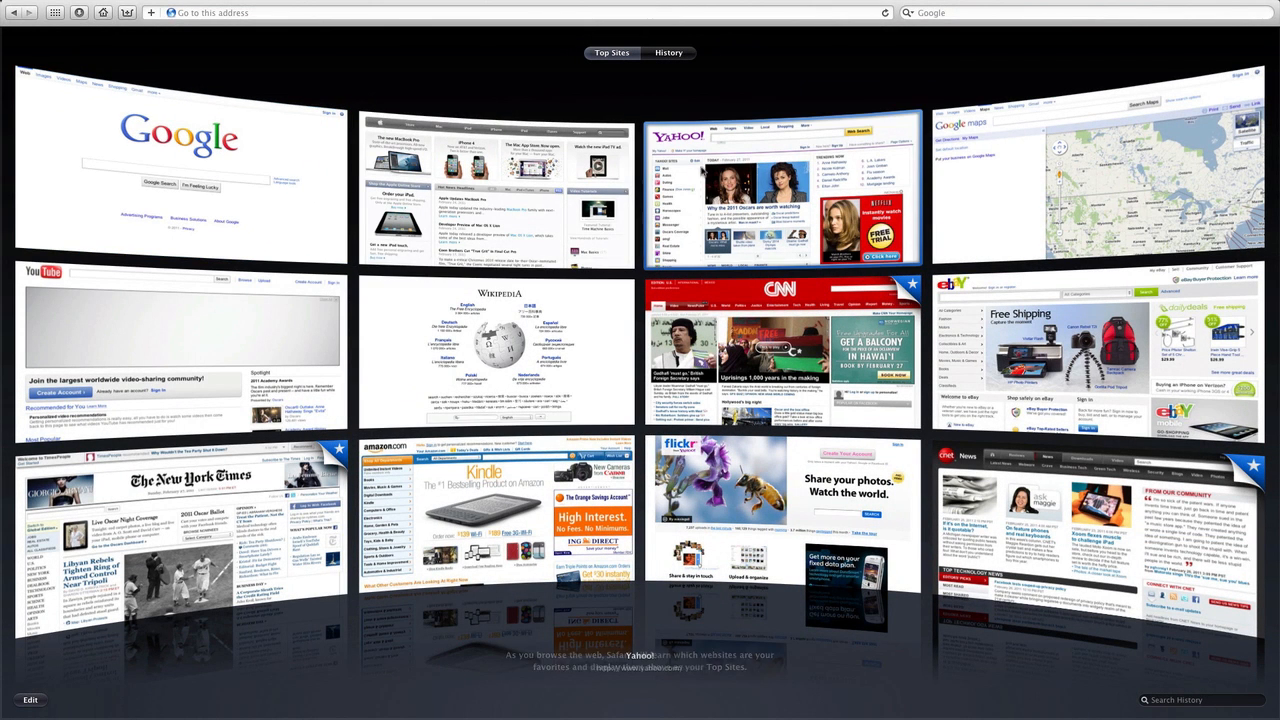
mouse_move(156, 370)
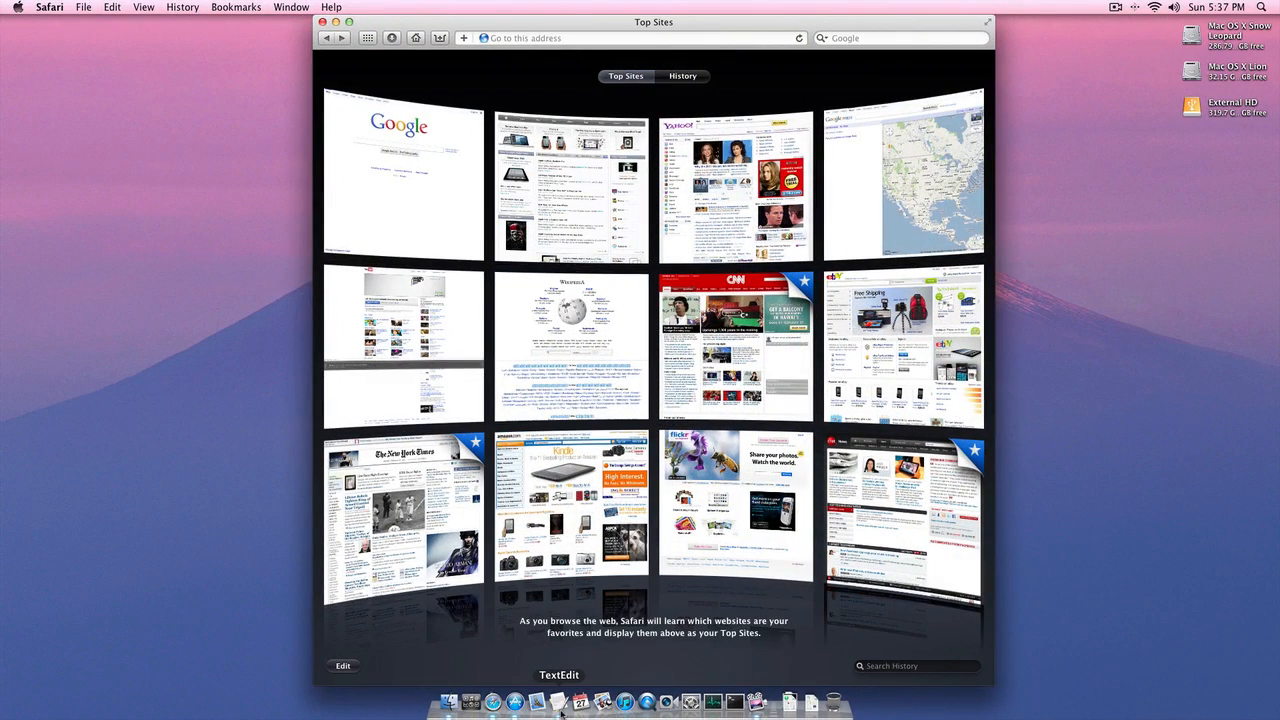
- Launch Mail, read the inbox message 'Re: Lion is Installed!', then view the Drafts and Archive mailboxes
left_click(560, 702)
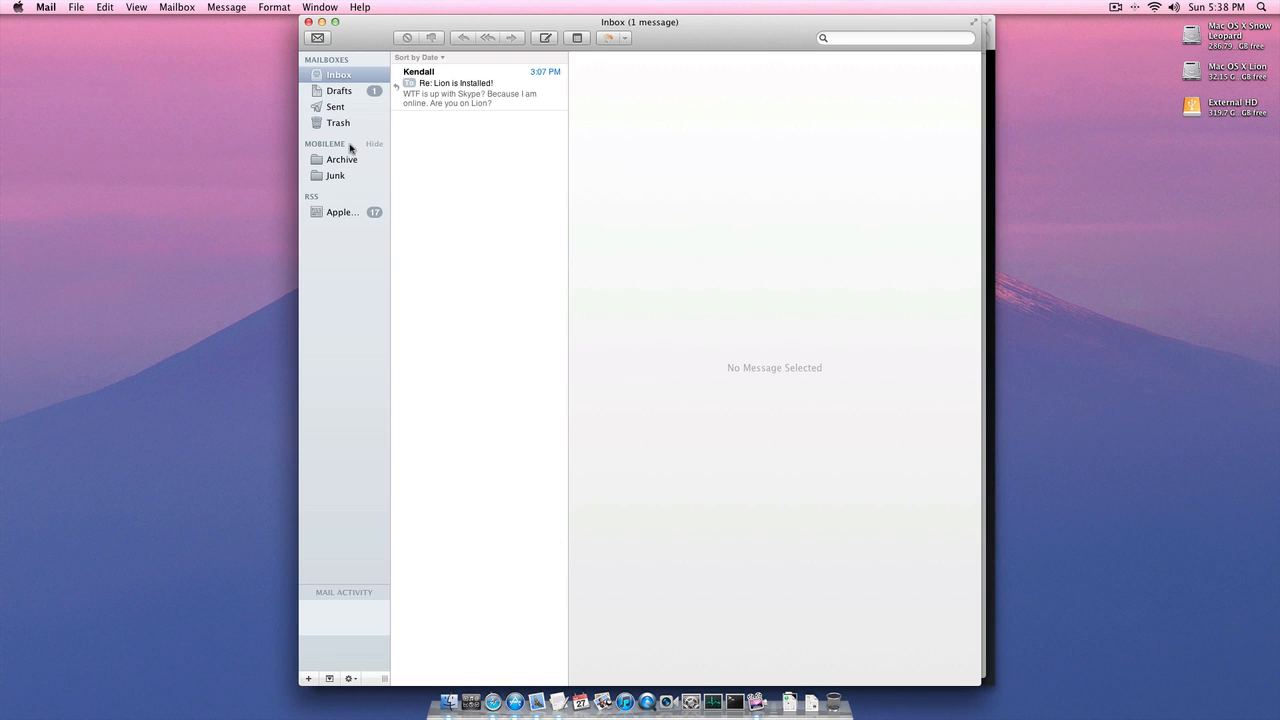
mouse_move(434, 152)
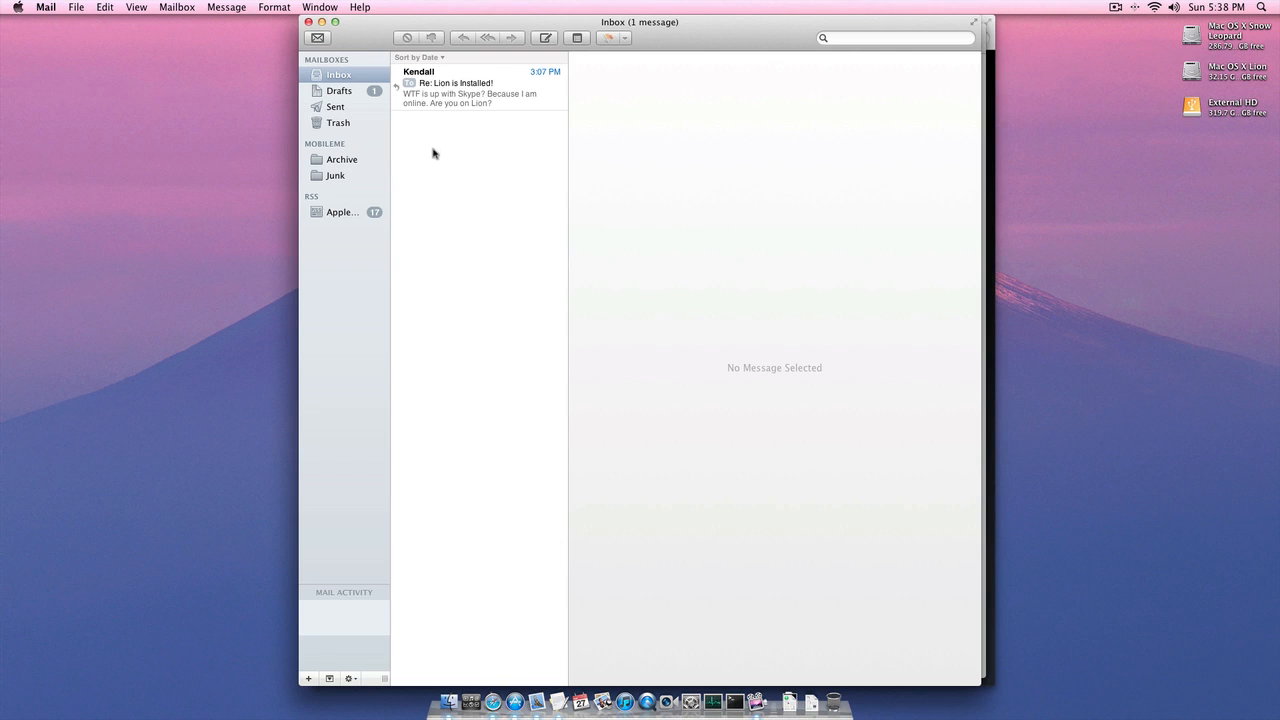
left_click(470, 88)
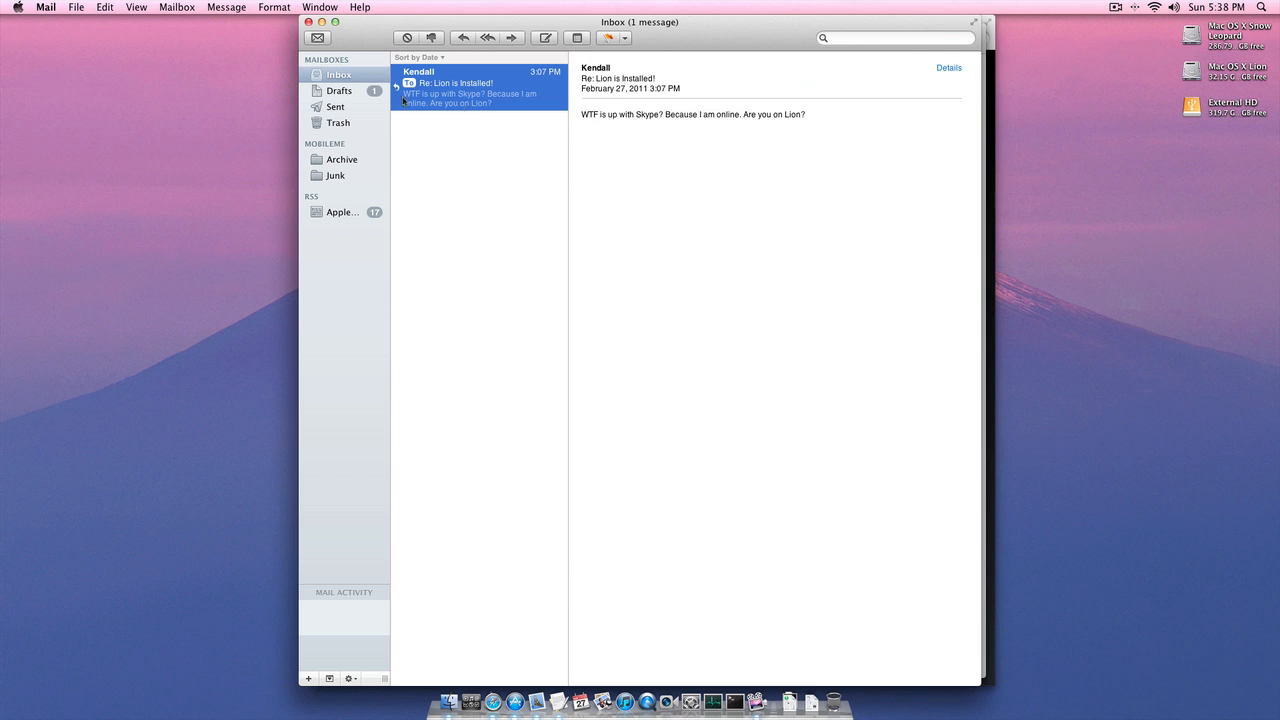
left_click(340, 92)
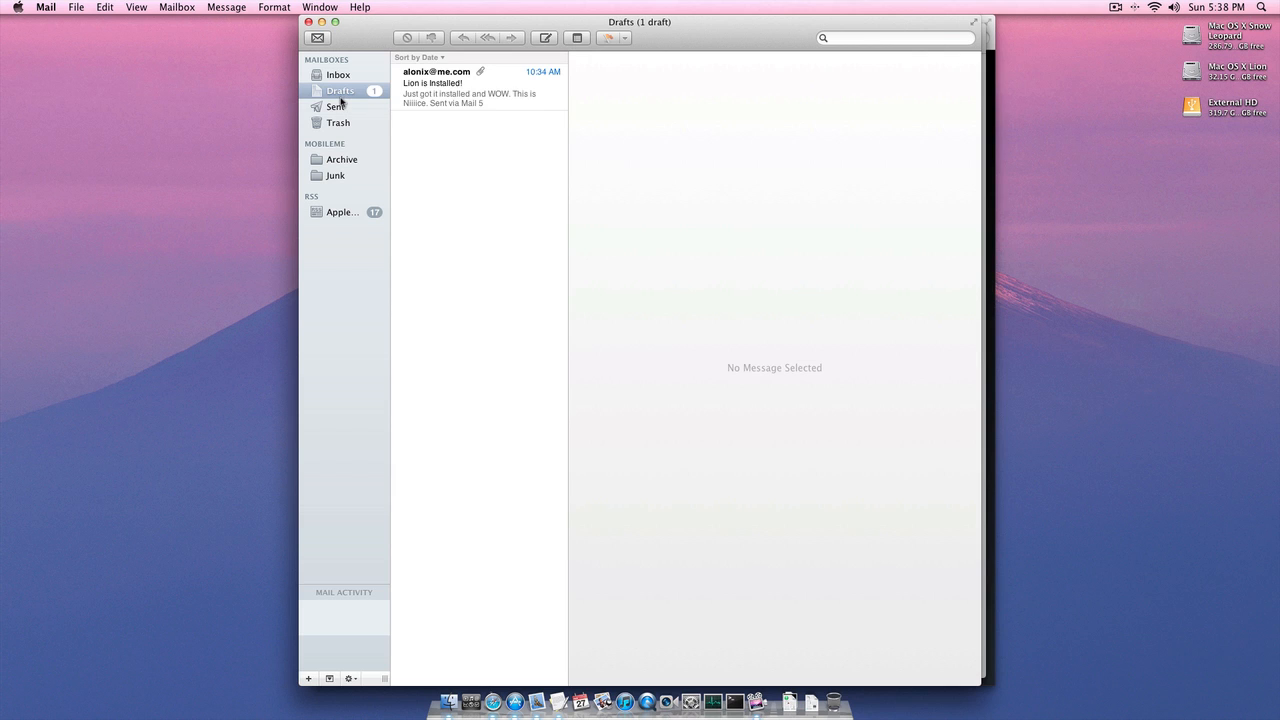
left_click(342, 160)
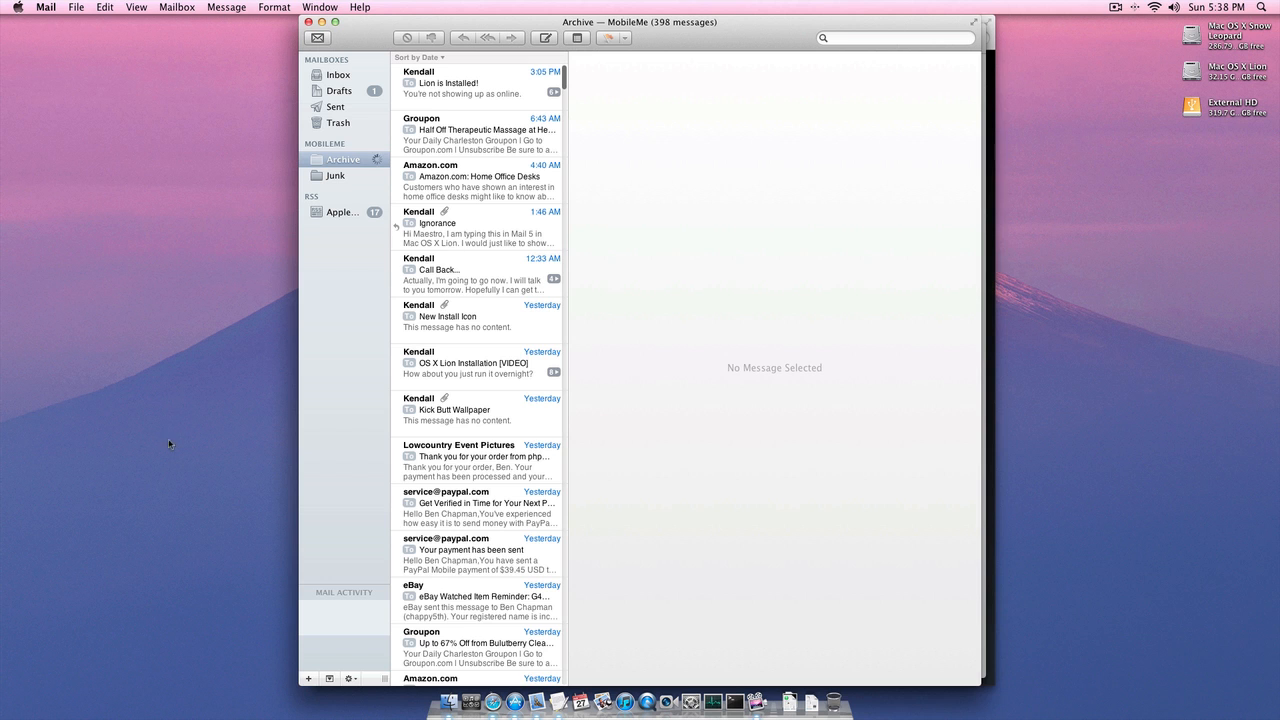
mouse_move(1076, 112)
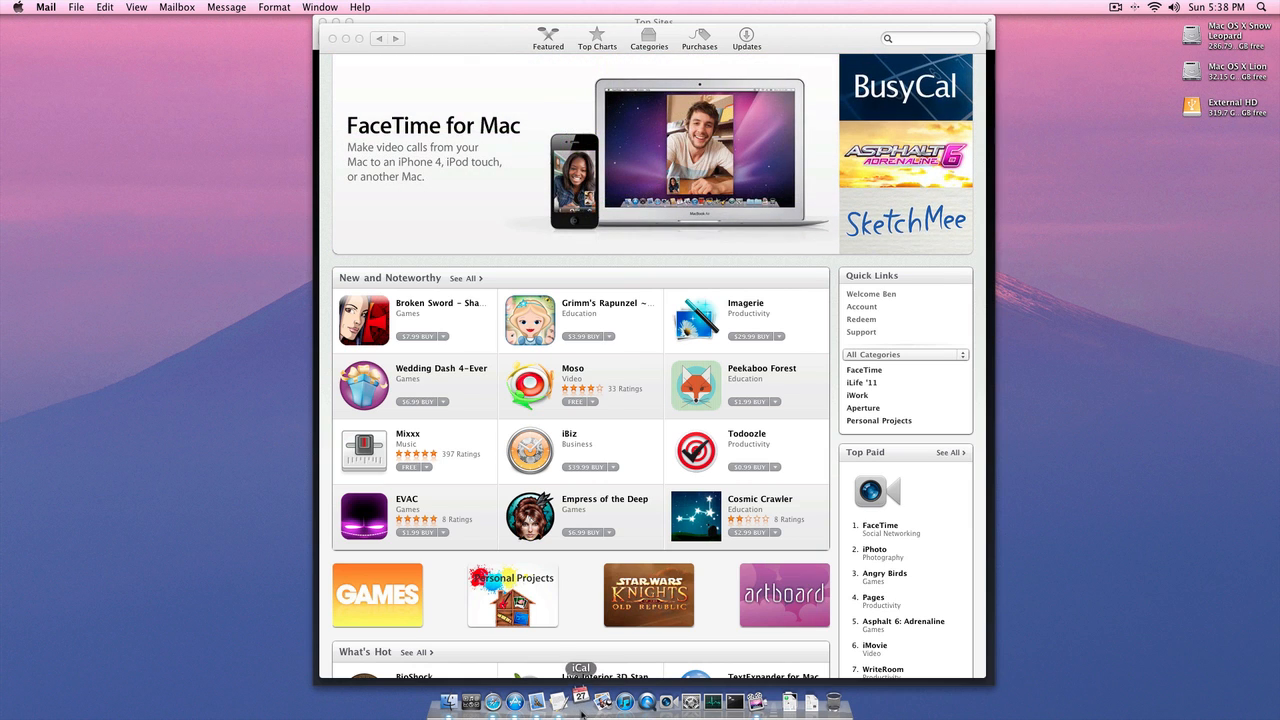
- Launch iCal from the Dock to show the week of February 27 – March 5, 2011
left_click(580, 700)
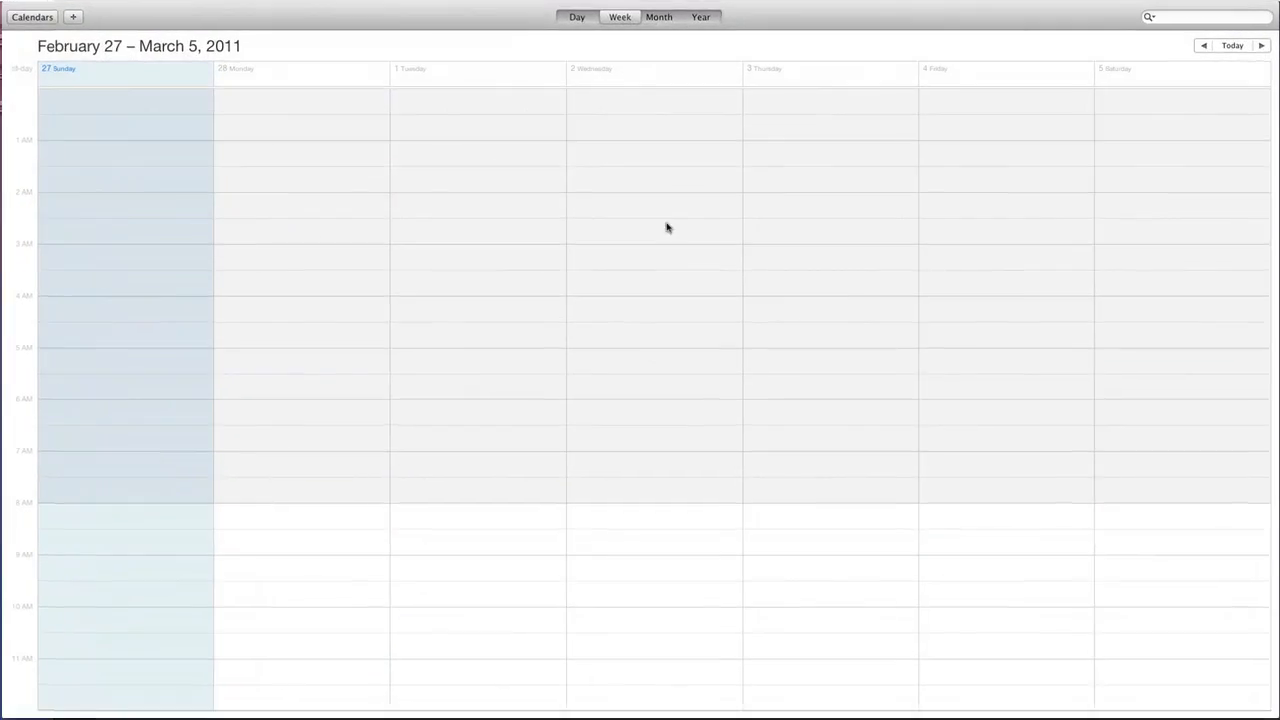
mouse_move(732, 274)
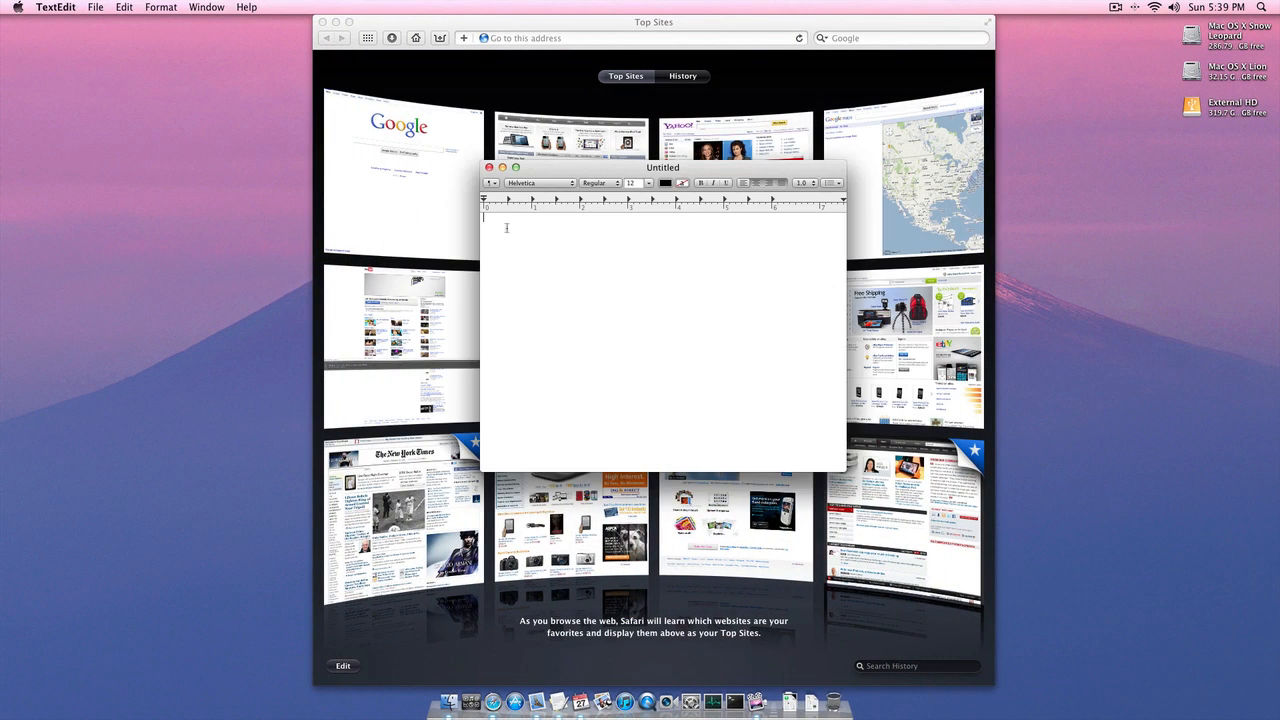
mouse_move(562, 212)
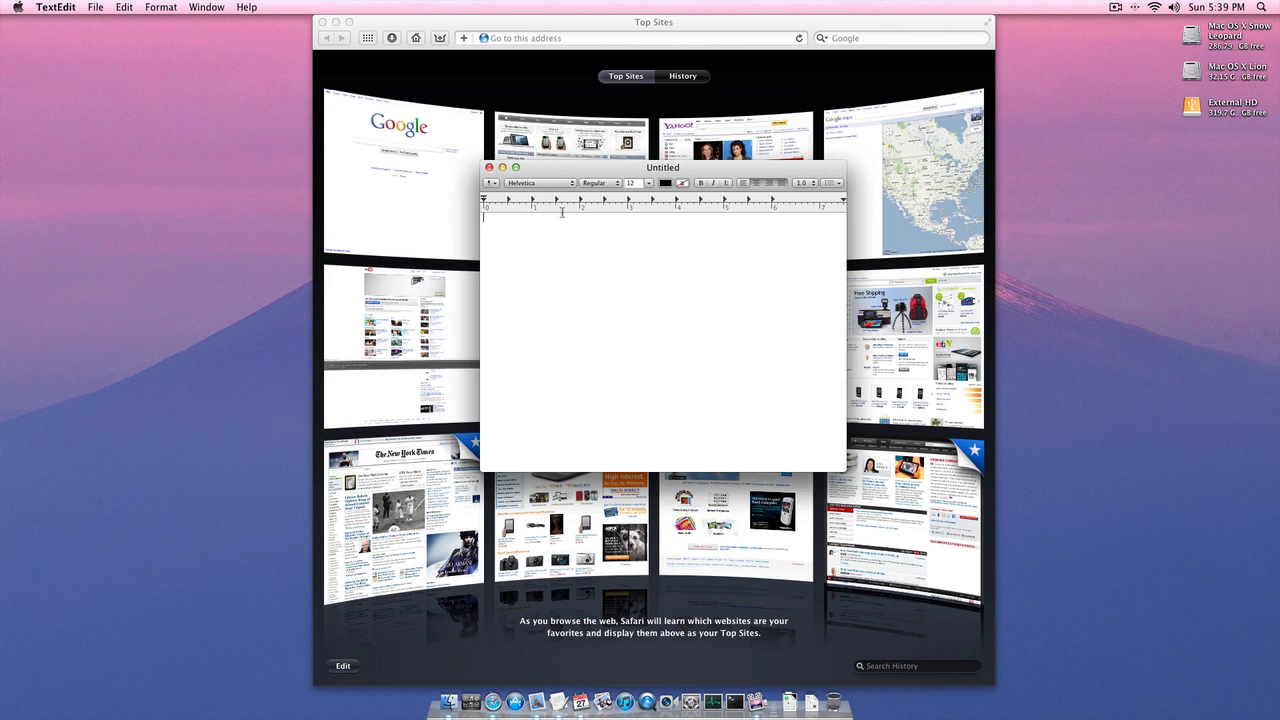
- Browse the font pop-up list in the TextEdit toolbar and dismiss it
left_click(540, 184)
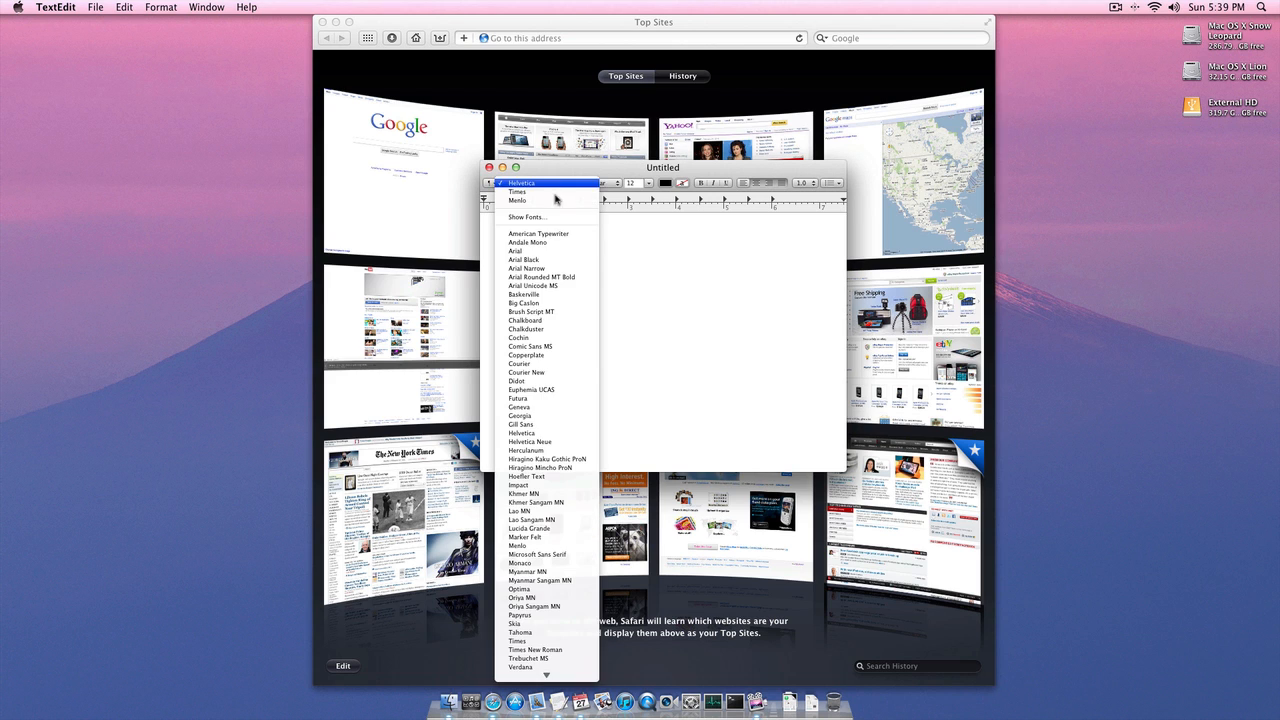
left_click(520, 182)
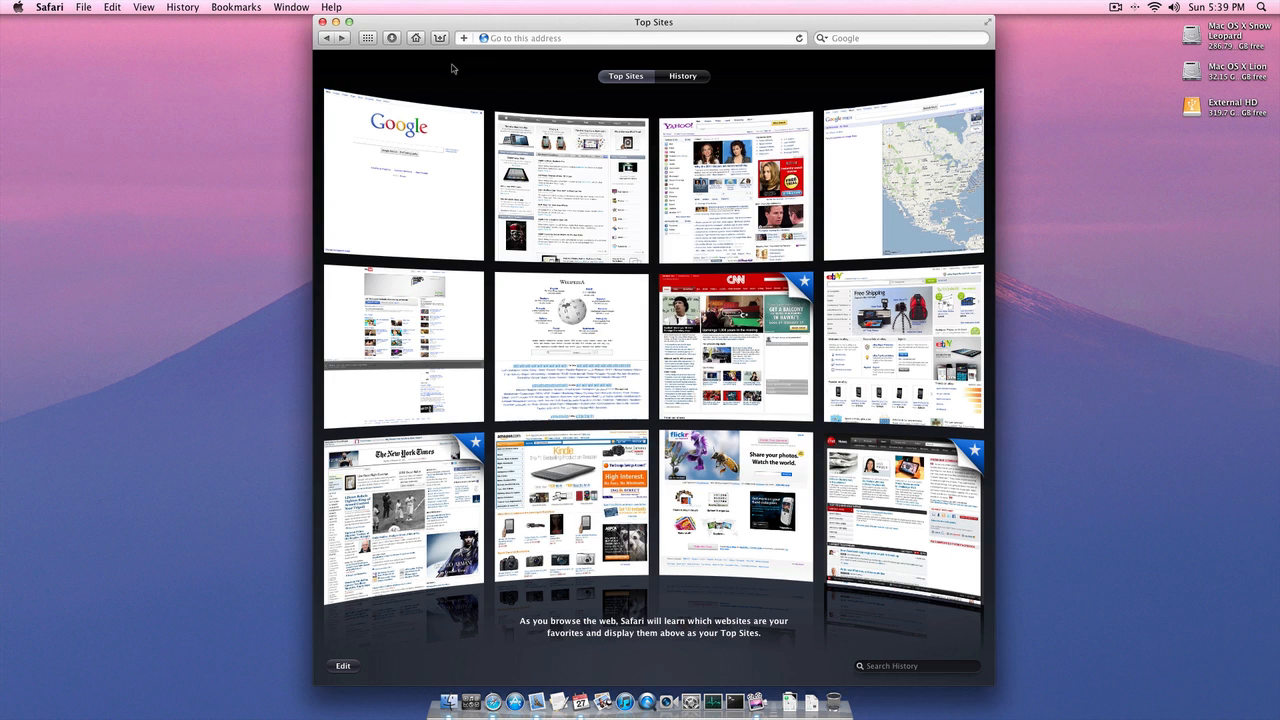
mouse_move(460, 68)
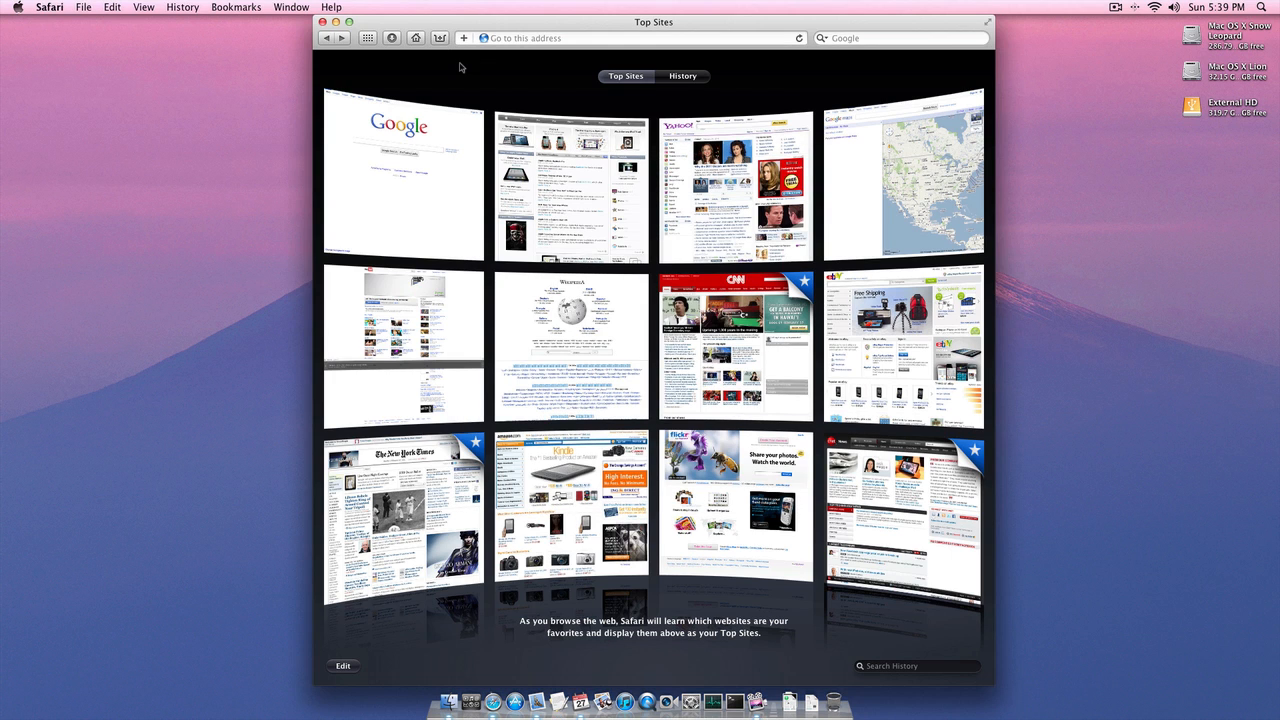
- Enter Launchpad and group Radiant with ScreenFlow into an Untitled folder
left_click(580, 700)
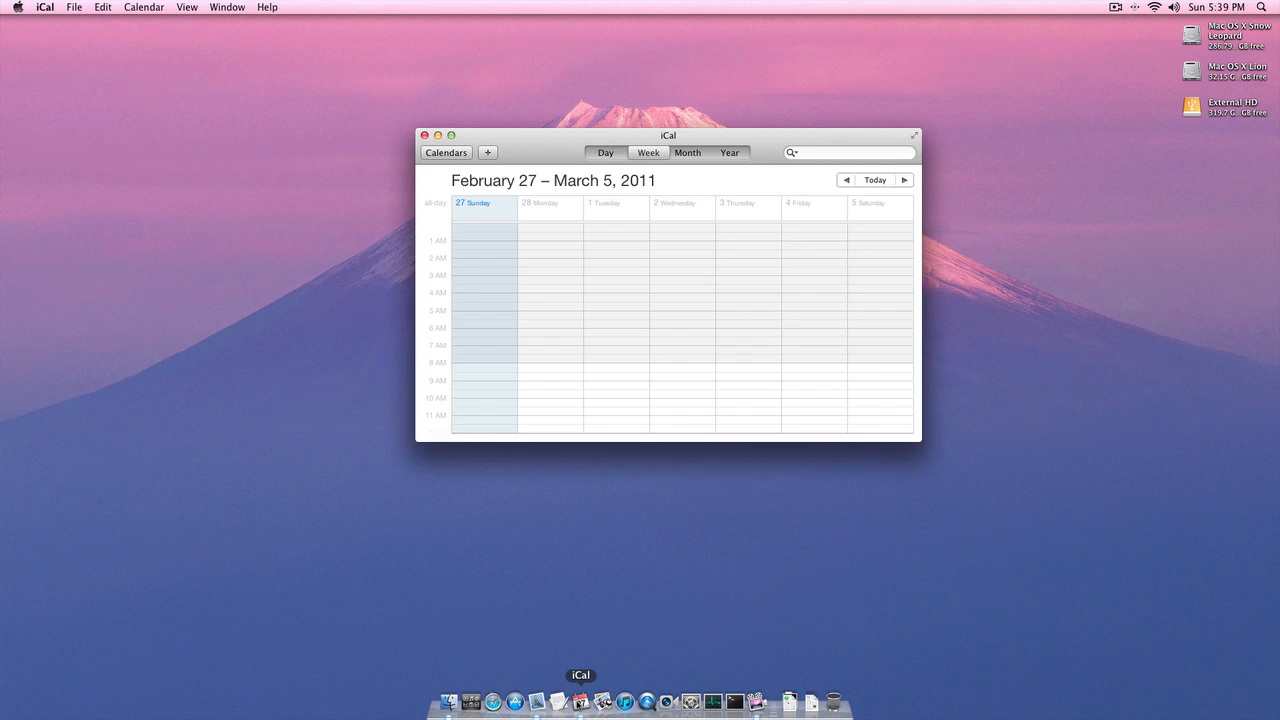
left_click(424, 136)
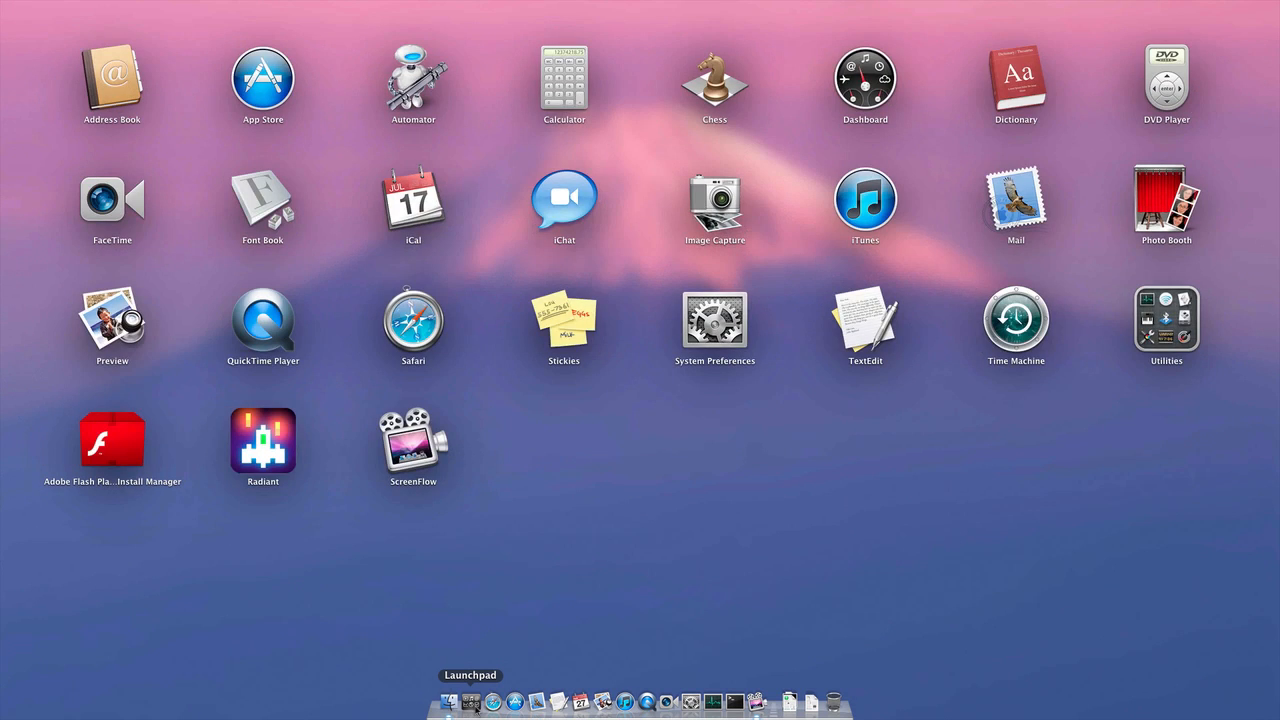
mouse_move(620, 502)
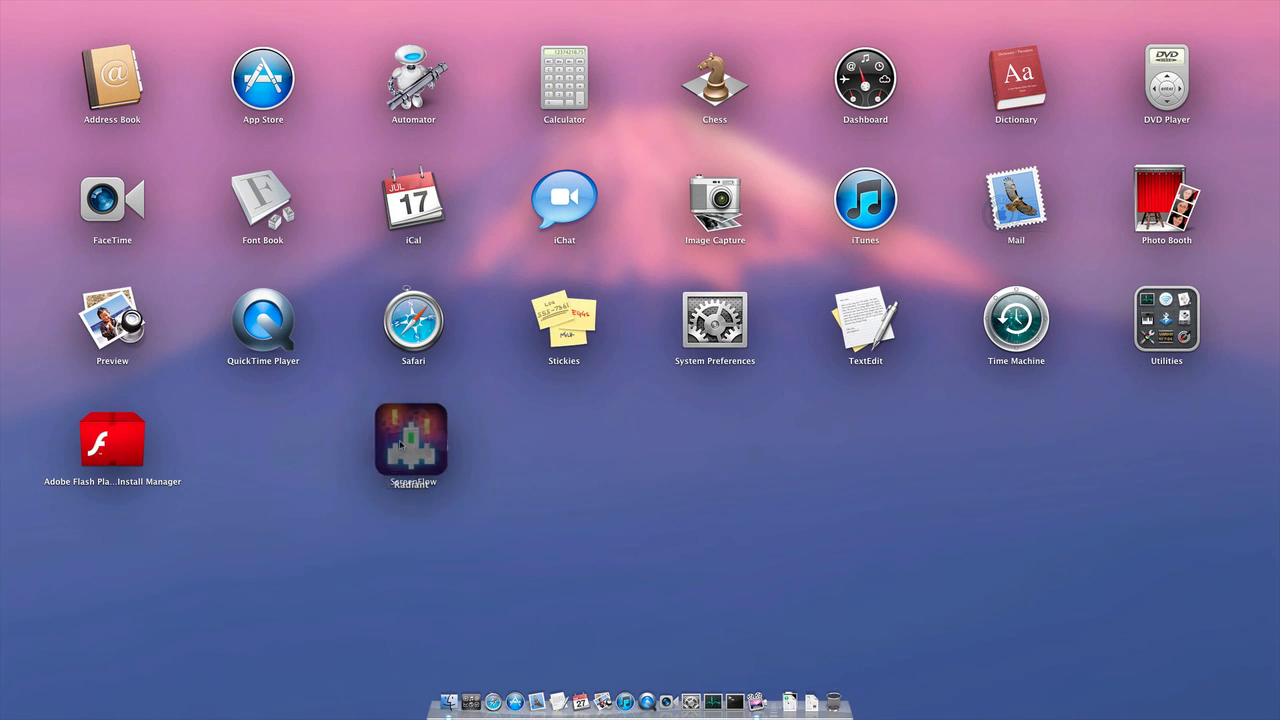
left_click(412, 450)
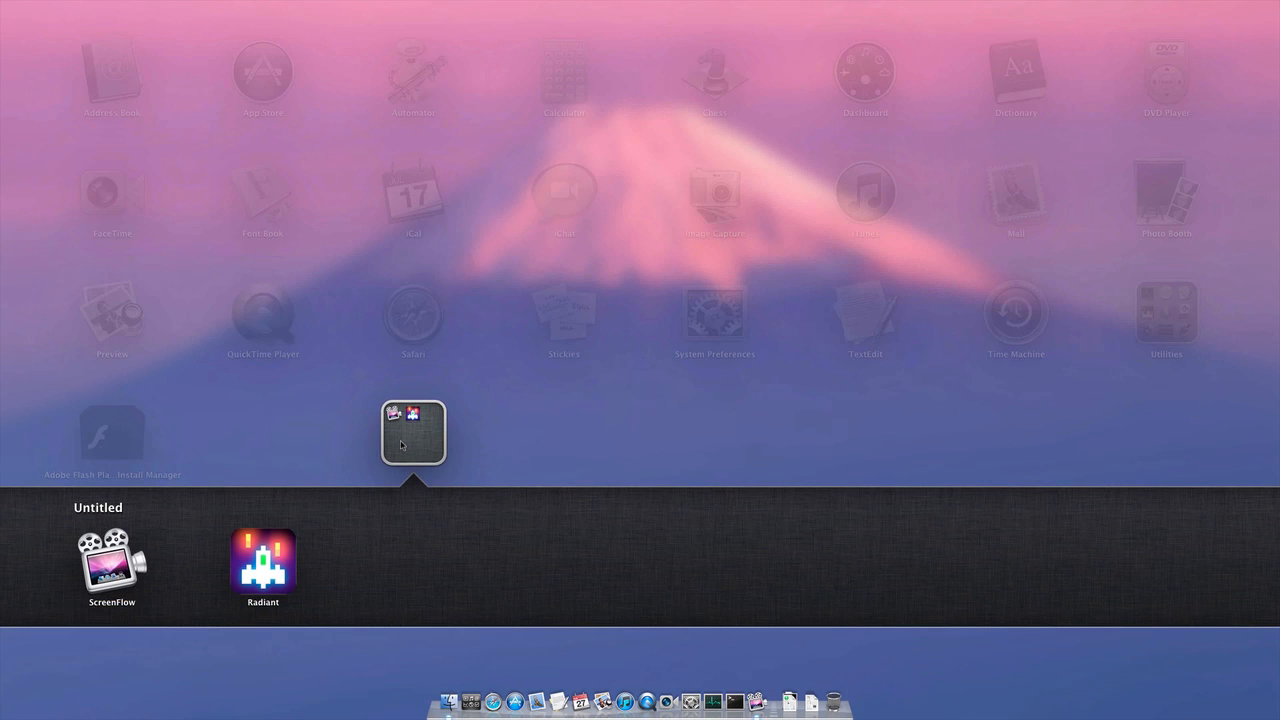
left_click(98, 508)
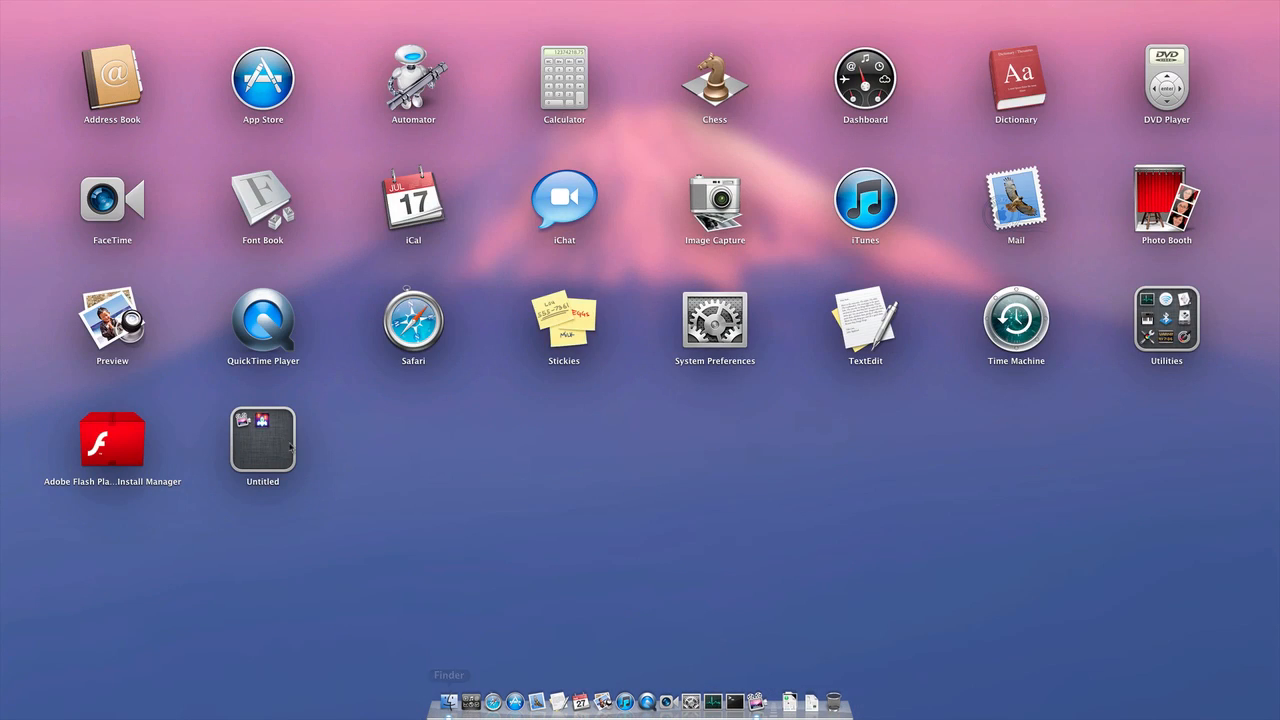
- Take Radiant and ScreenFlow back out of the Untitled folder onto the app grid
left_click(262, 430)
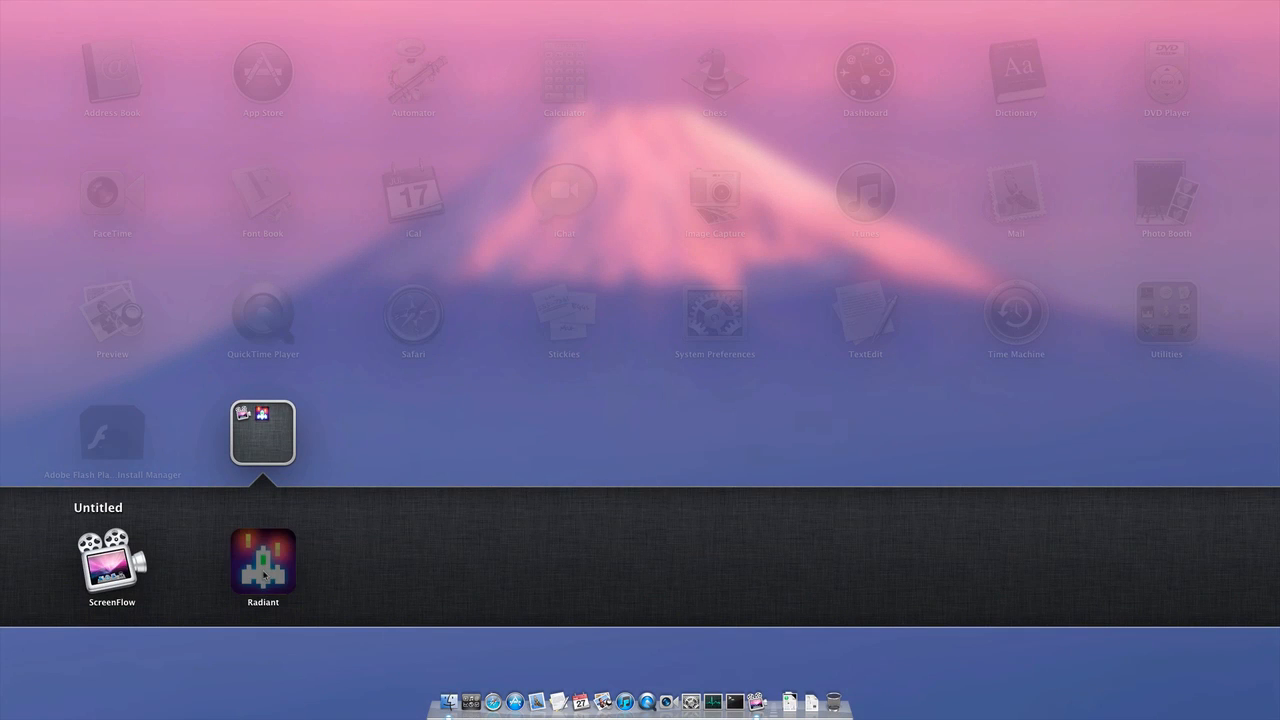
left_click(264, 432)
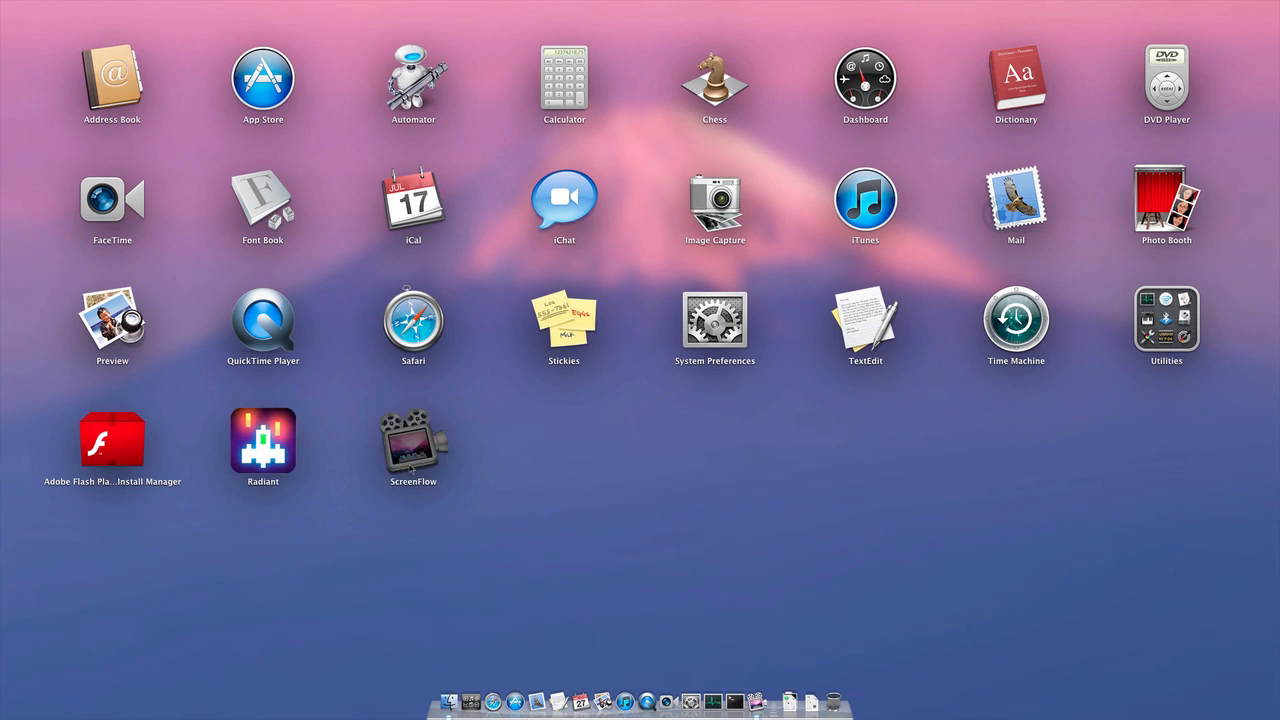
left_click_drag(412, 444, 496, 440)
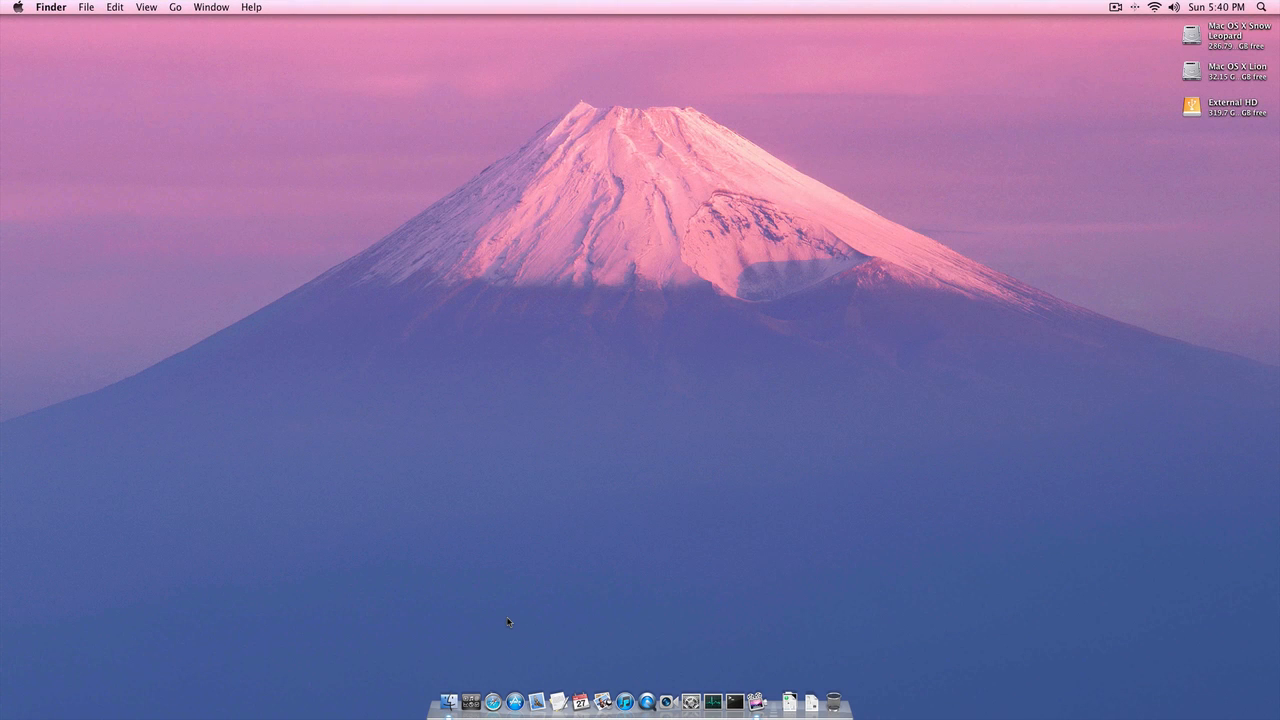
mouse_move(524, 546)
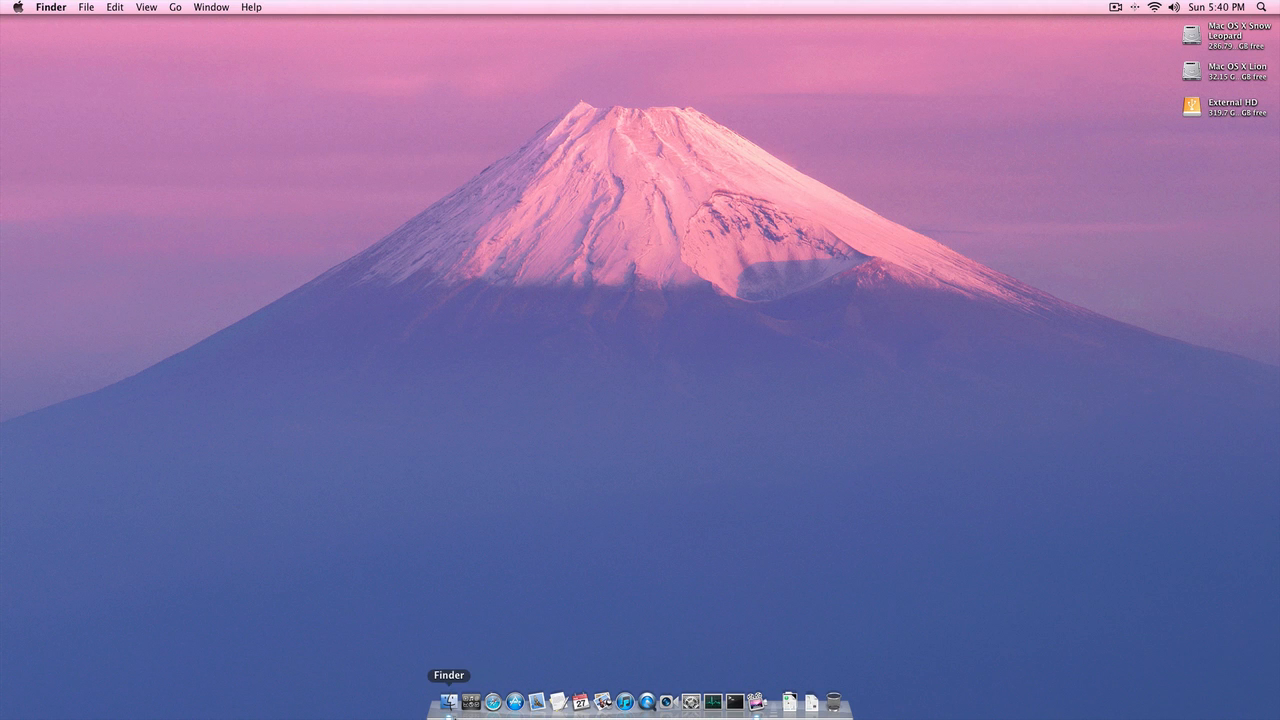
- In a new Finder window, visit AirDrop, Desktop, Applications and the Mac OS X Snow Leopard drive
left_click(448, 700)
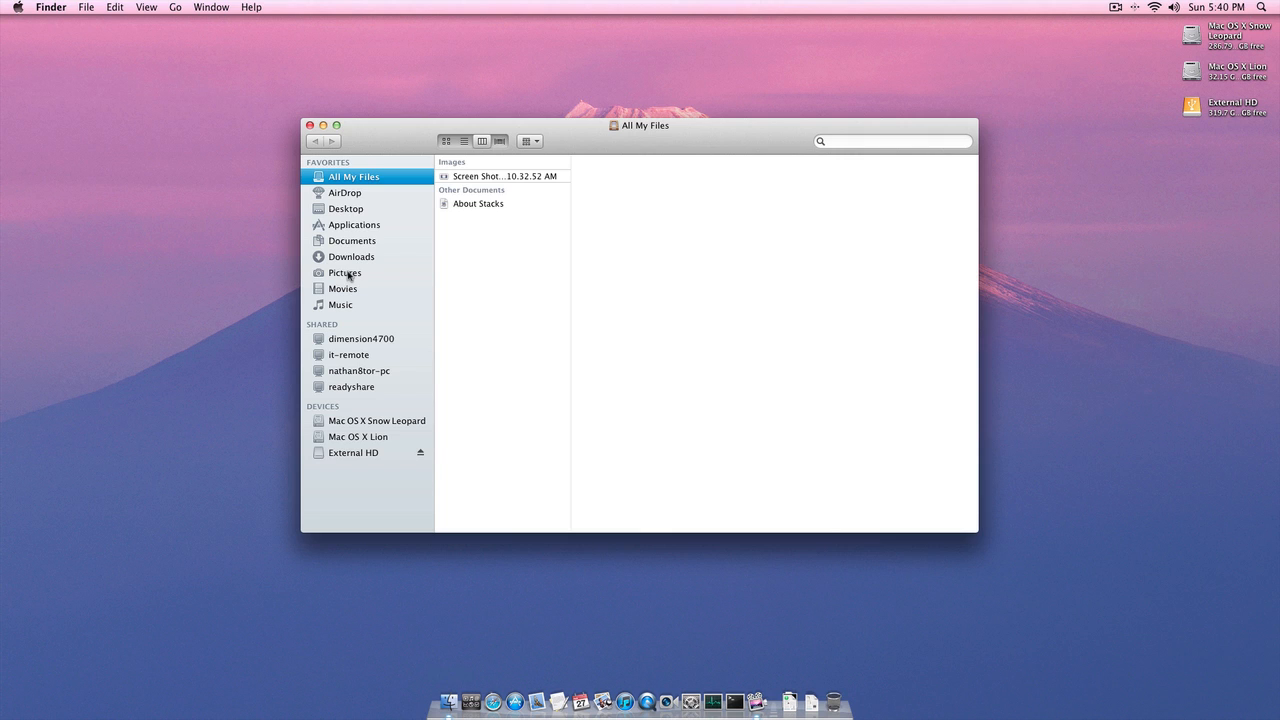
mouse_move(290, 208)
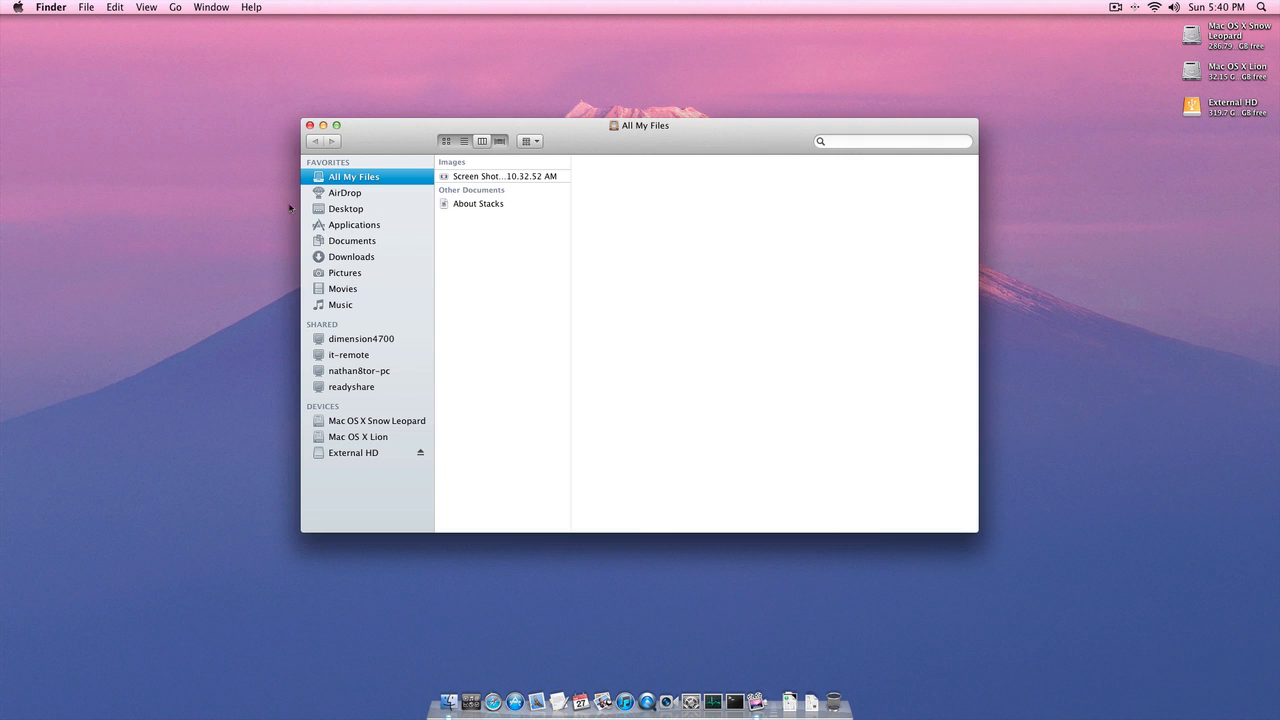
left_click(344, 192)
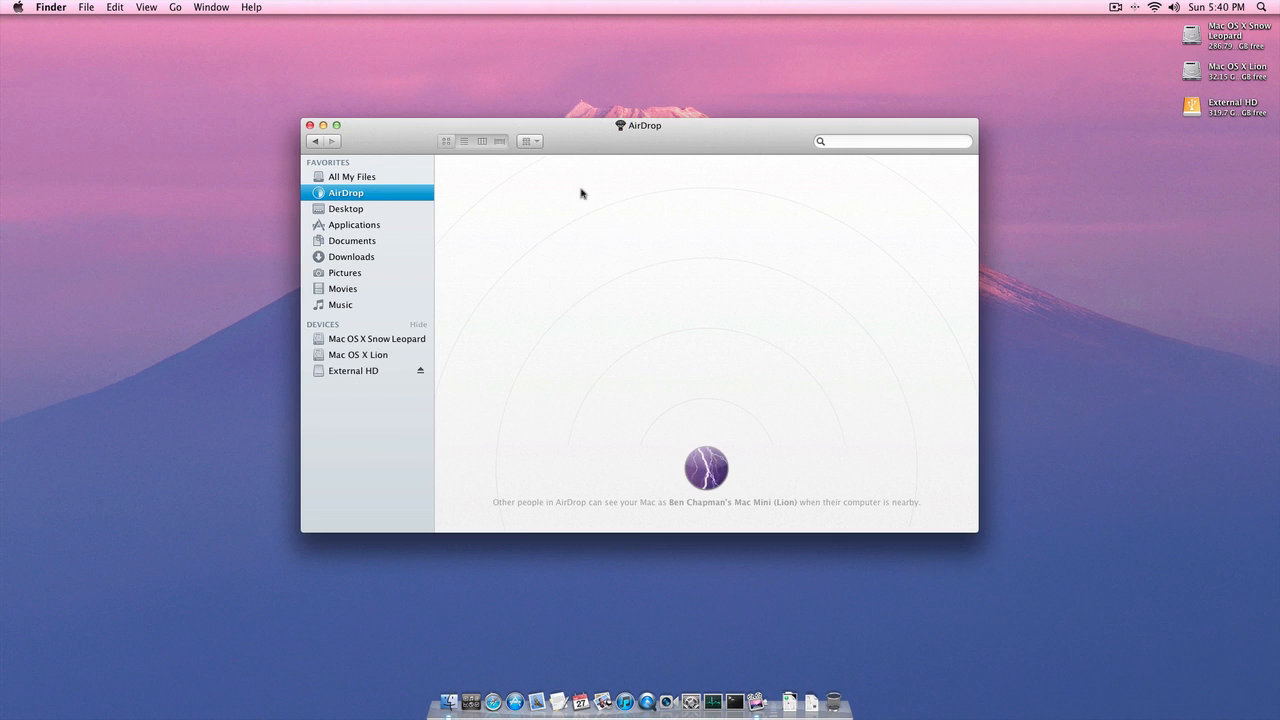
mouse_move(574, 384)
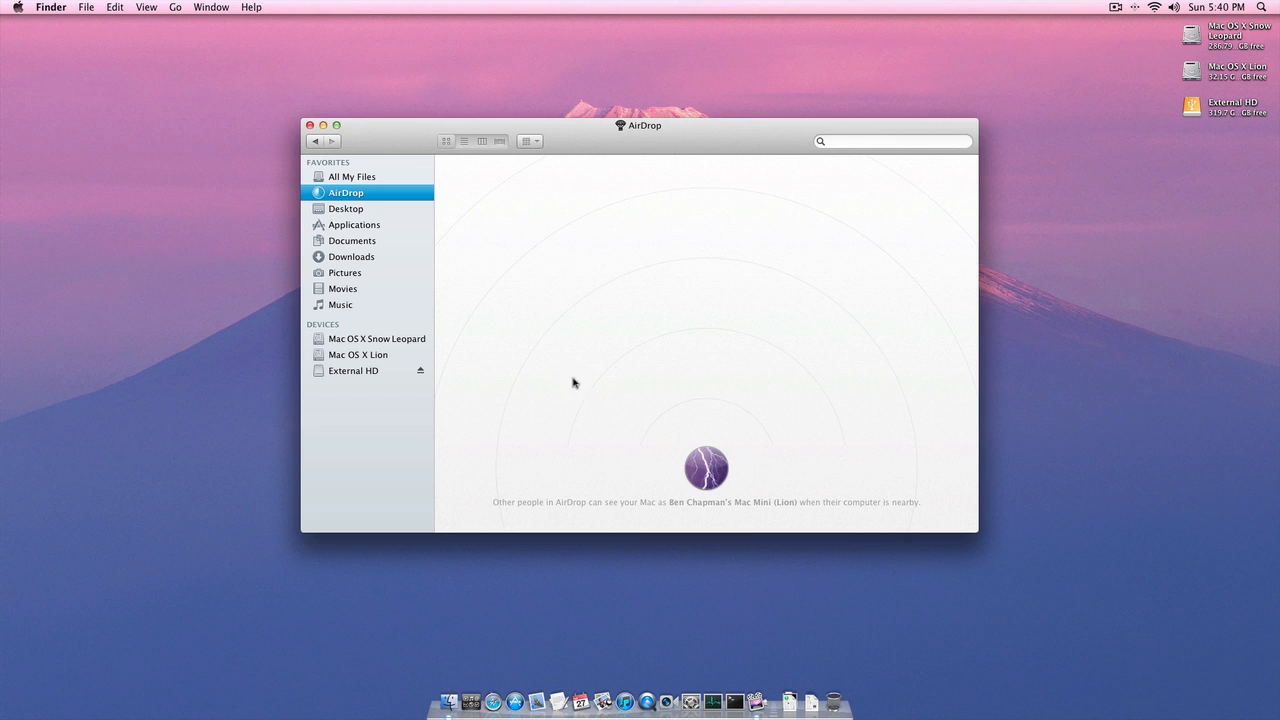
mouse_move(600, 328)
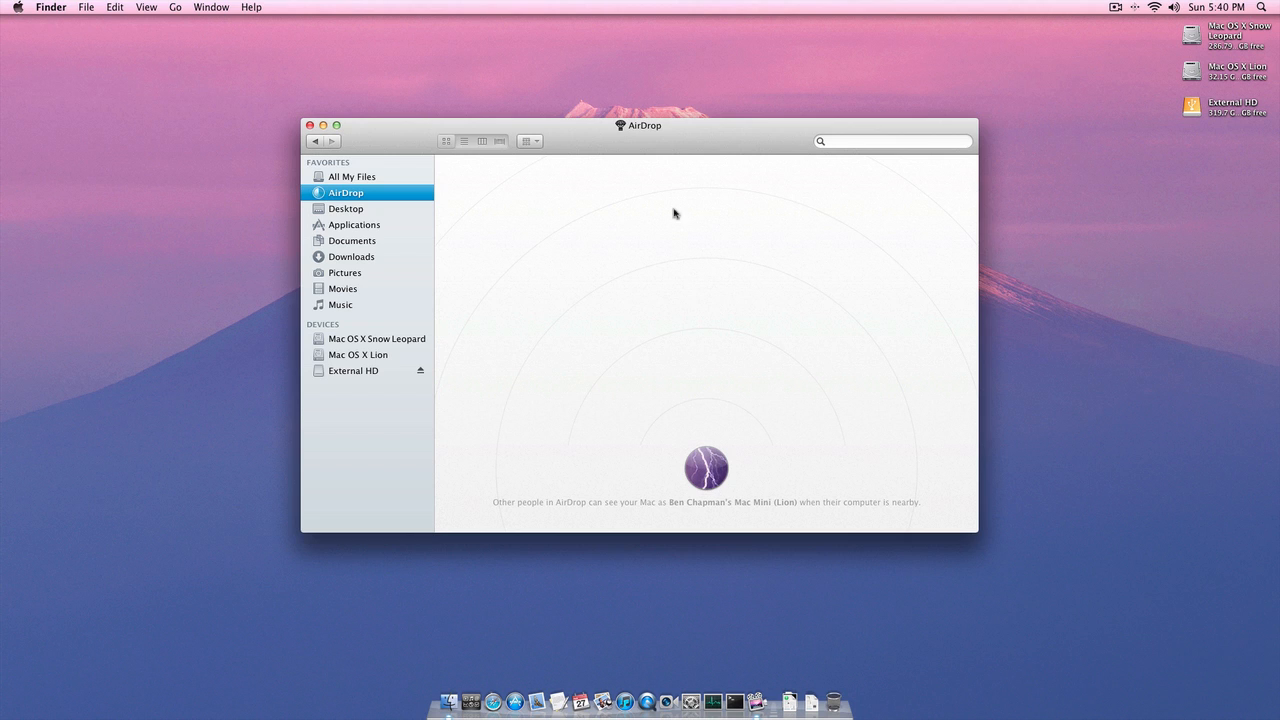
left_click(348, 208)
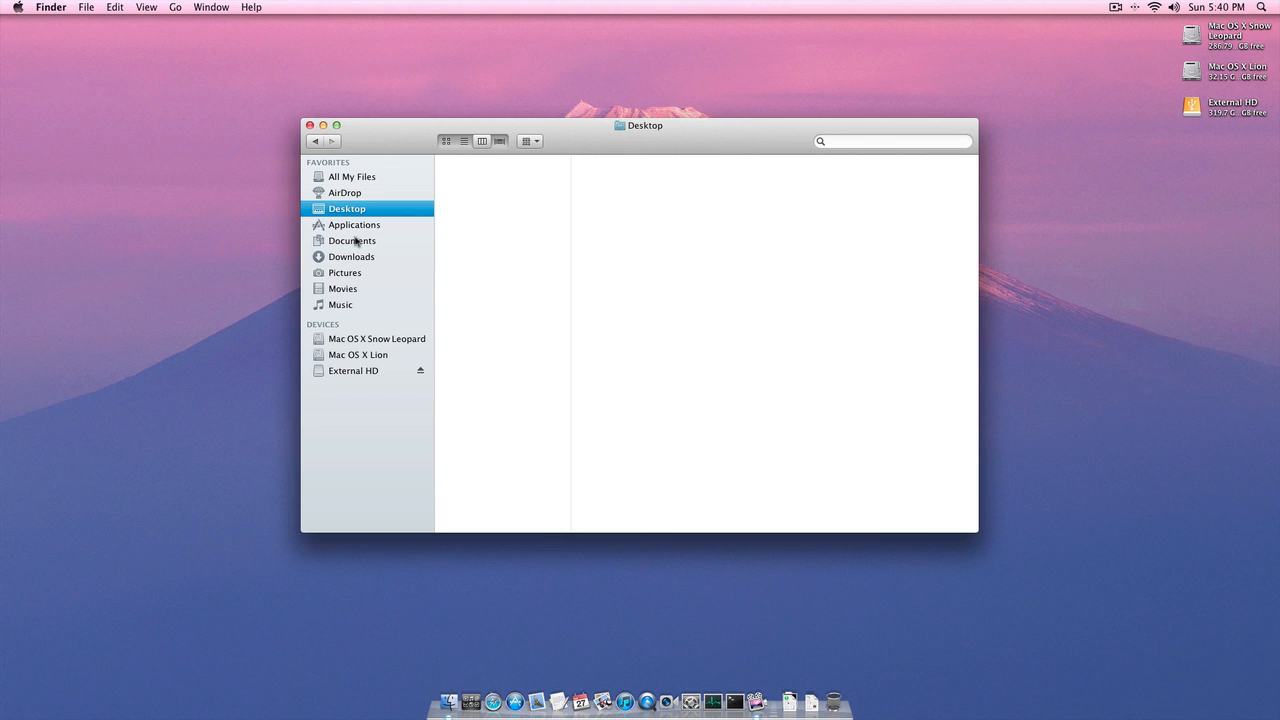
left_click(352, 224)
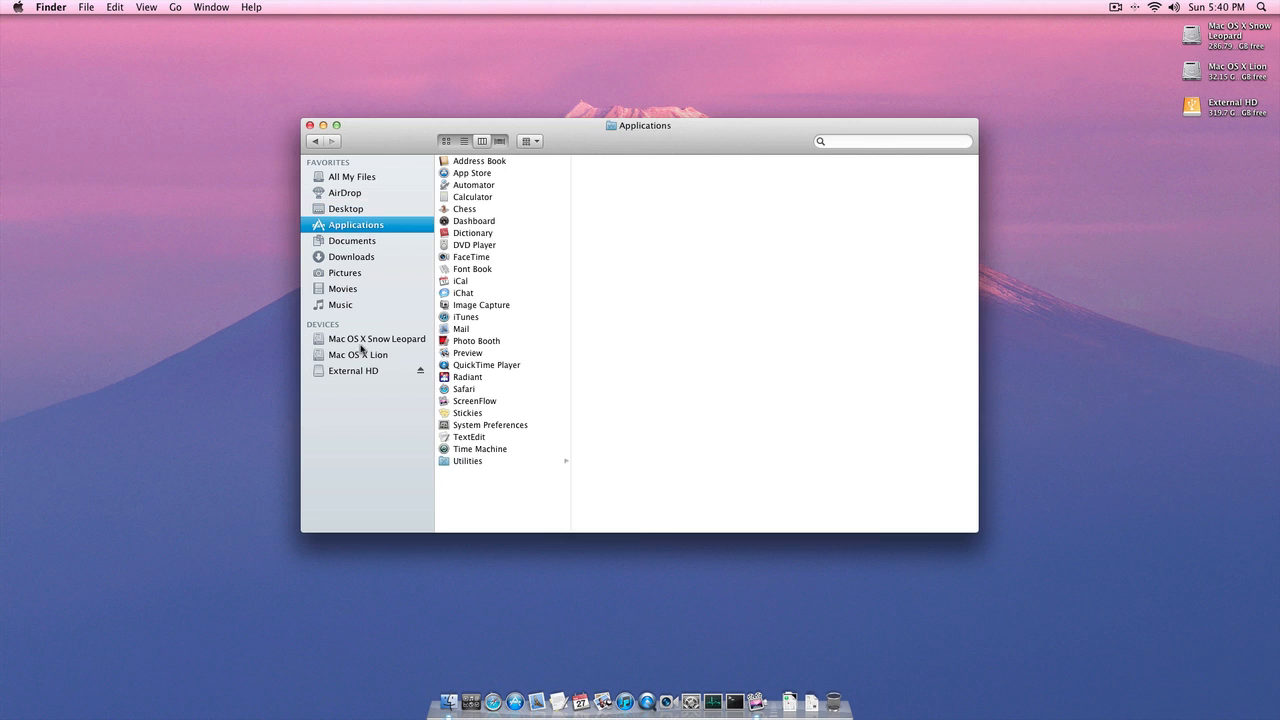
left_click(376, 338)
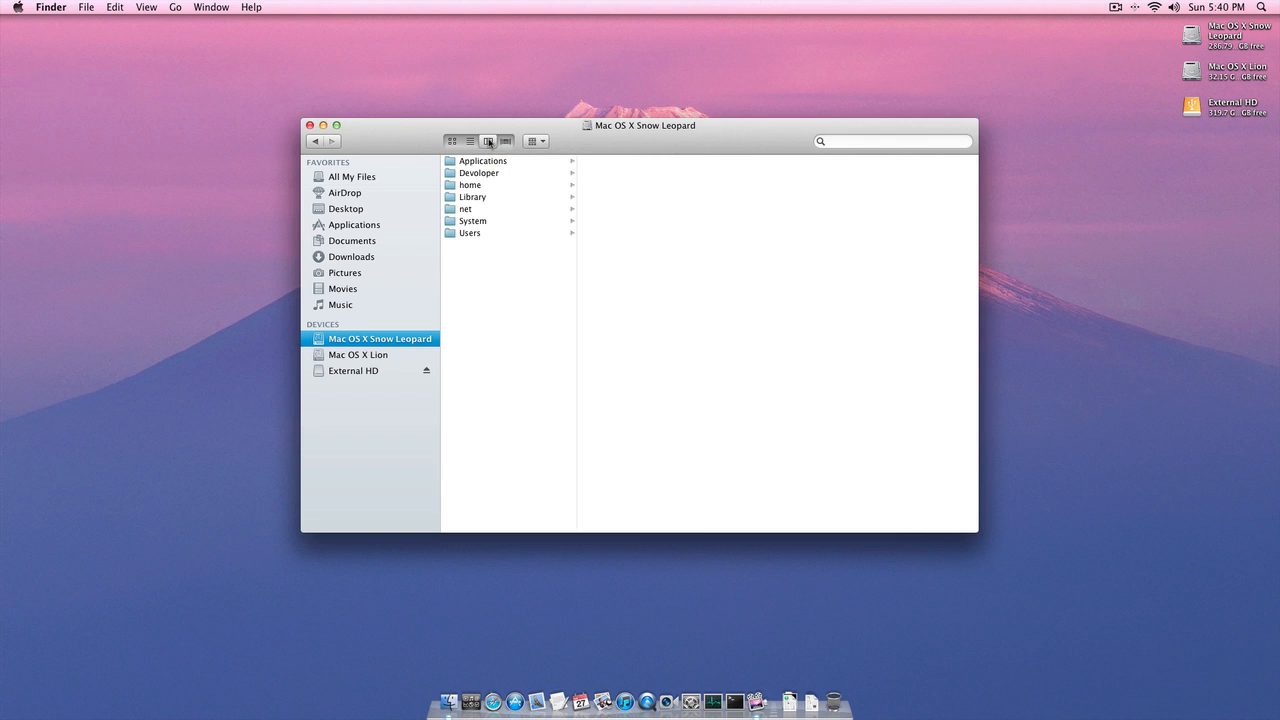
mouse_move(484, 140)
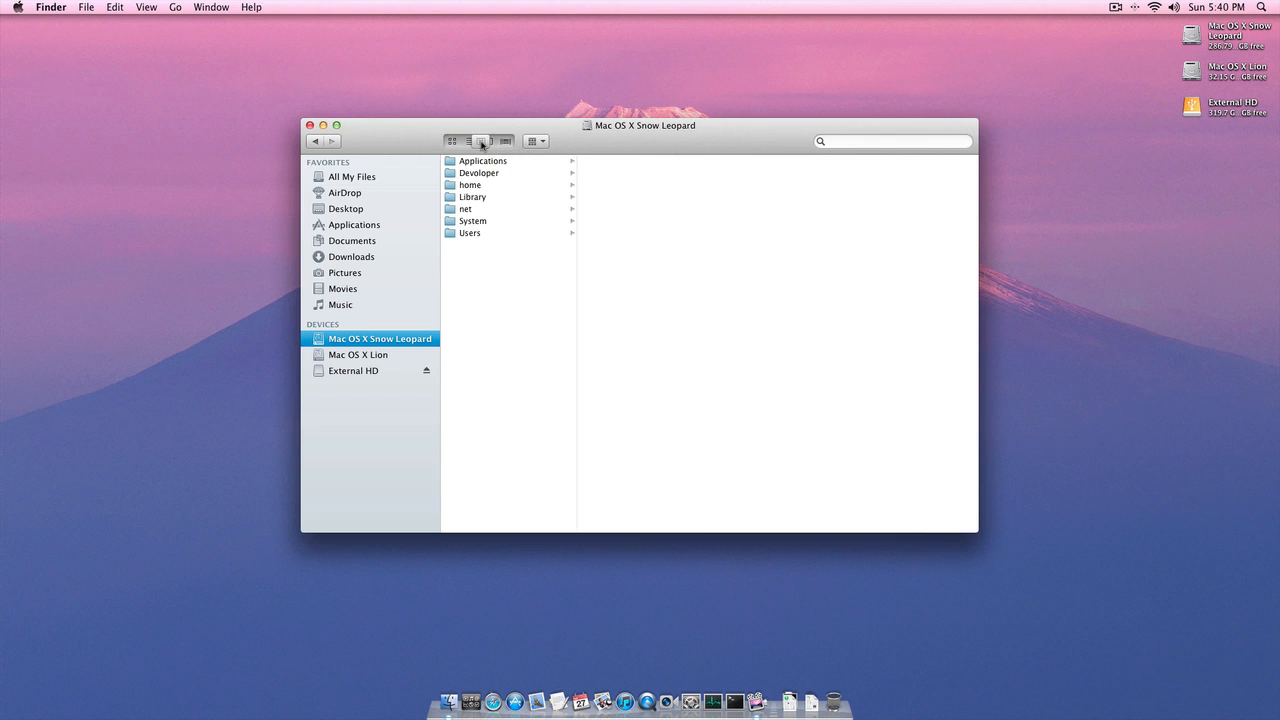
- Show the drive's top folders in list, column and then Cover Flow view
left_click(472, 140)
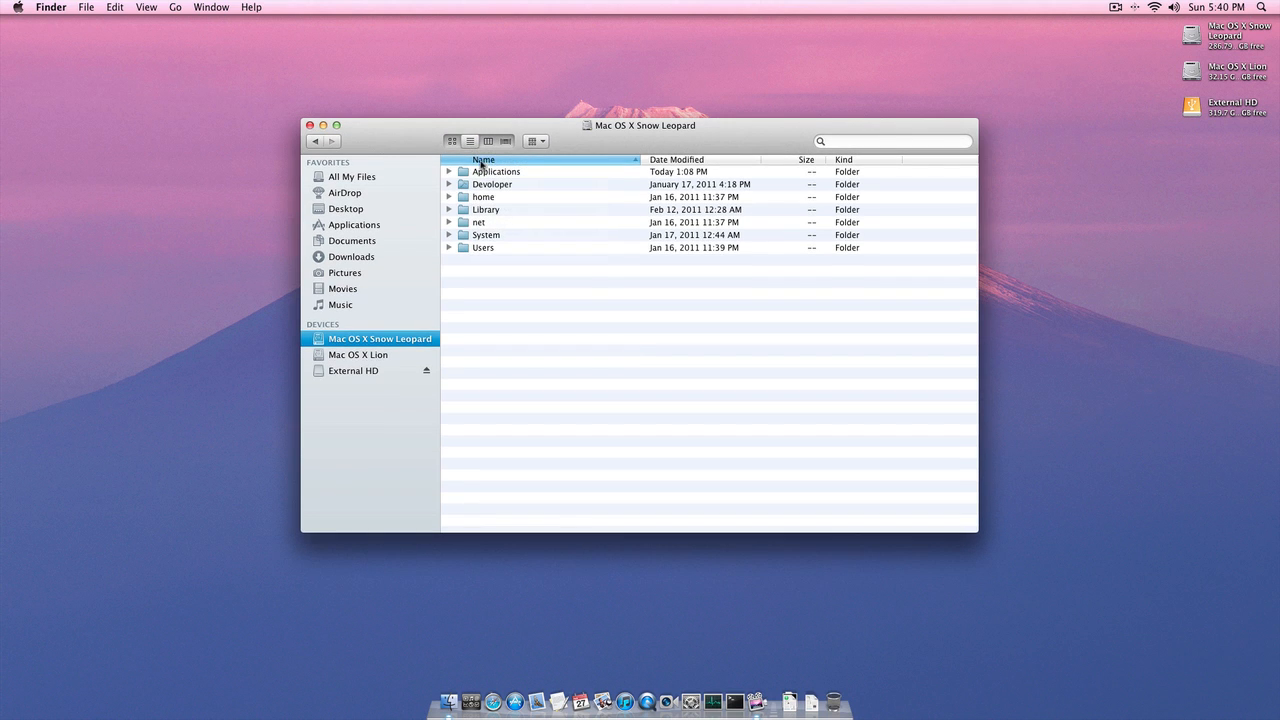
left_click(488, 140)
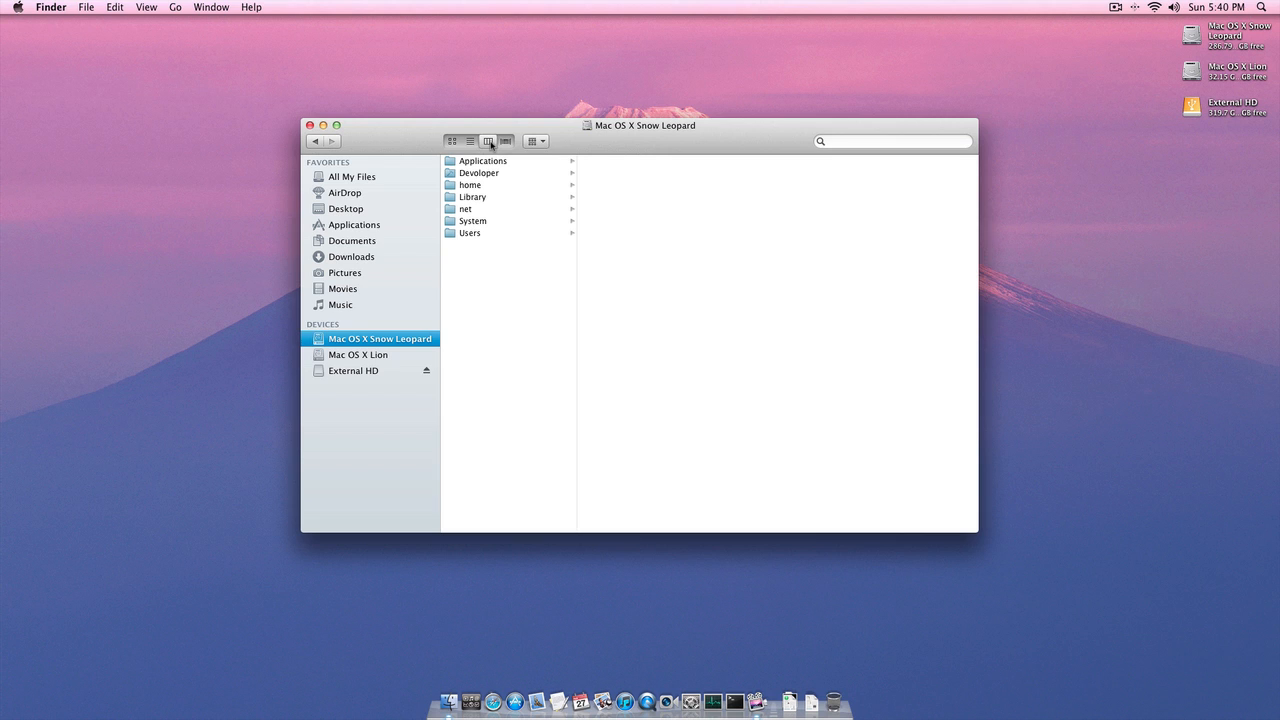
left_click(506, 140)
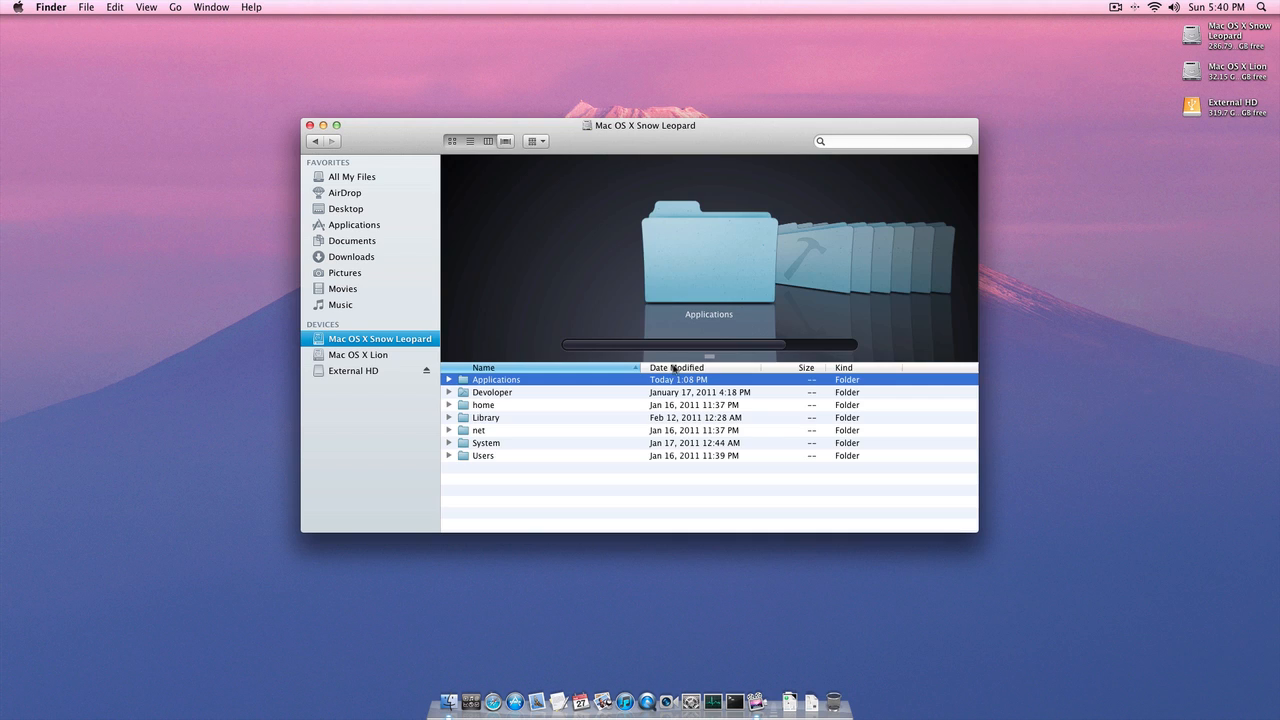
mouse_move(688, 288)
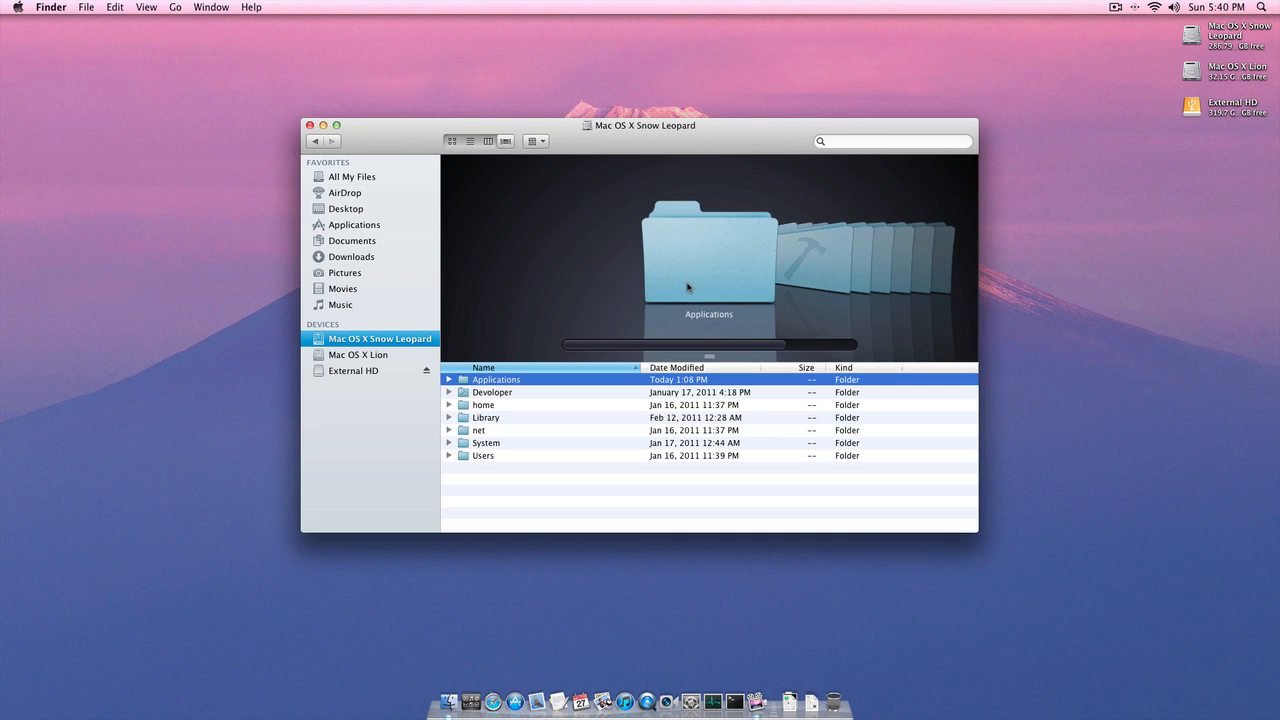
left_click_drag(710, 344, 796, 344)
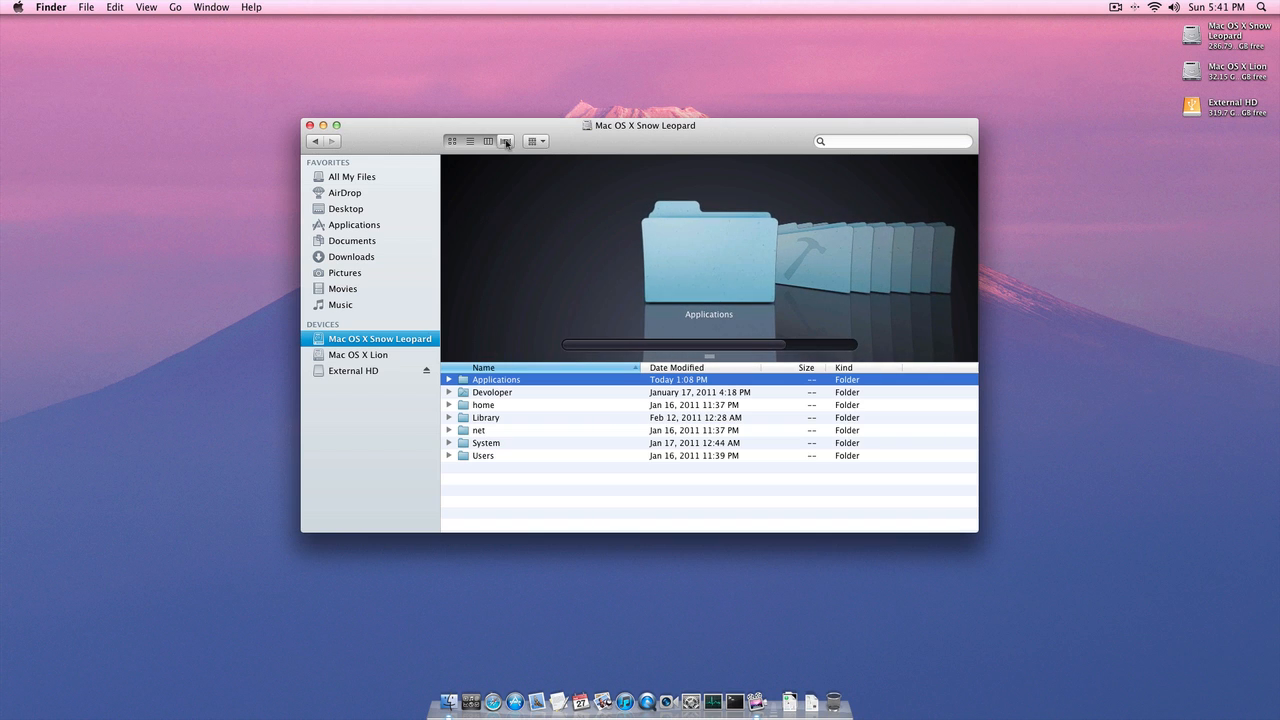
left_click(506, 140)
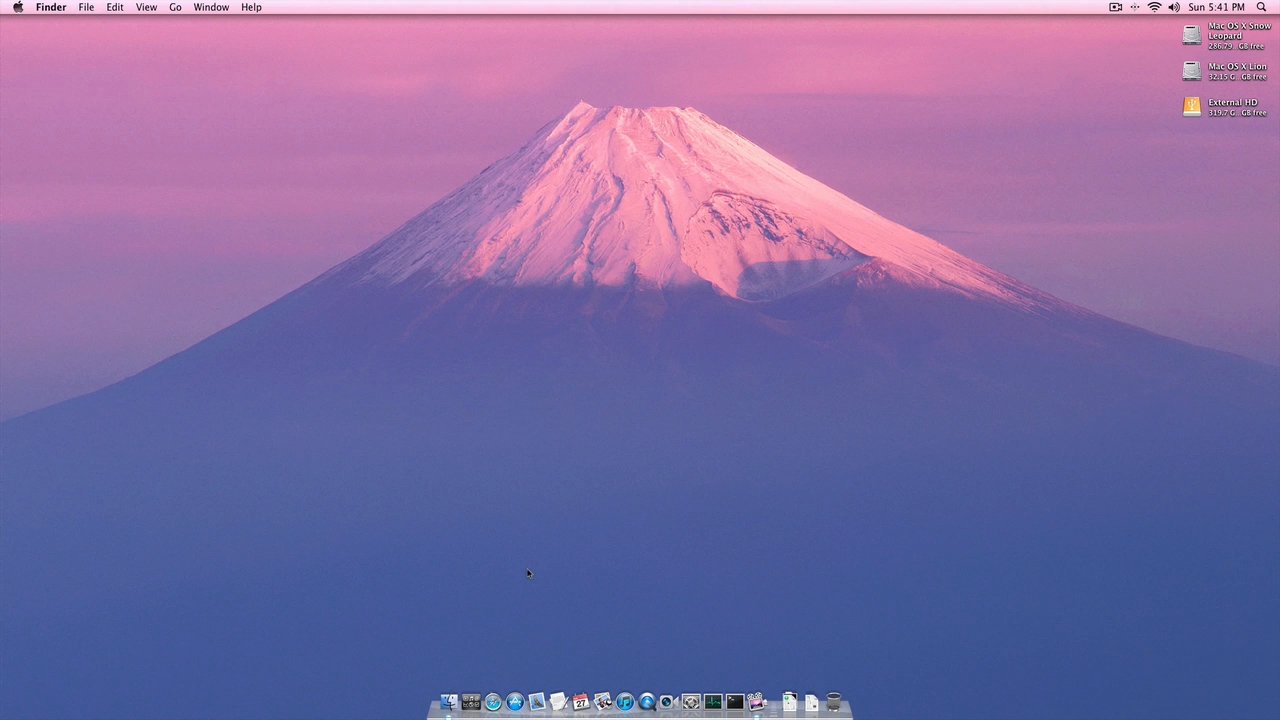
mouse_move(774, 706)
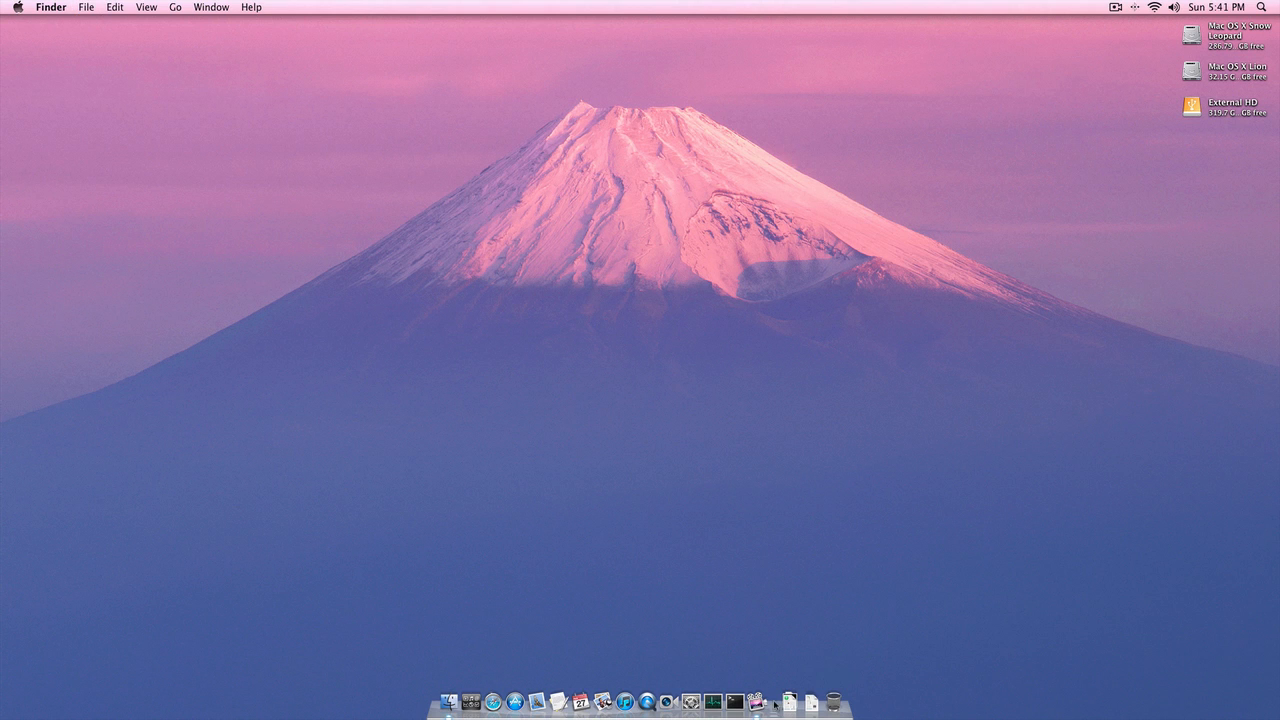
mouse_move(788, 700)
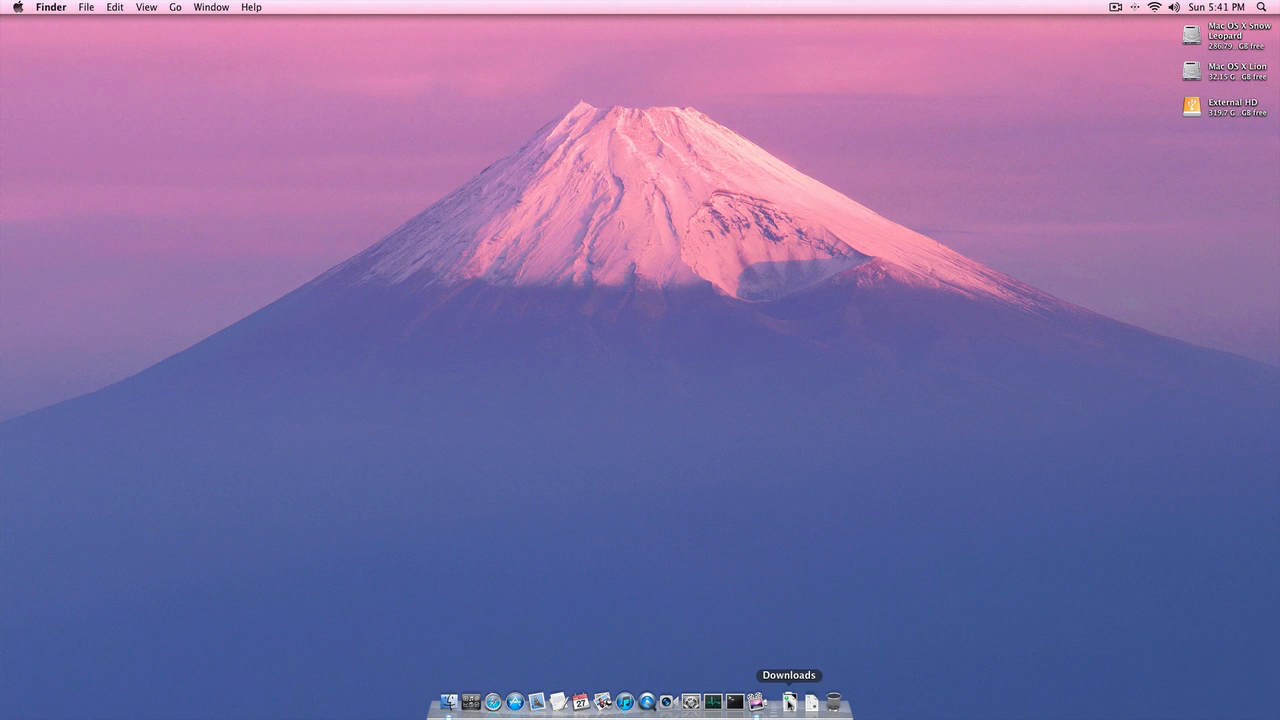
left_click(788, 702)
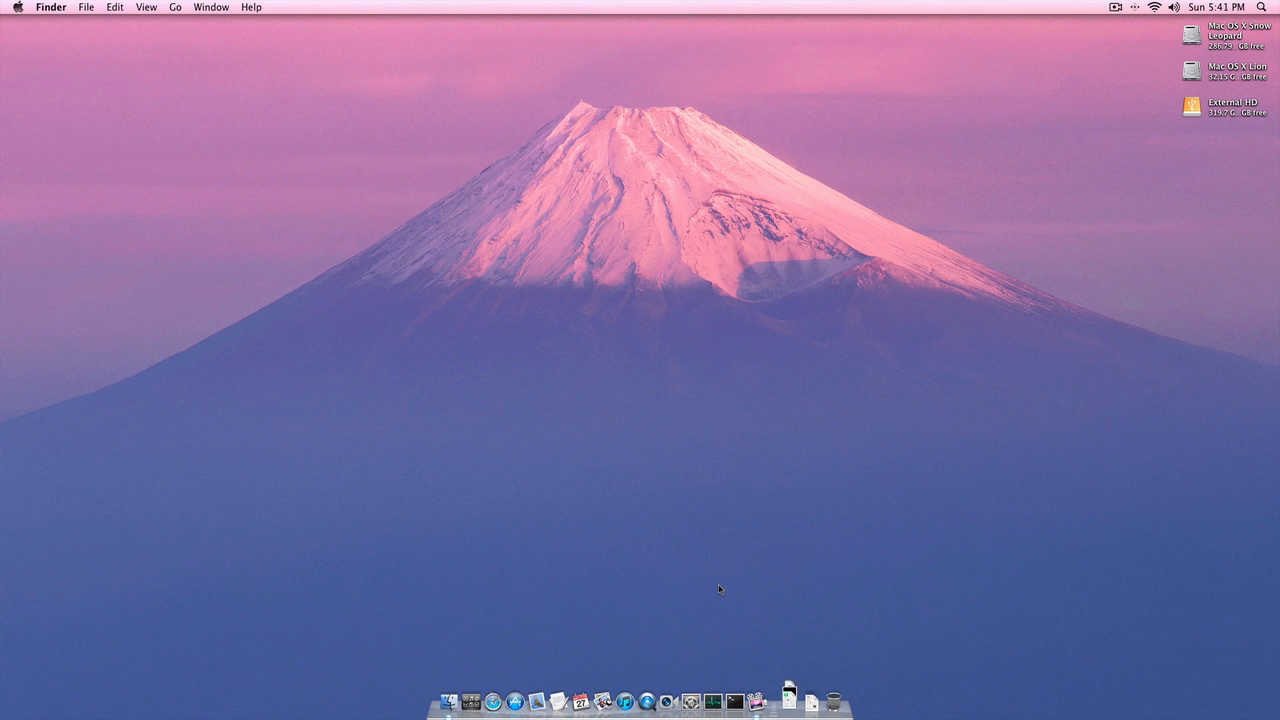
mouse_move(650, 352)
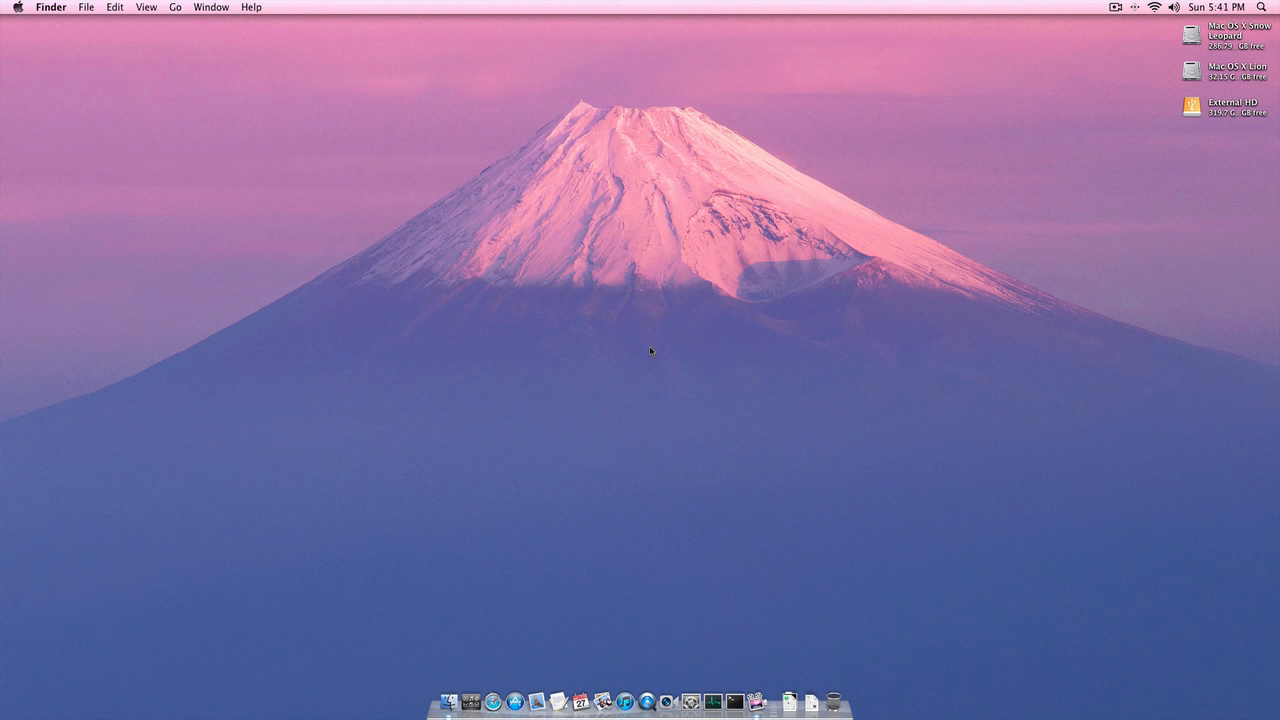
- Bring up About This Mac from the Apple menu and its detailed More Info overview
left_click(16, 8)
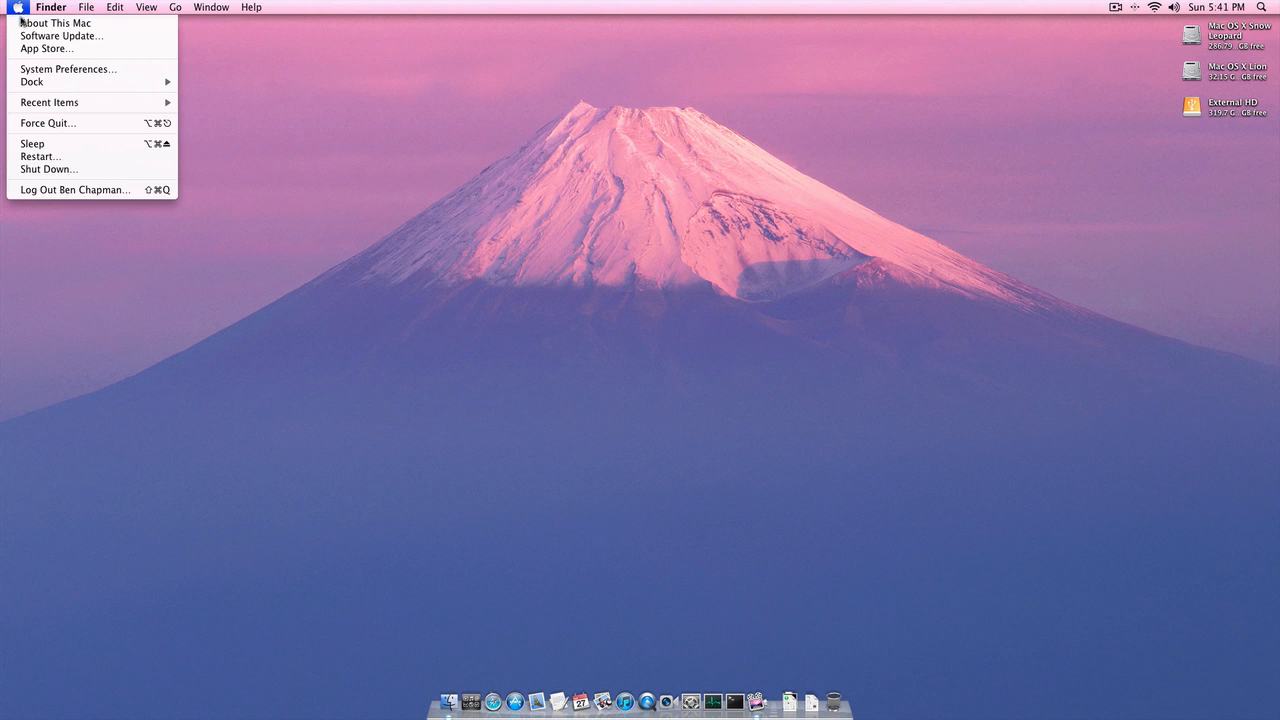
left_click(54, 24)
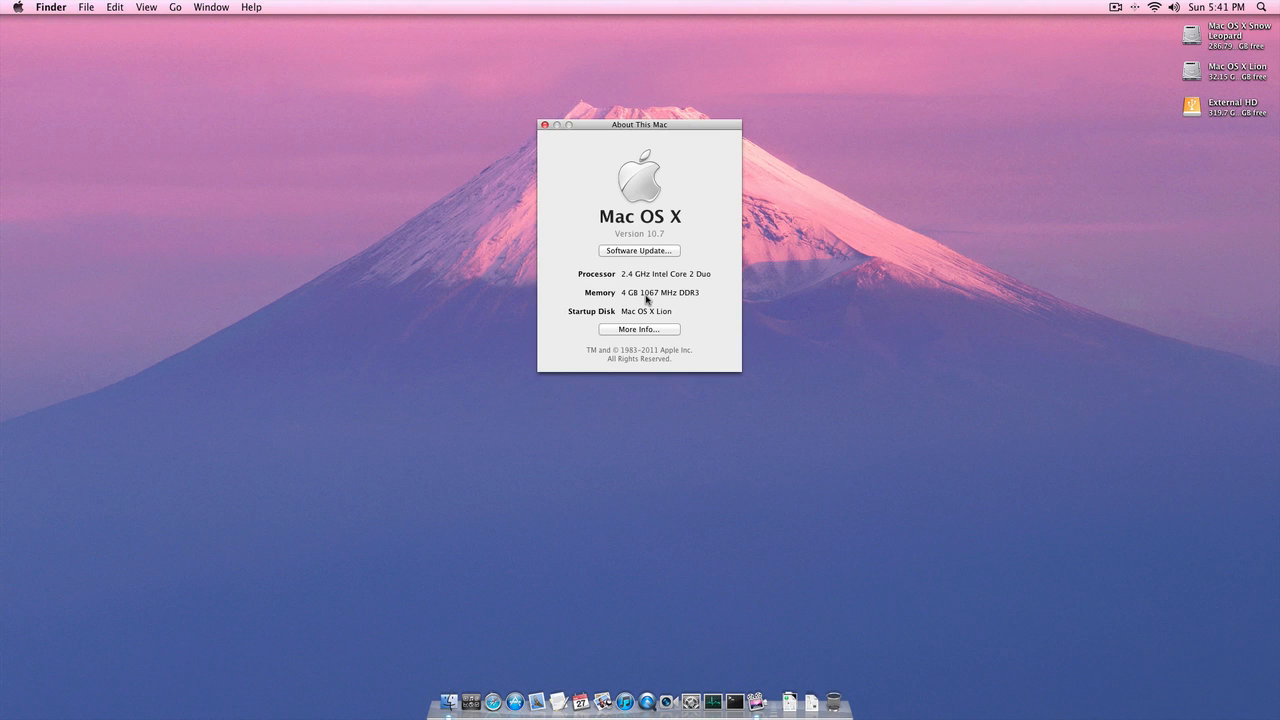
mouse_move(660, 312)
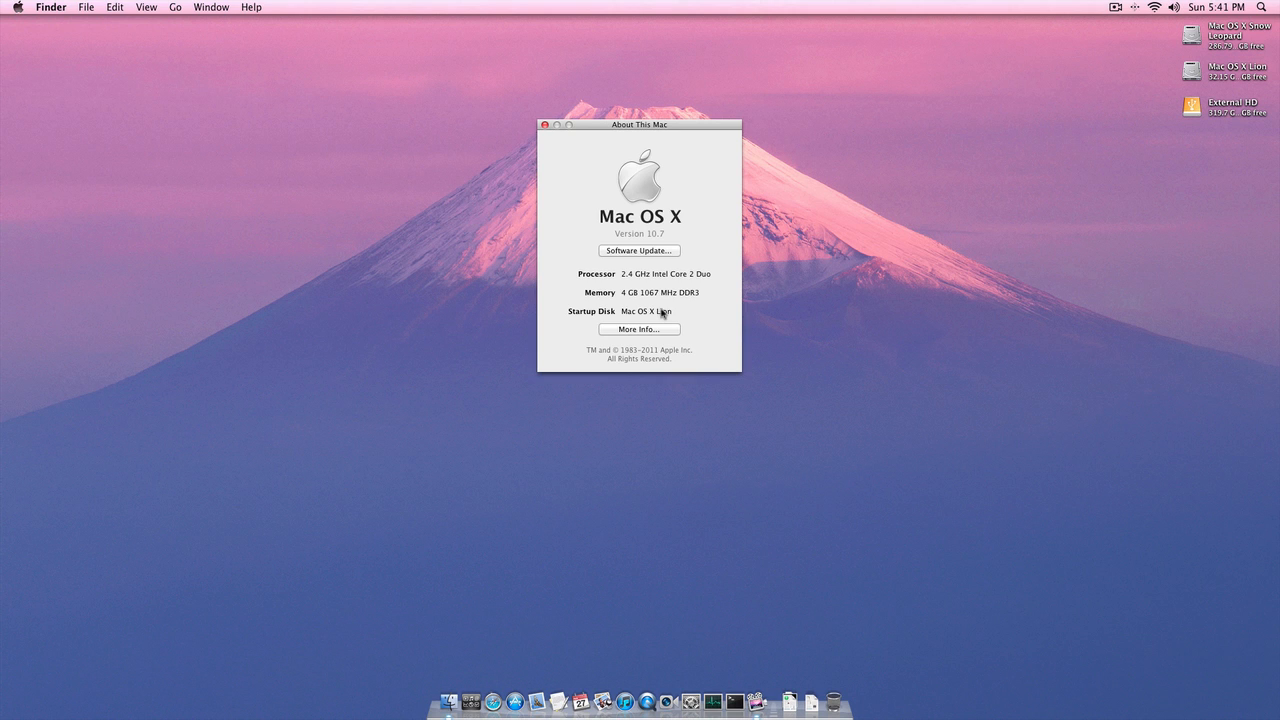
mouse_move(662, 330)
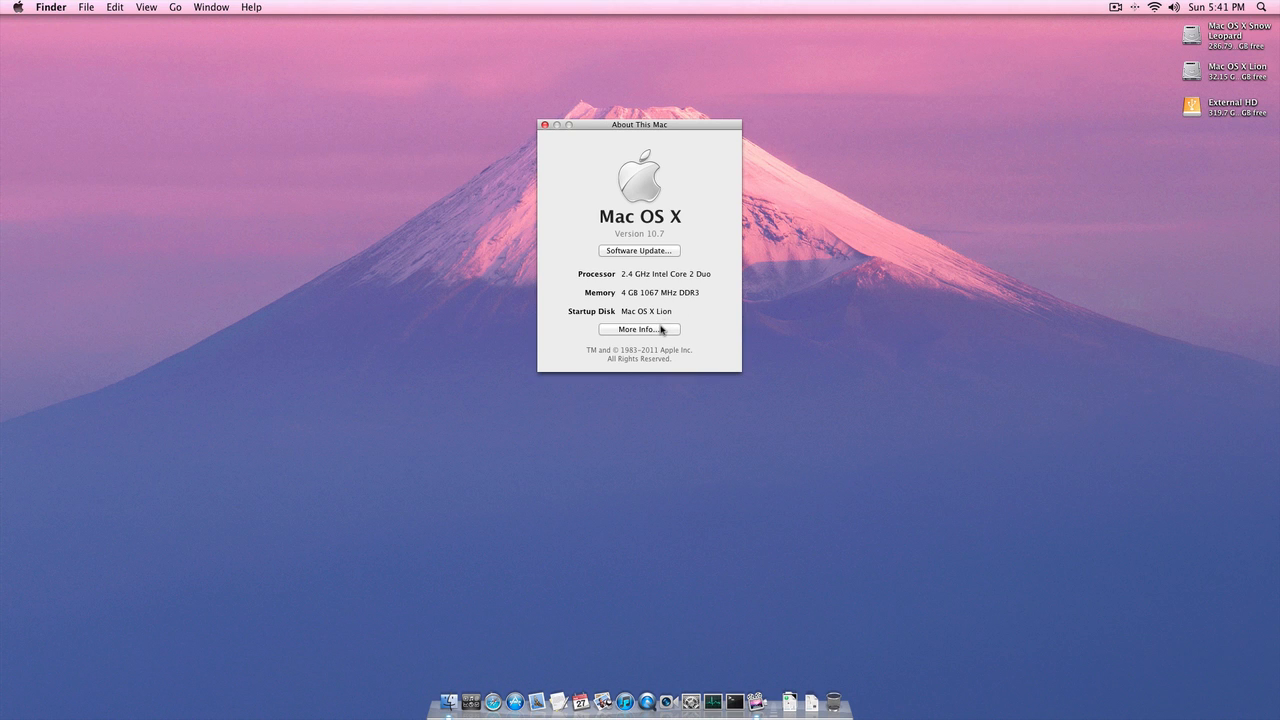
left_click(640, 328)
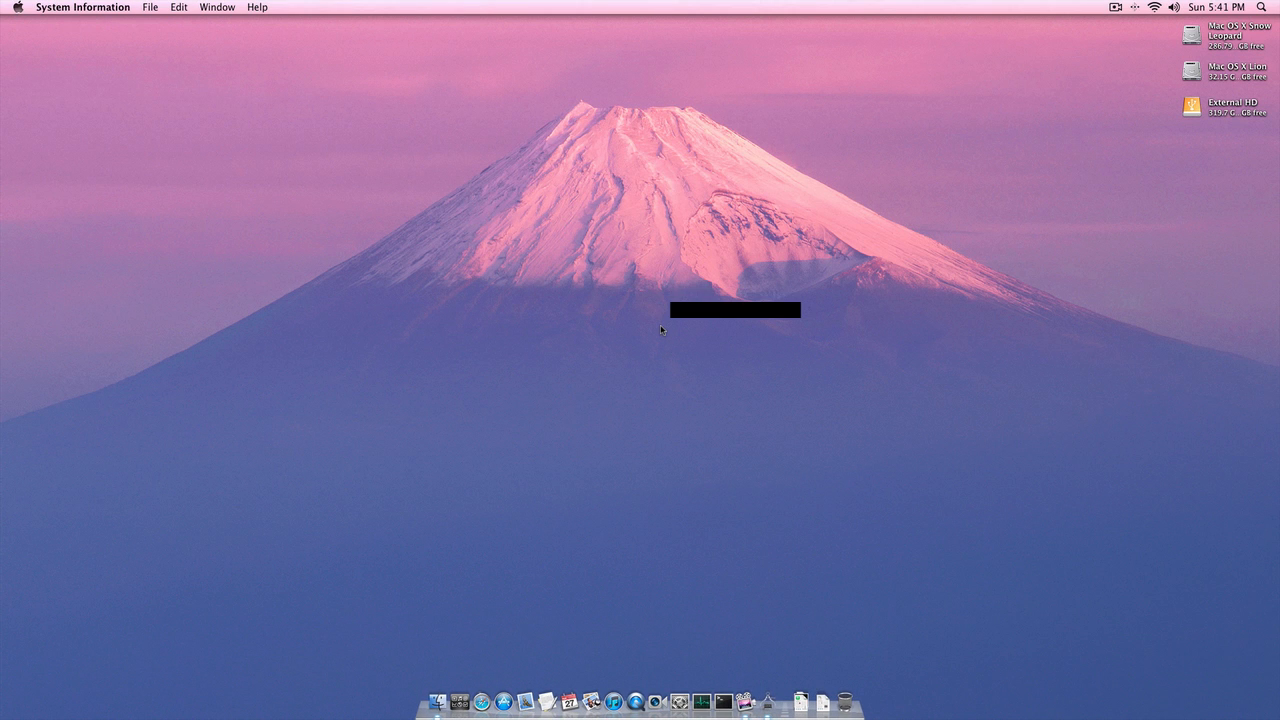
left_click(12, 8)
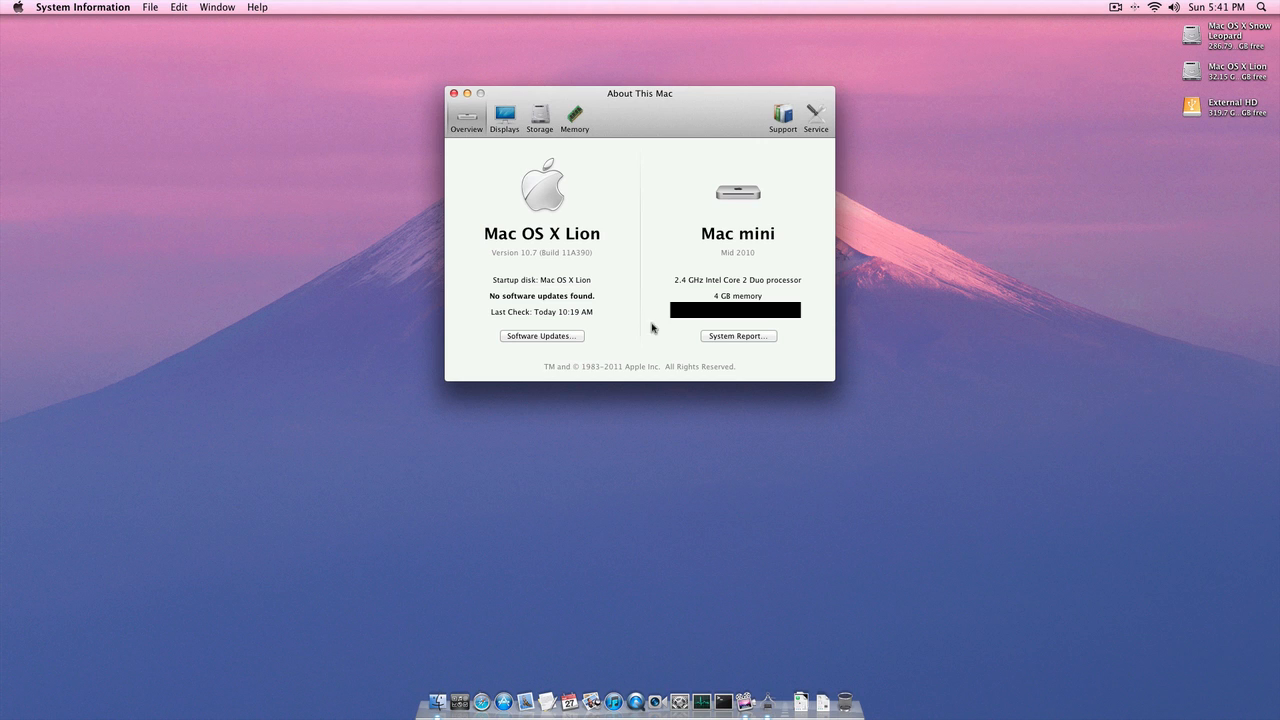
mouse_move(672, 338)
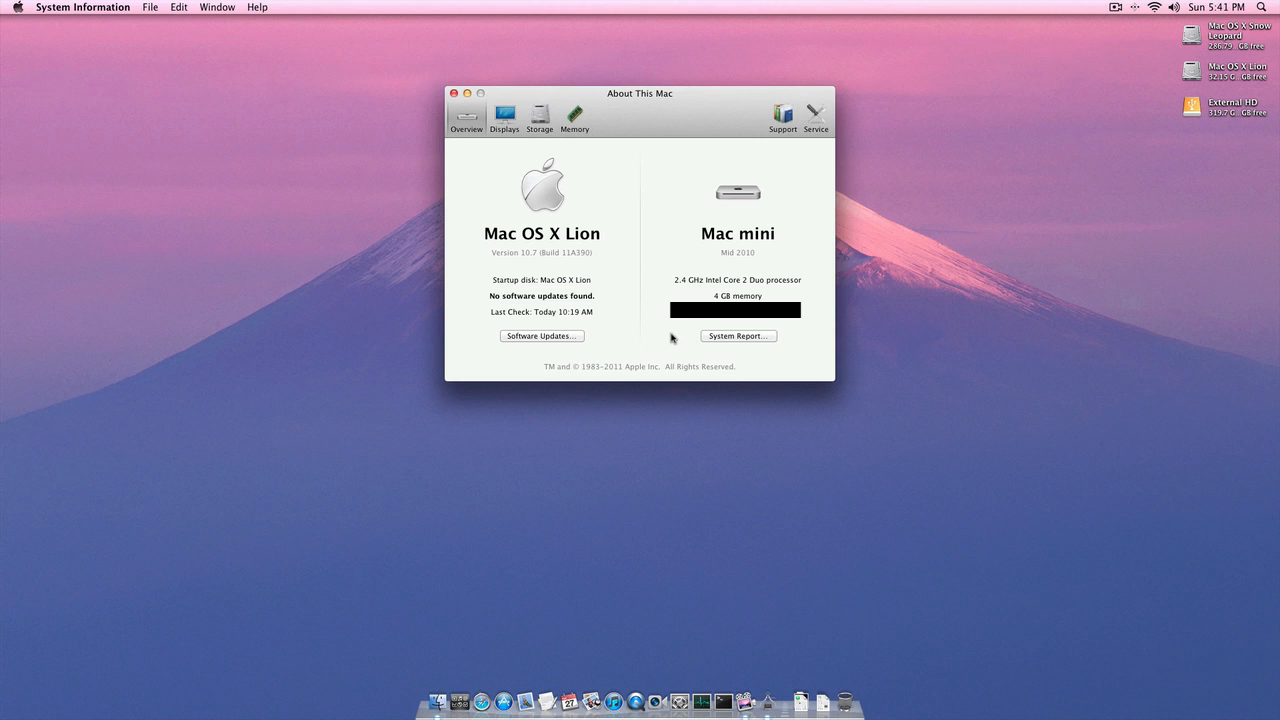
mouse_move(524, 126)
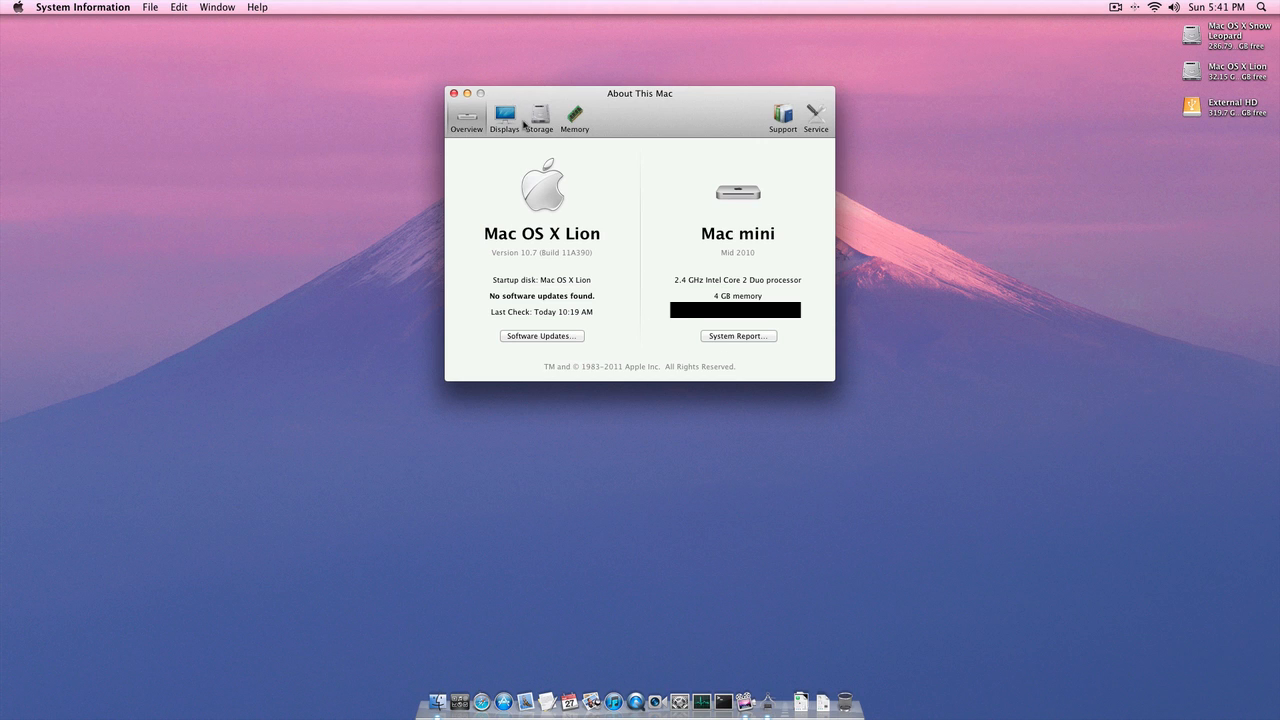
- Review the Displays, Storage, Memory, Support and Service pages of System Information
left_click(504, 114)
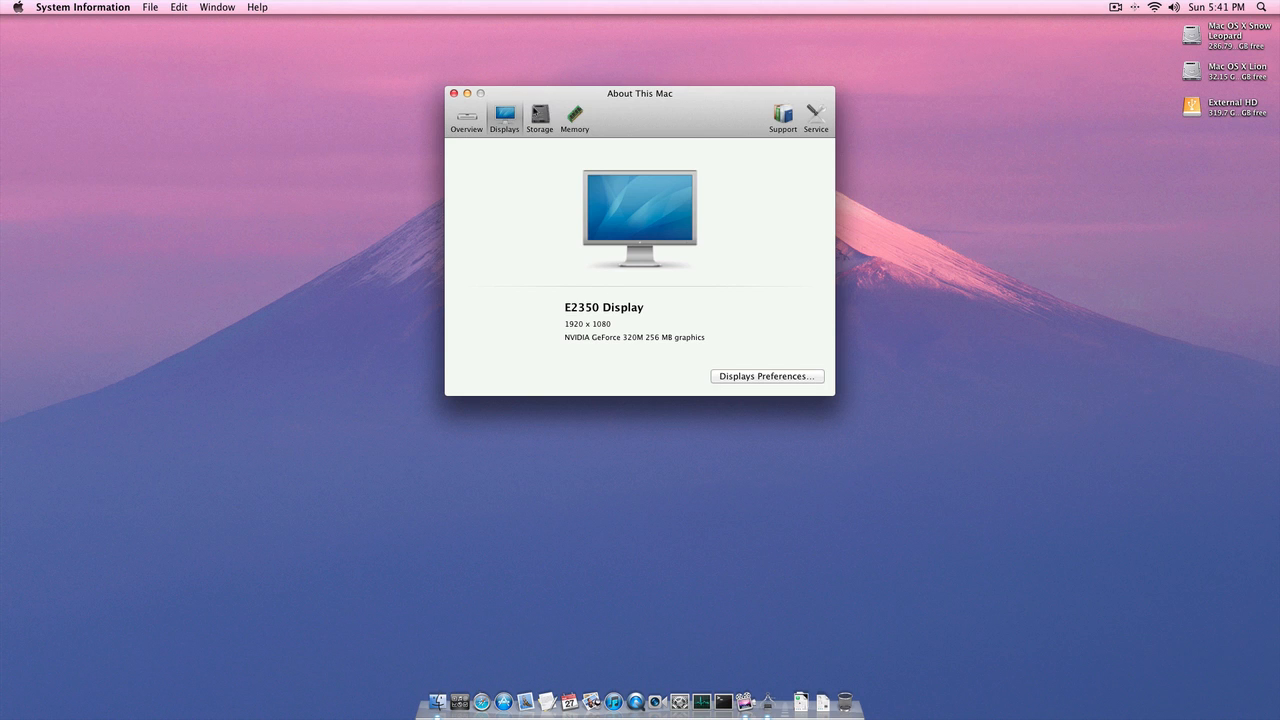
left_click(540, 114)
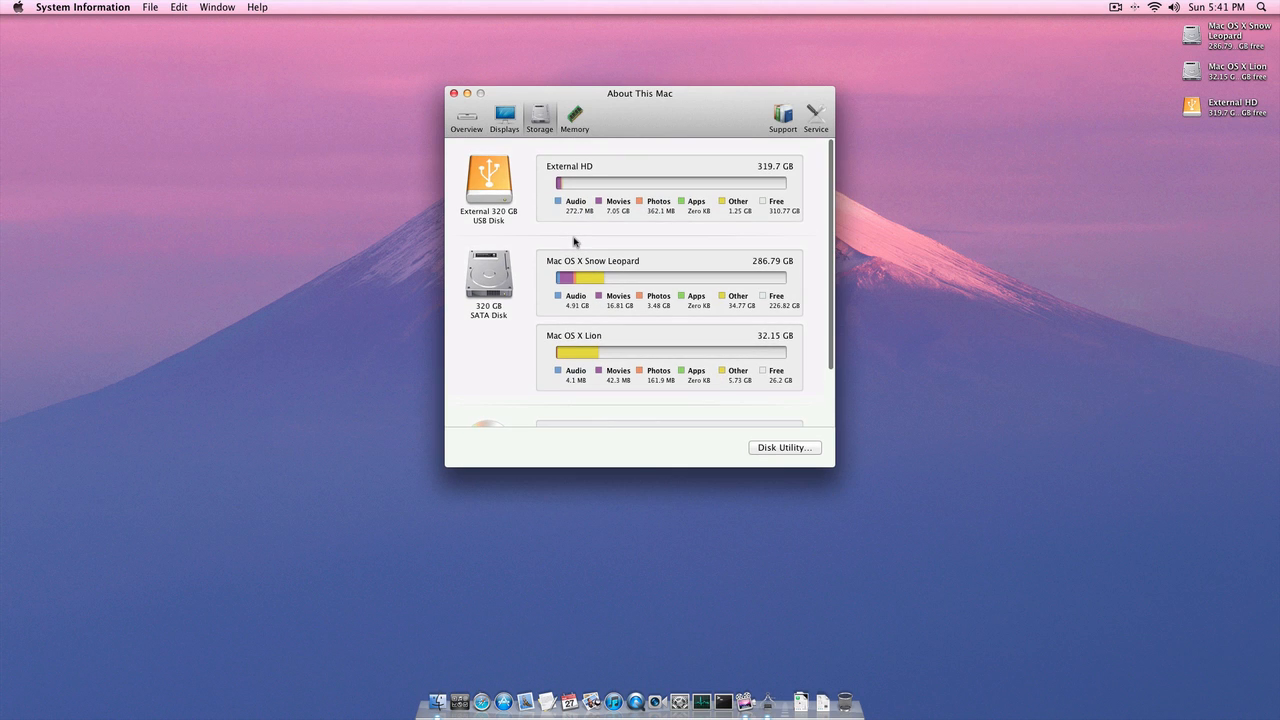
scroll("up", 3)
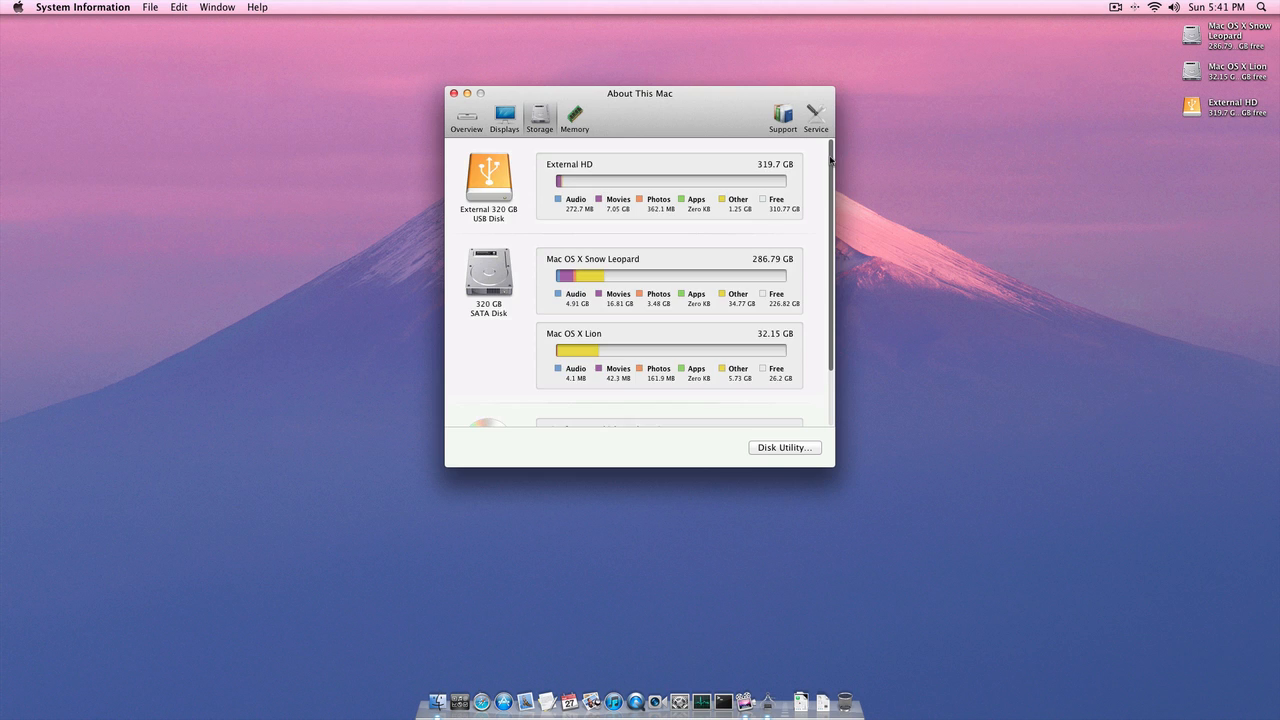
scroll("down", 3)
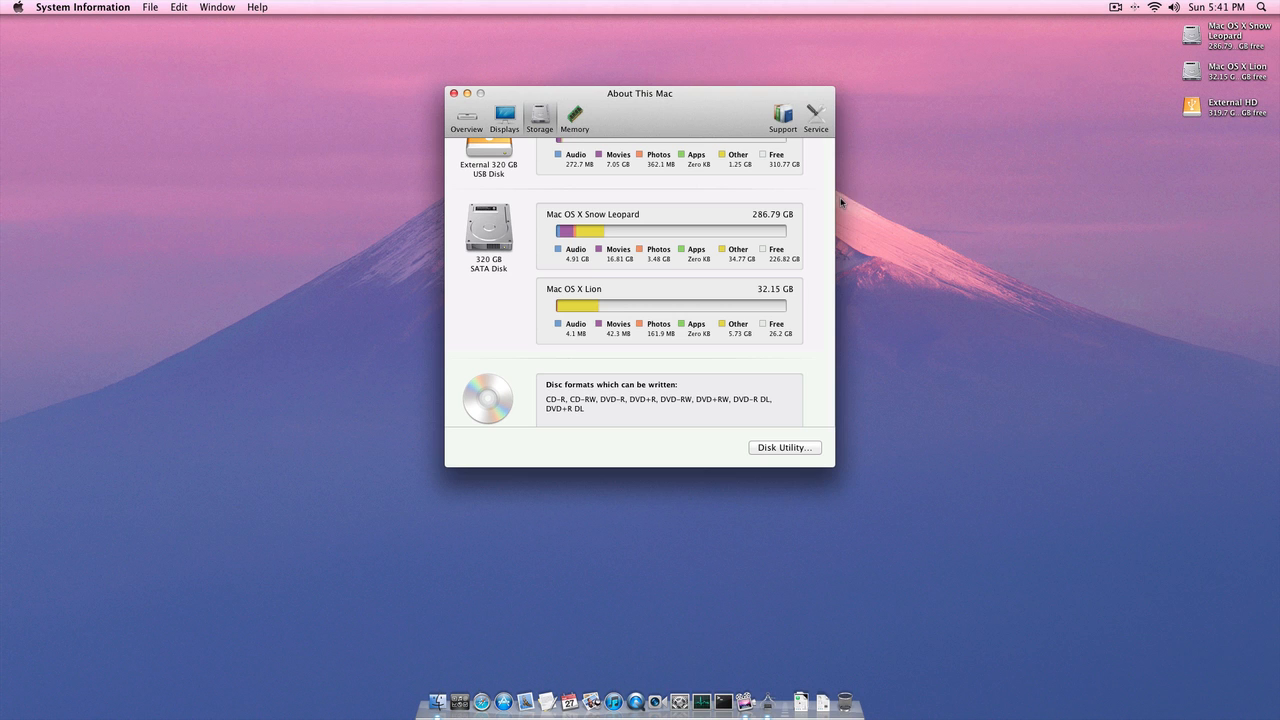
mouse_move(770, 224)
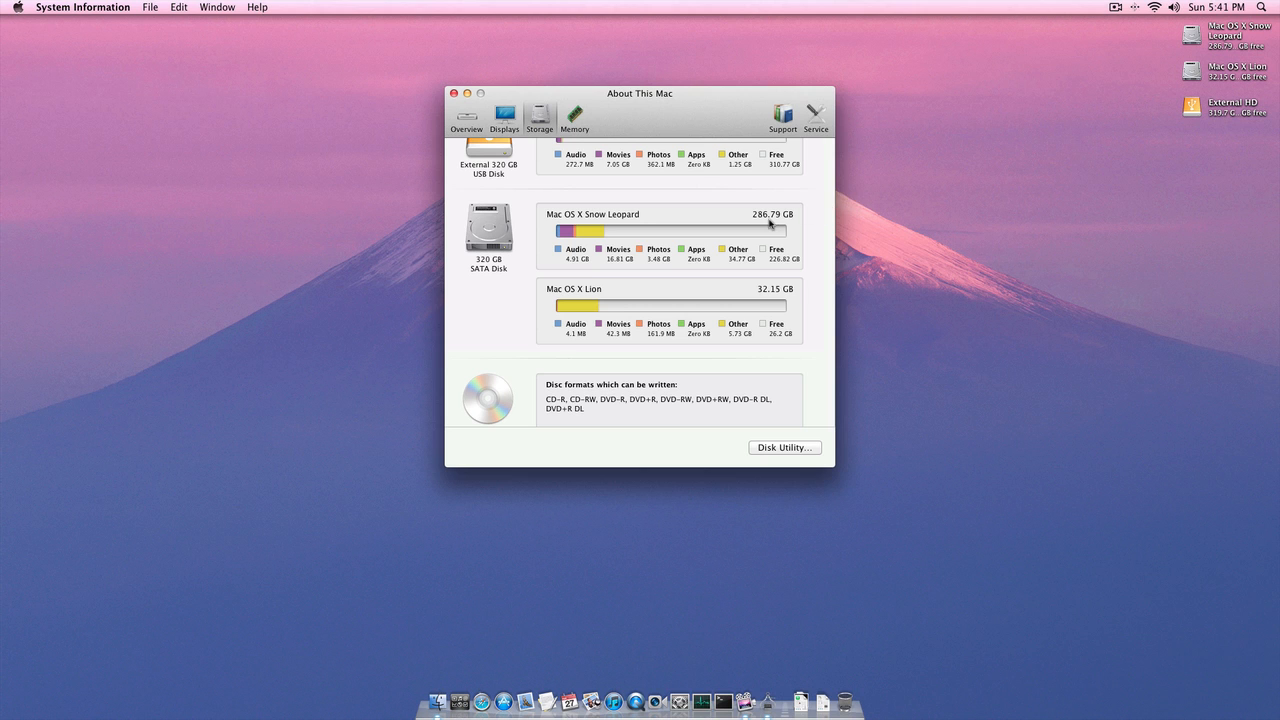
scroll("up", 3)
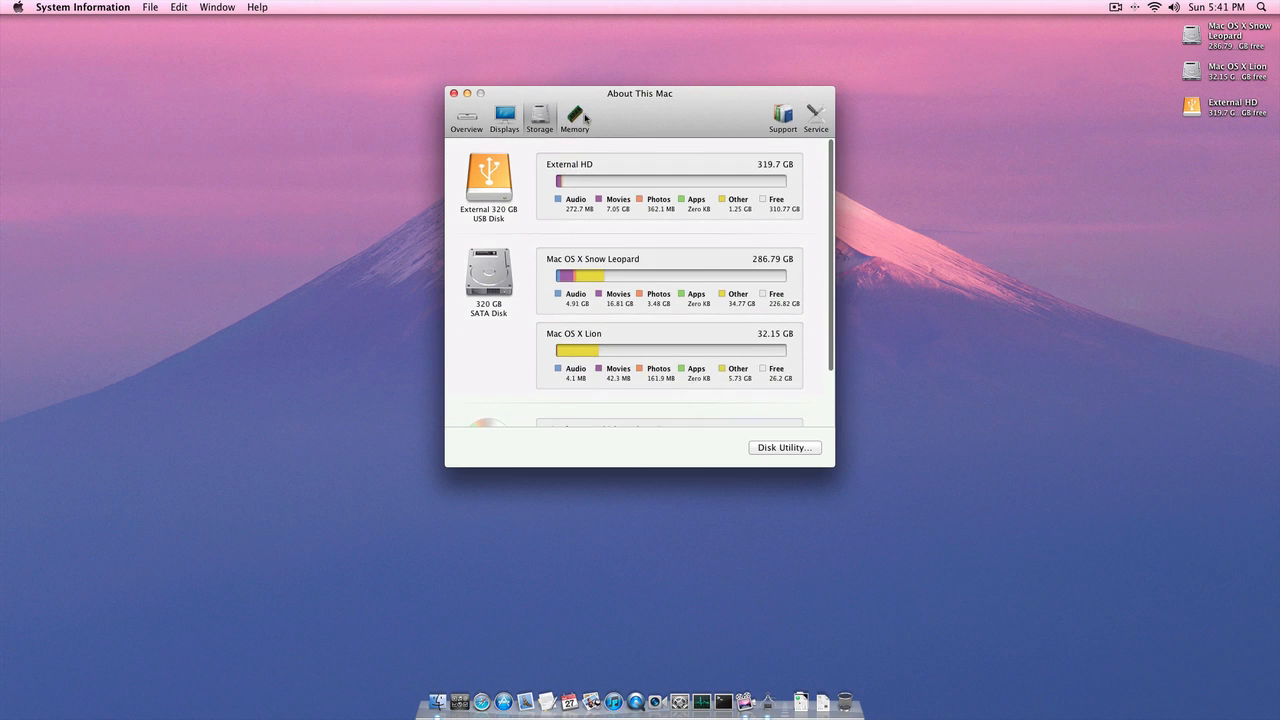
left_click(574, 114)
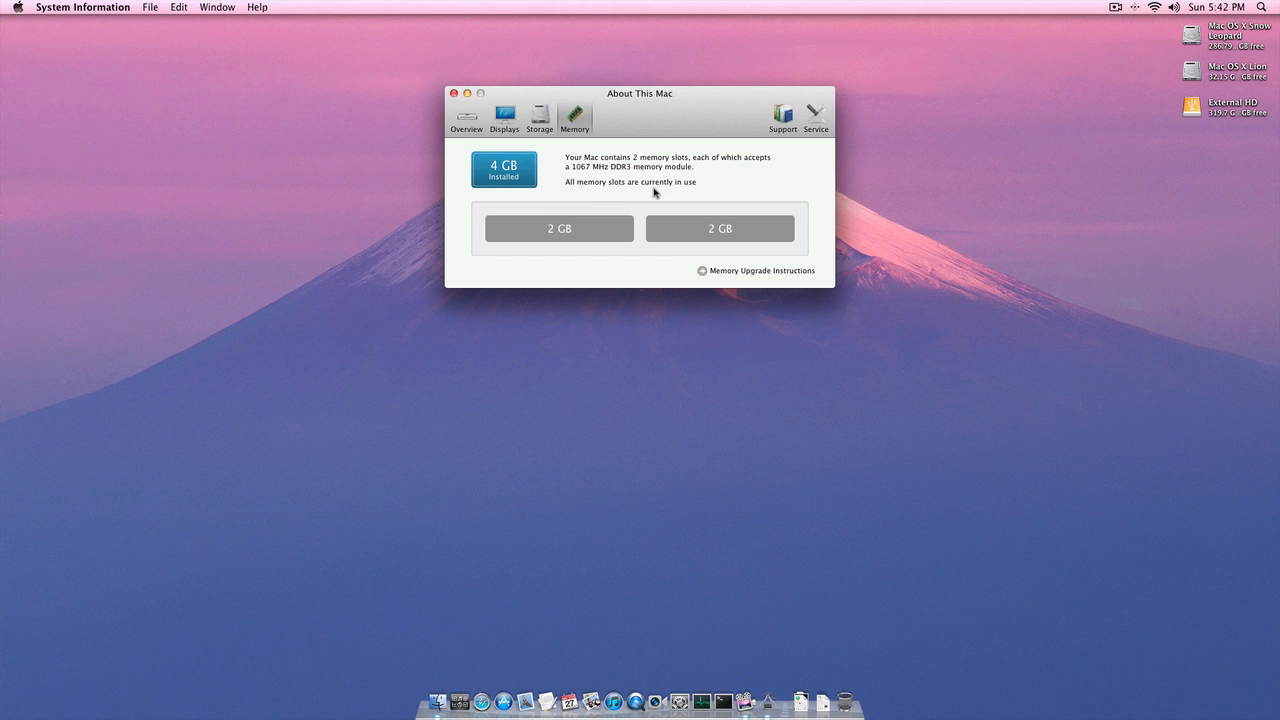
left_click(784, 114)
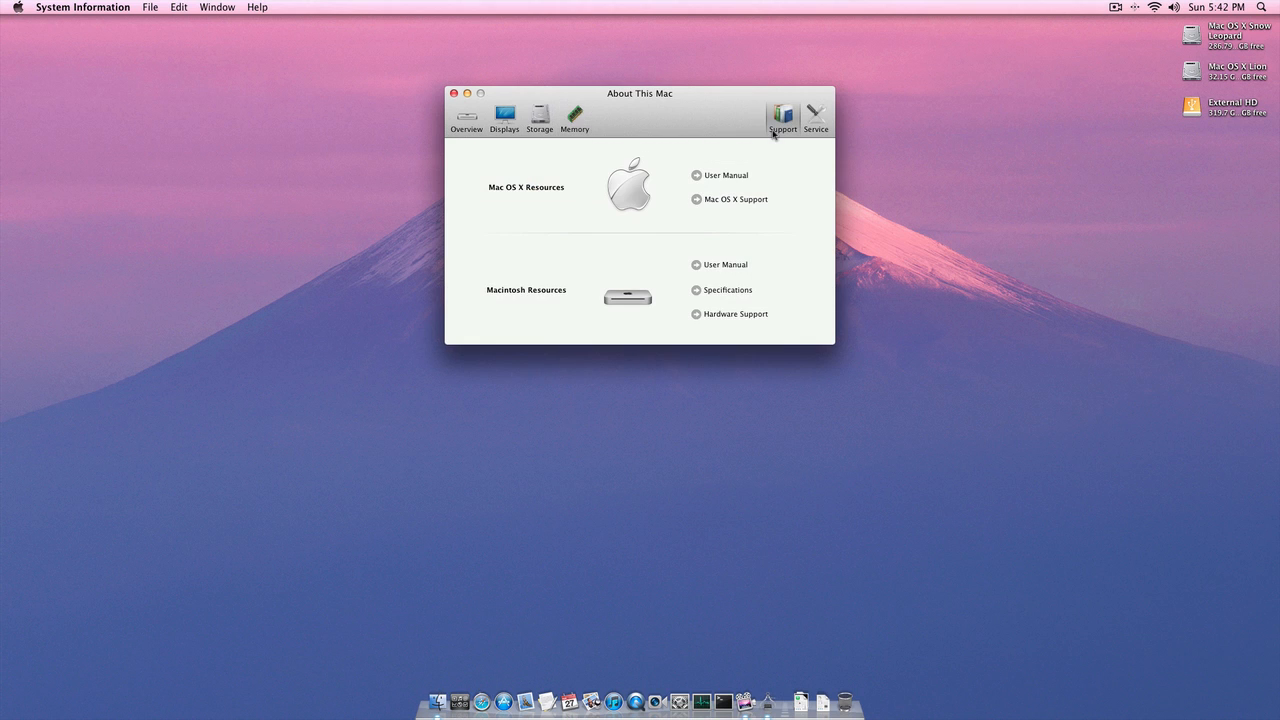
left_click(816, 114)
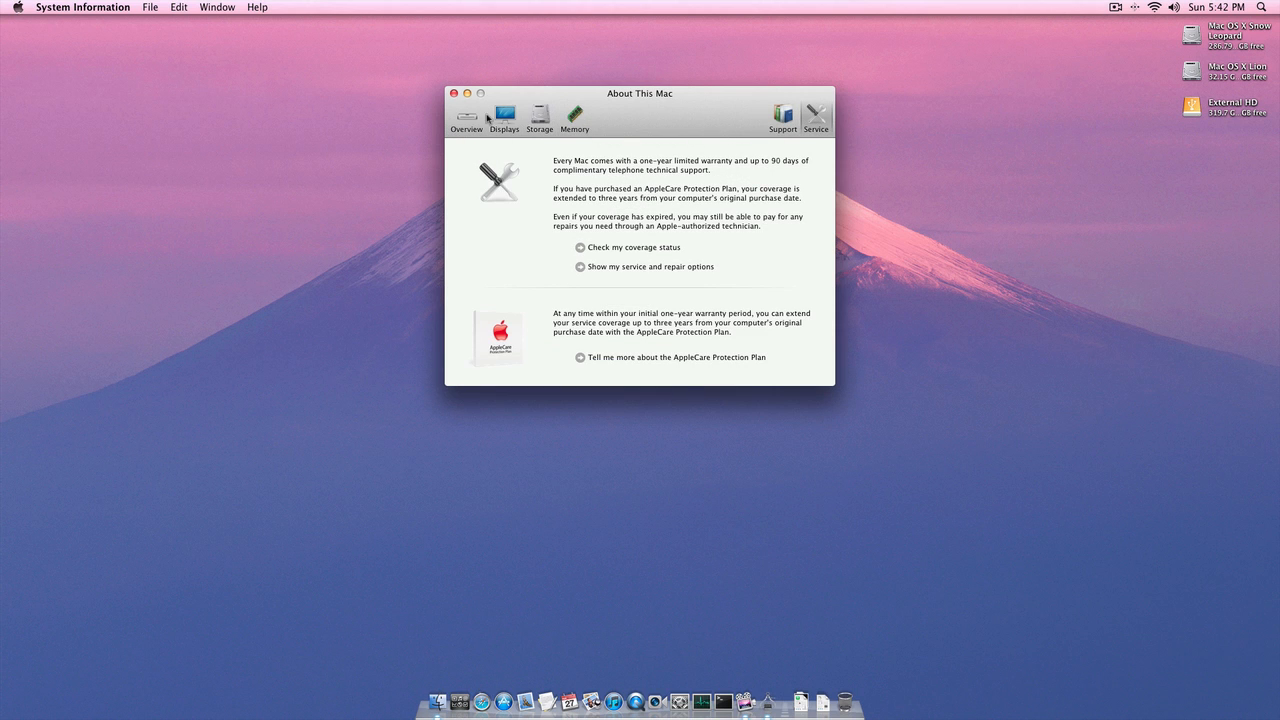
- Close About This Mac, launch Address Book from the Applications folder to see its book layout, then close it
left_click(454, 92)
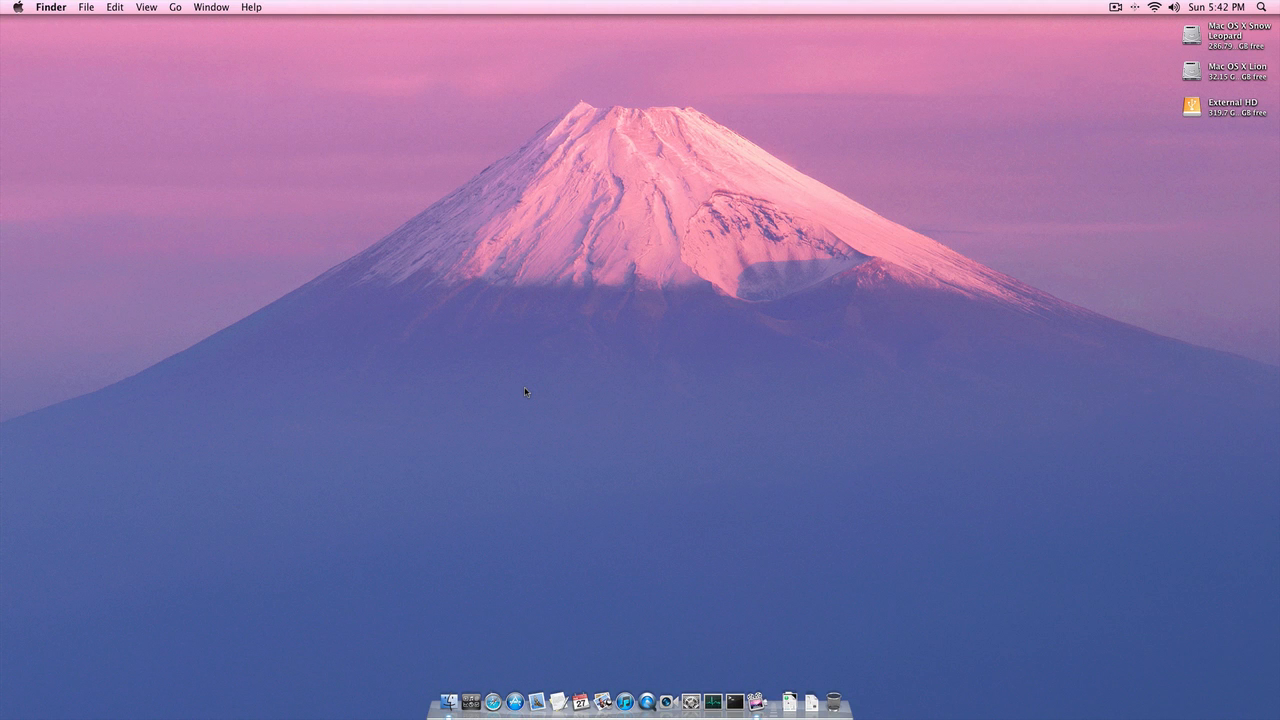
mouse_move(470, 696)
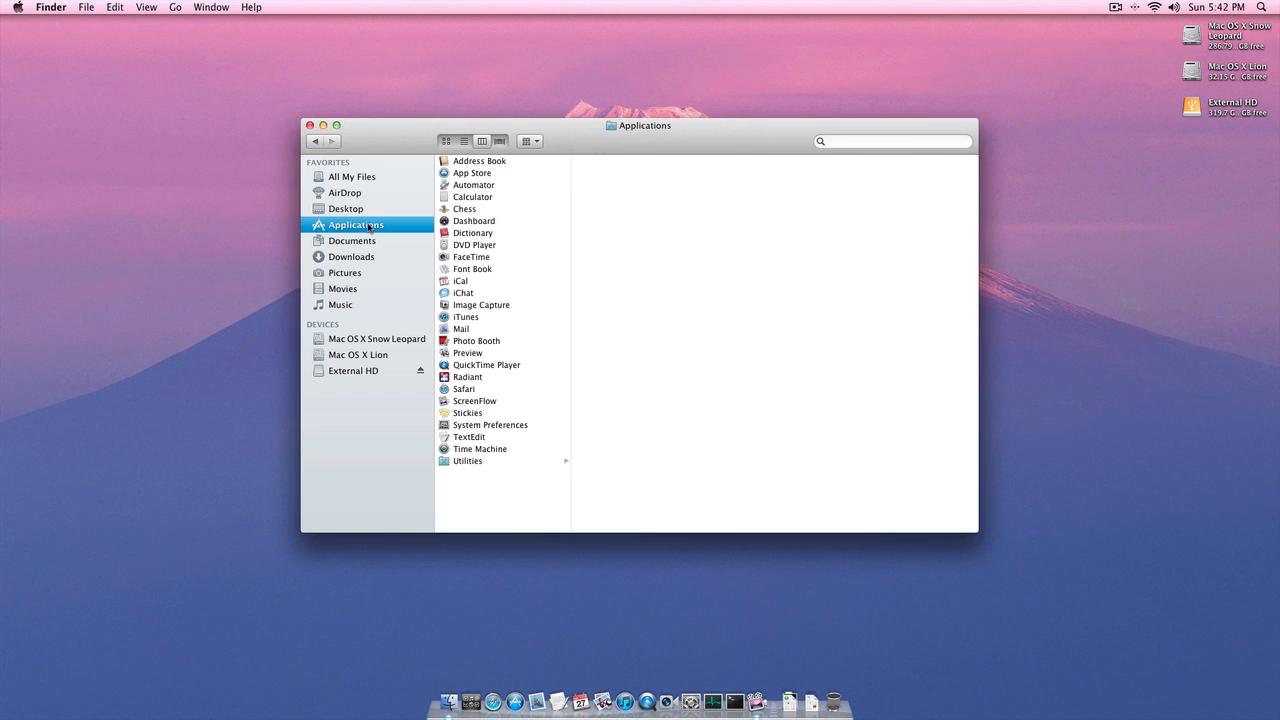
mouse_move(496, 232)
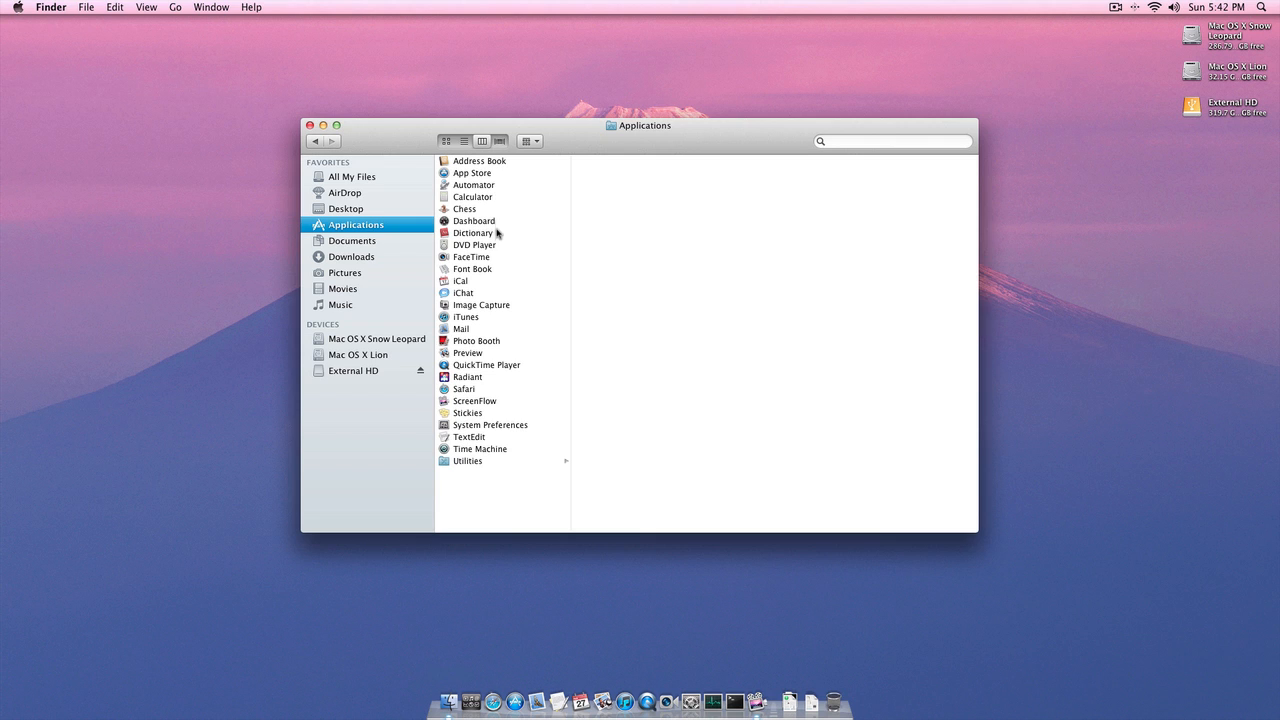
mouse_move(512, 470)
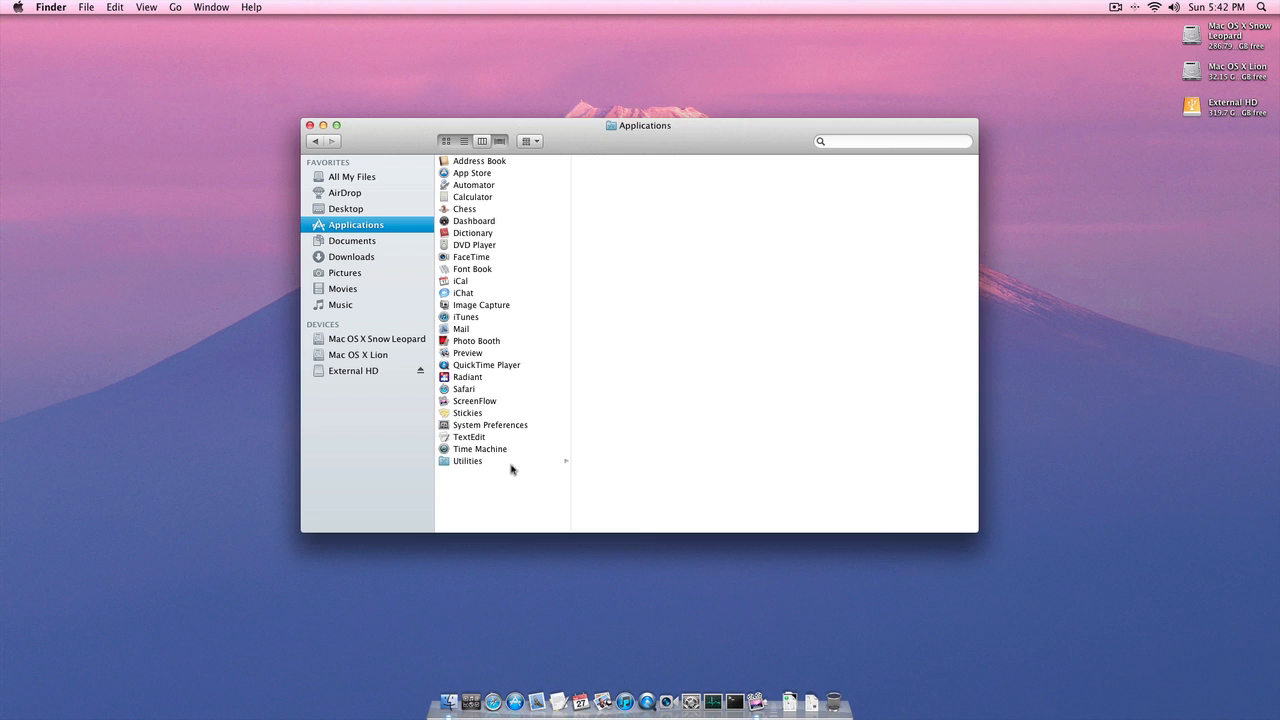
left_click(480, 160)
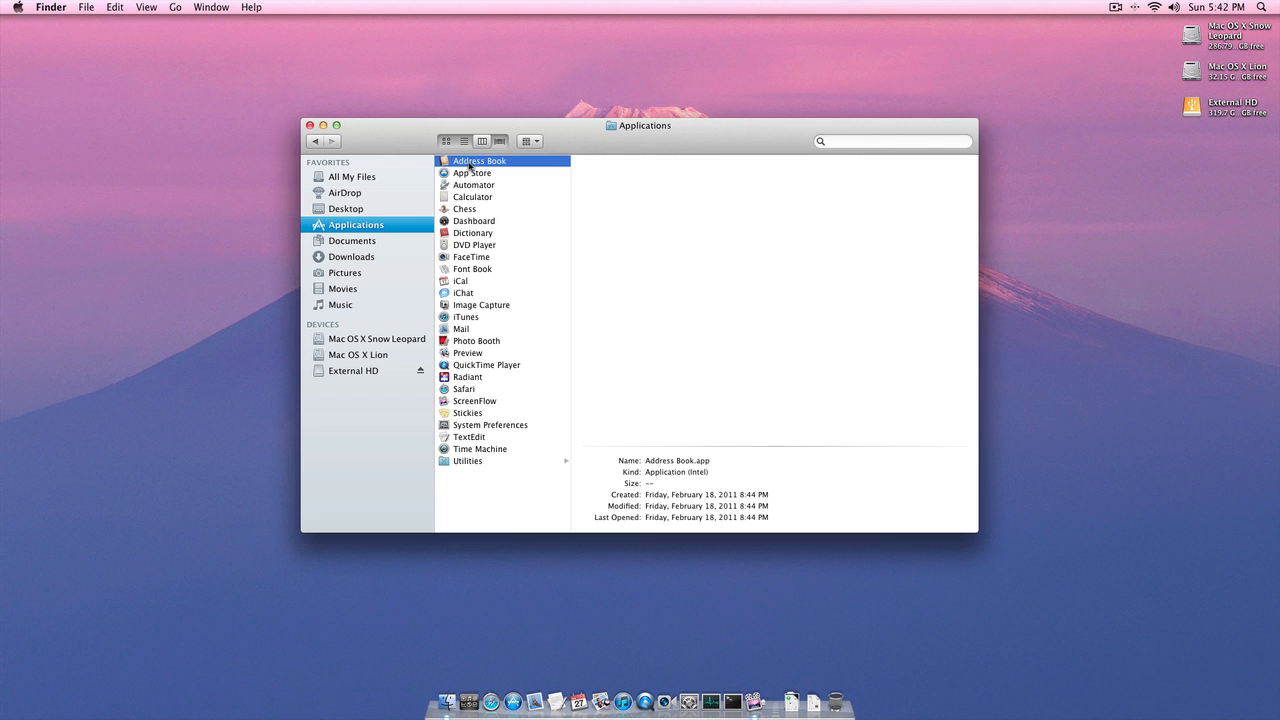
double_click(480, 160)
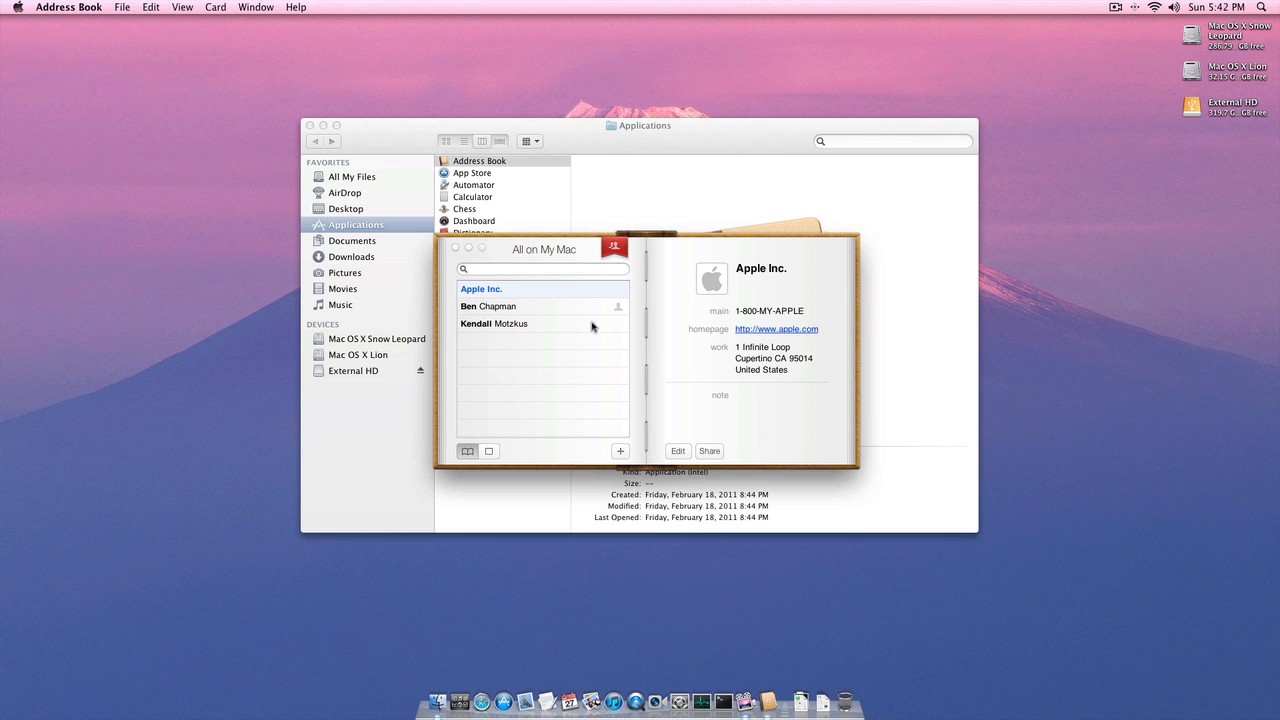
left_click_drag(544, 248, 532, 236)
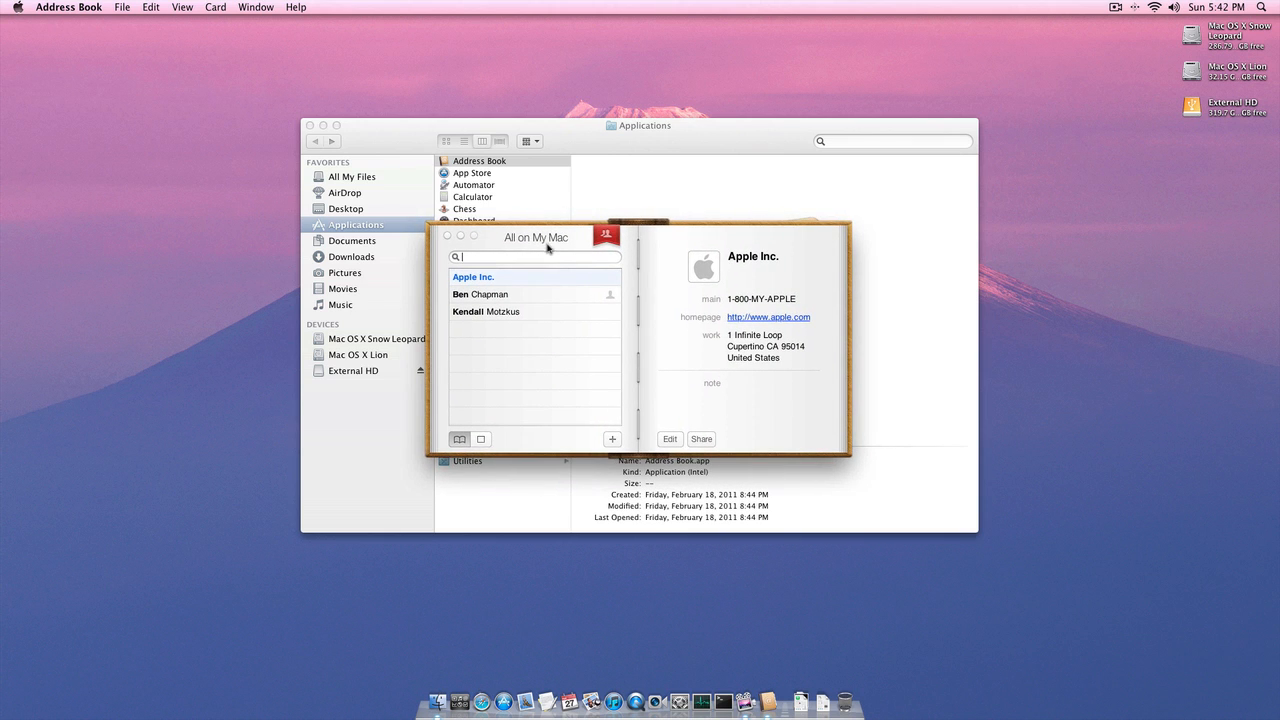
left_click(448, 236)
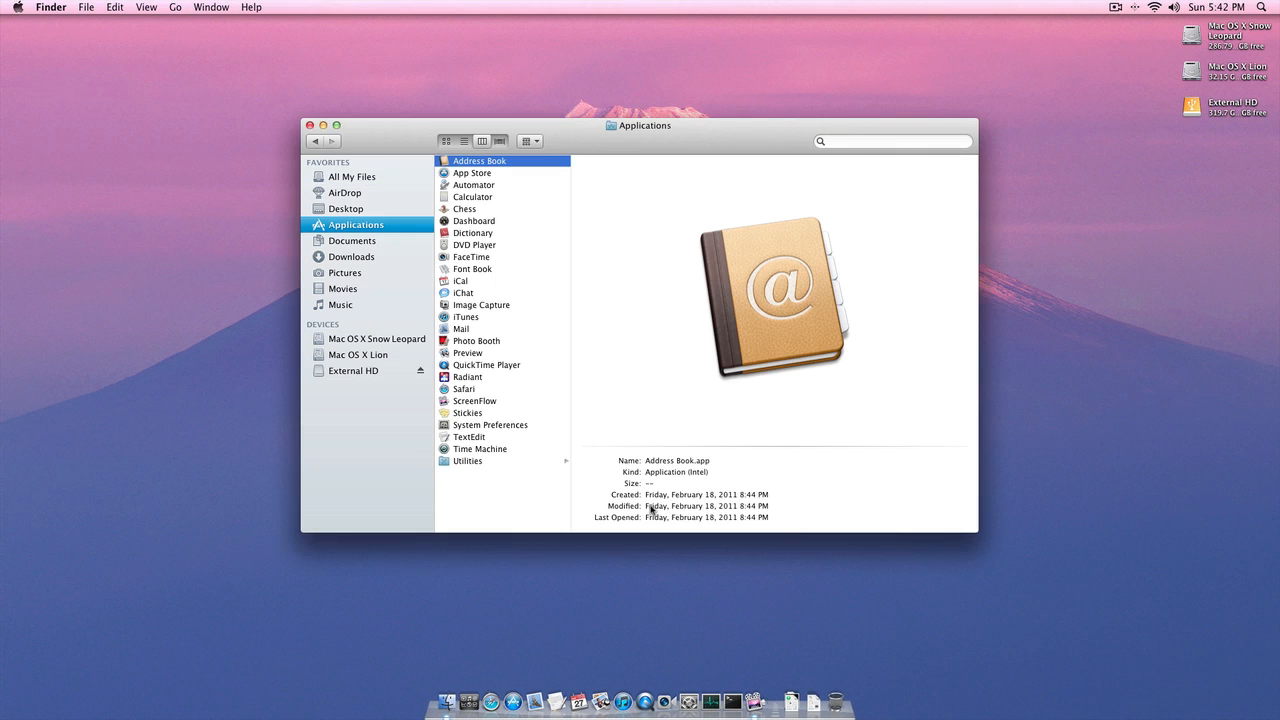
mouse_move(488, 350)
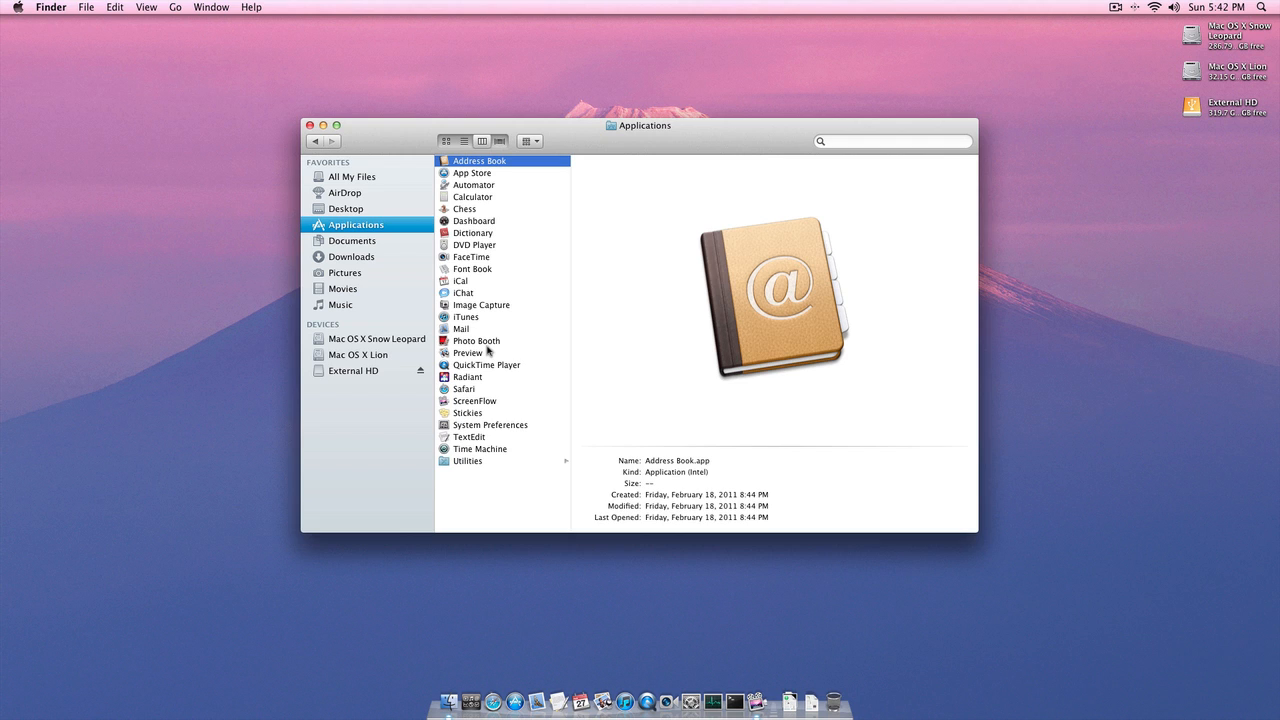
- Show the Utilities folder under Applications, then close the Finder window back to the desktop
left_click(468, 460)
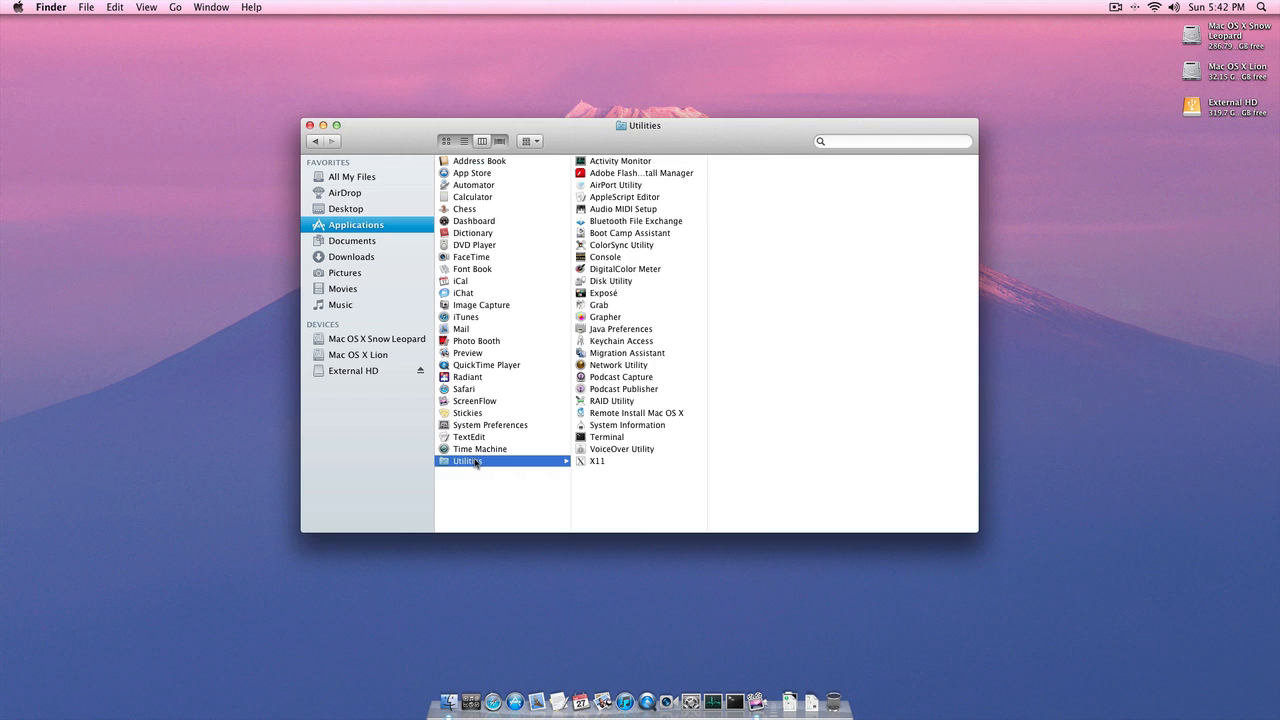
mouse_move(308, 168)
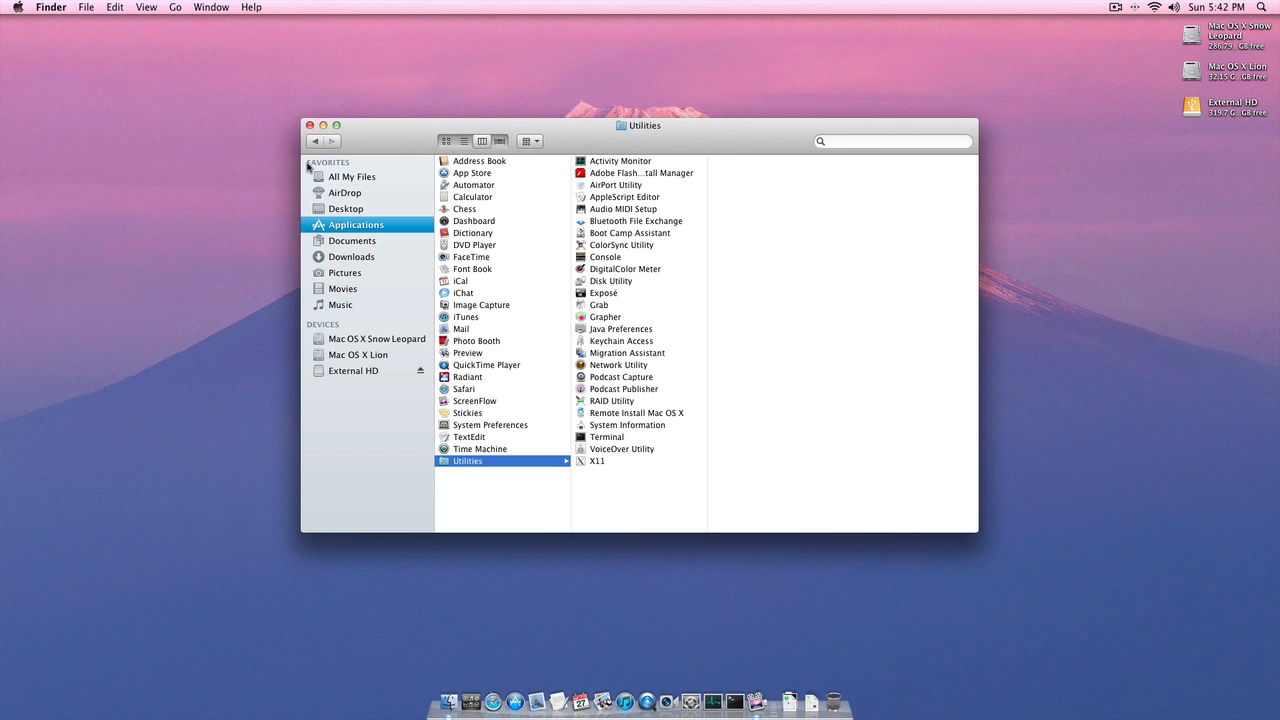
left_click(310, 124)
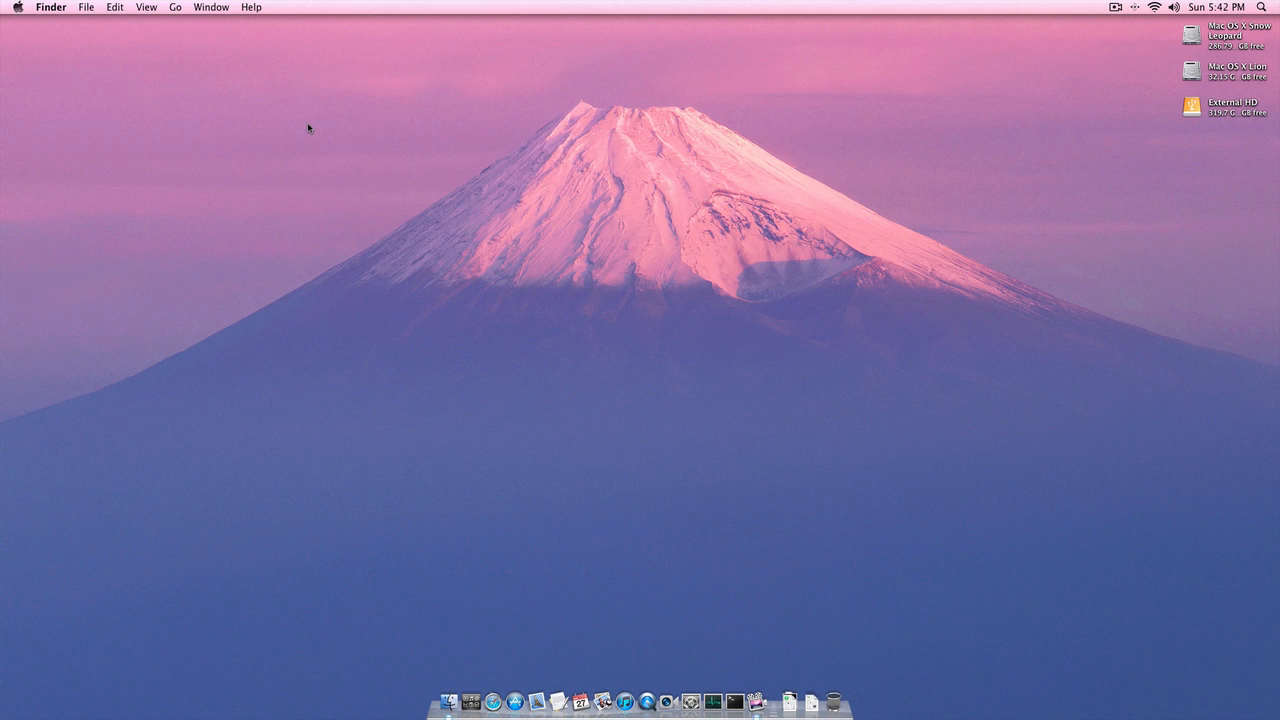